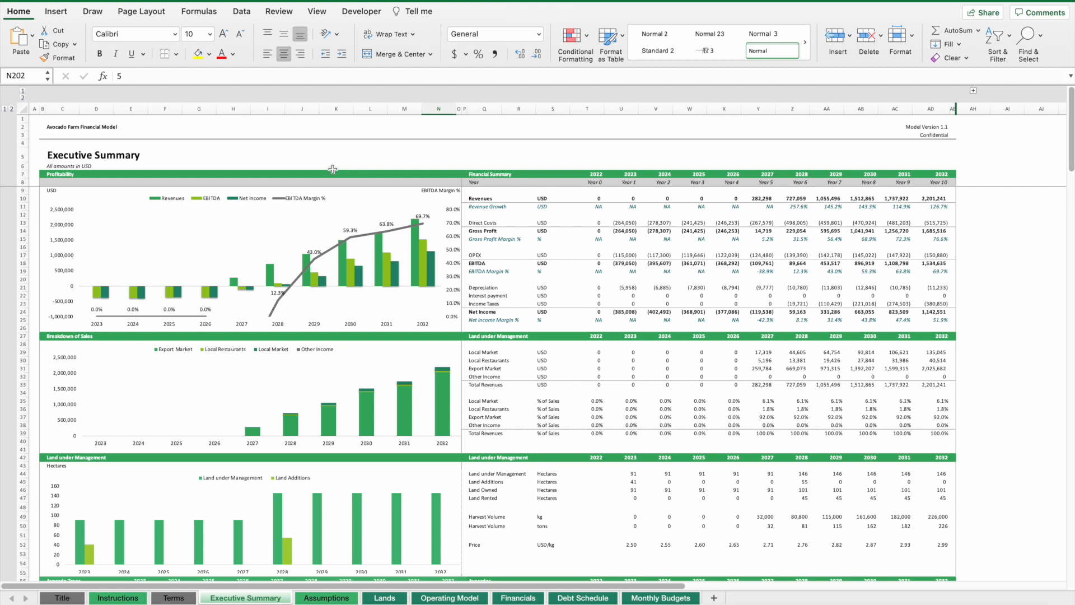
mouse_move(368, 184)
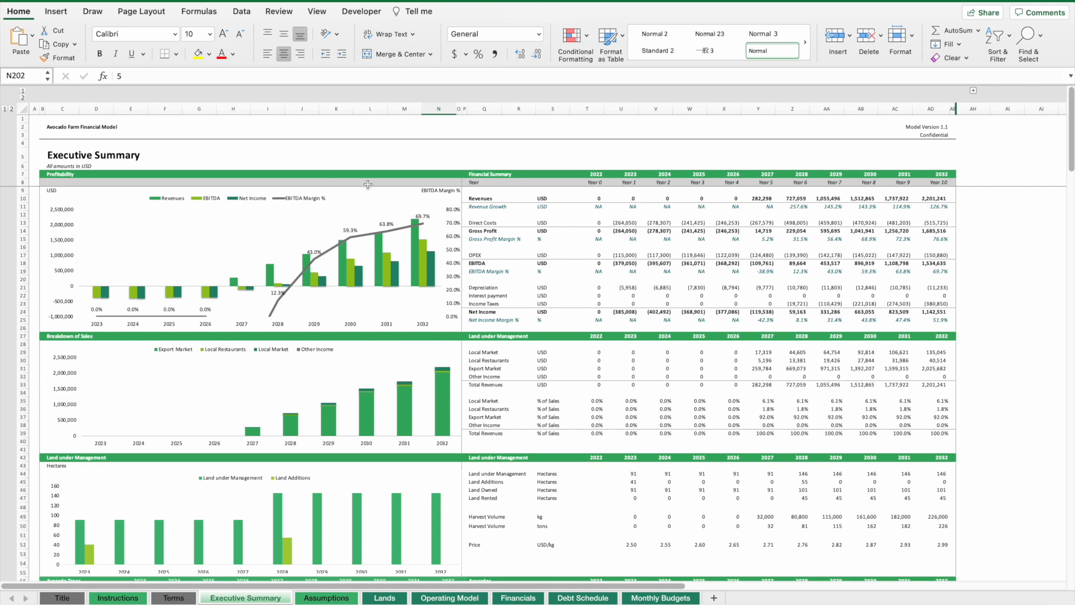
- Switch to the Assumptions sheet and check the formula behind the Land initial CAPEX figure
scroll("down", 3)
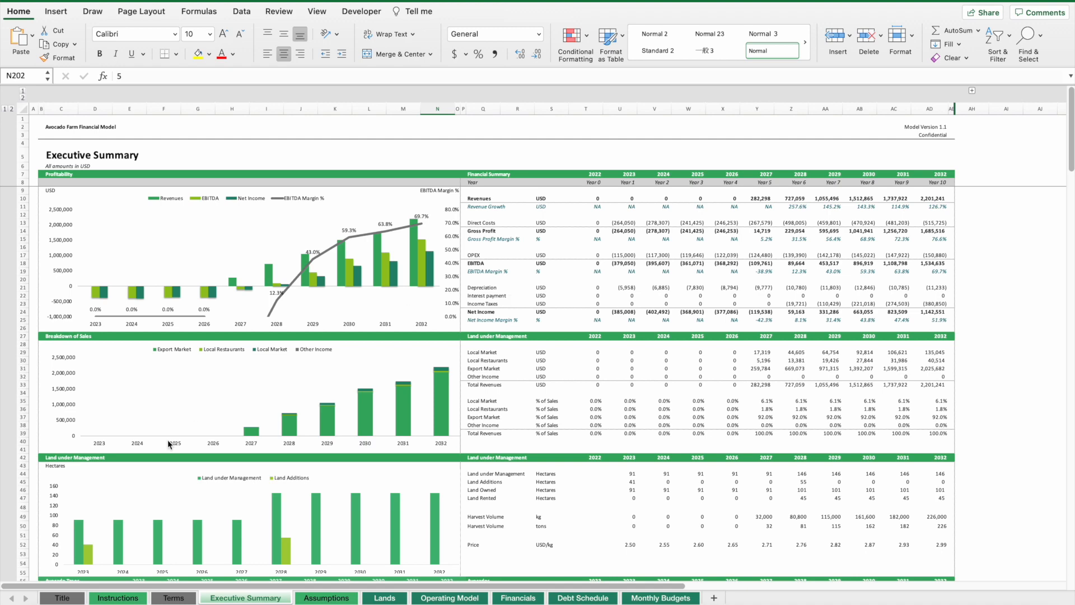
left_click(325, 598)
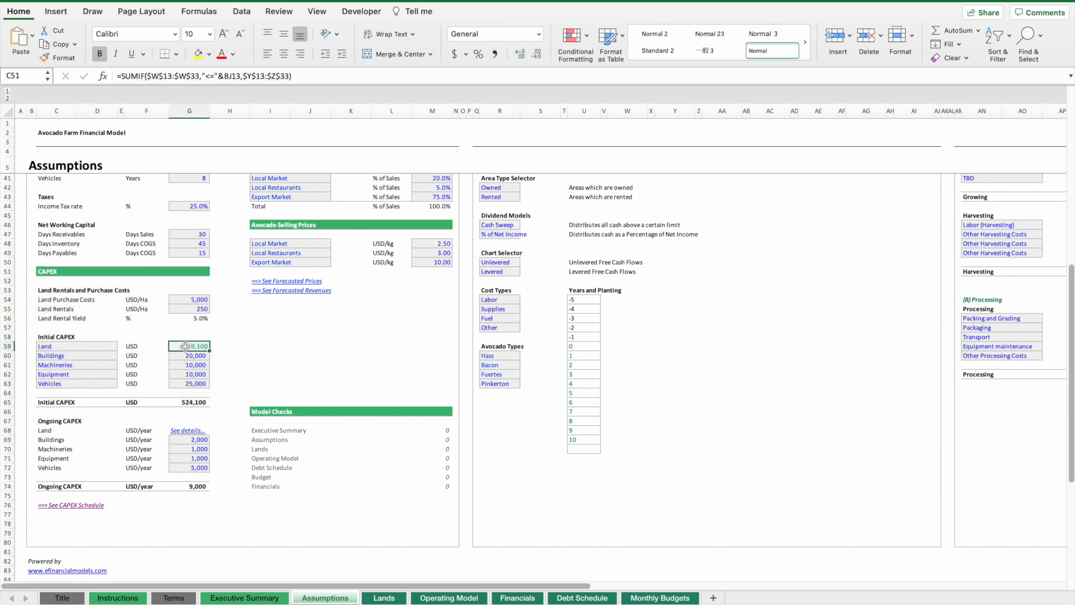
left_click(189, 346)
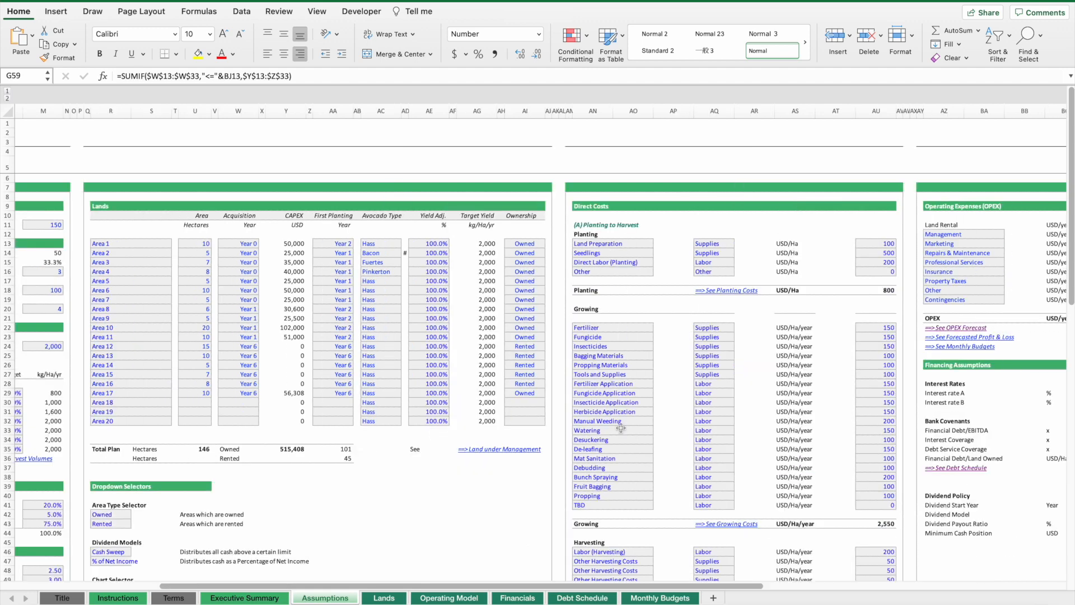
mouse_move(132, 254)
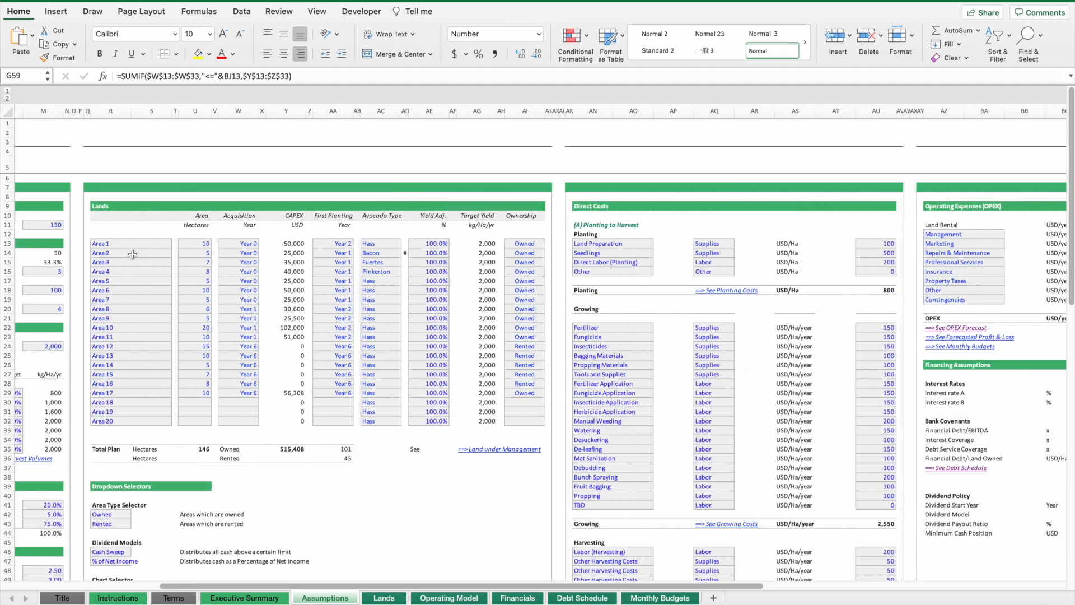
mouse_move(241, 281)
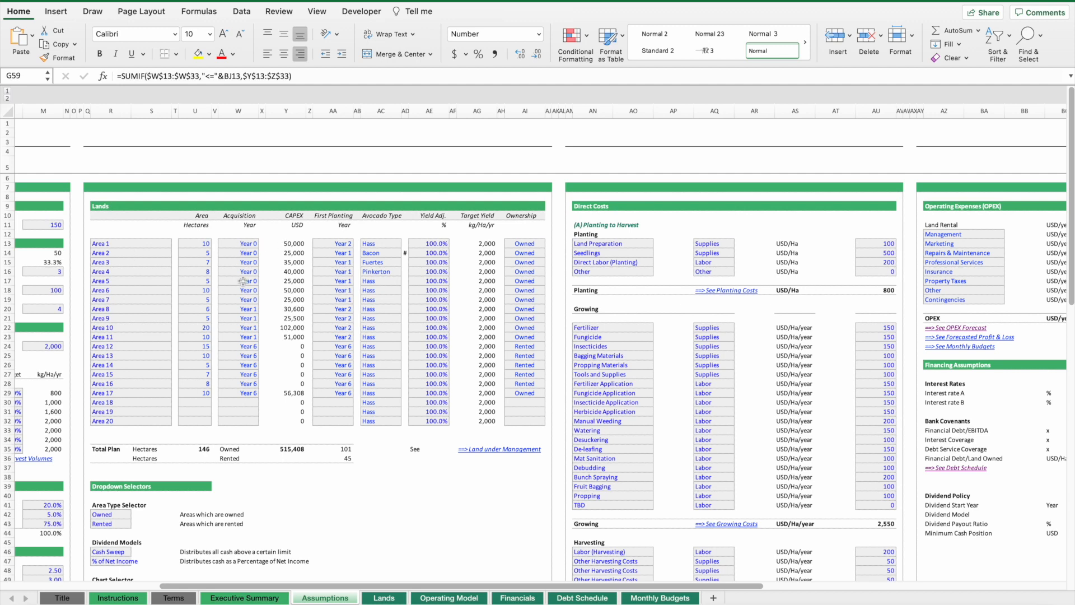
mouse_move(240, 309)
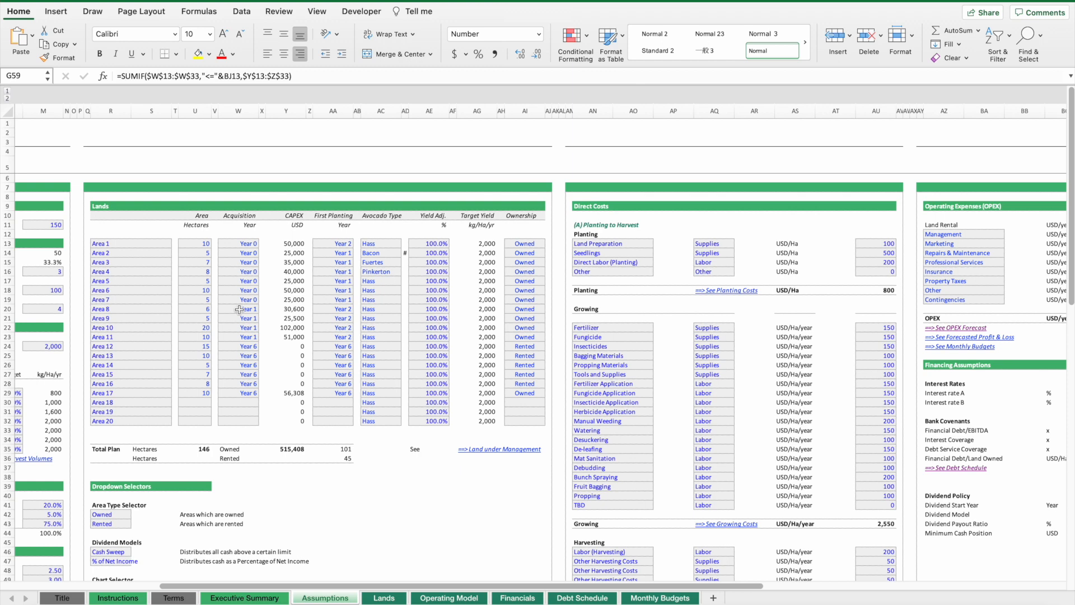
mouse_move(136, 237)
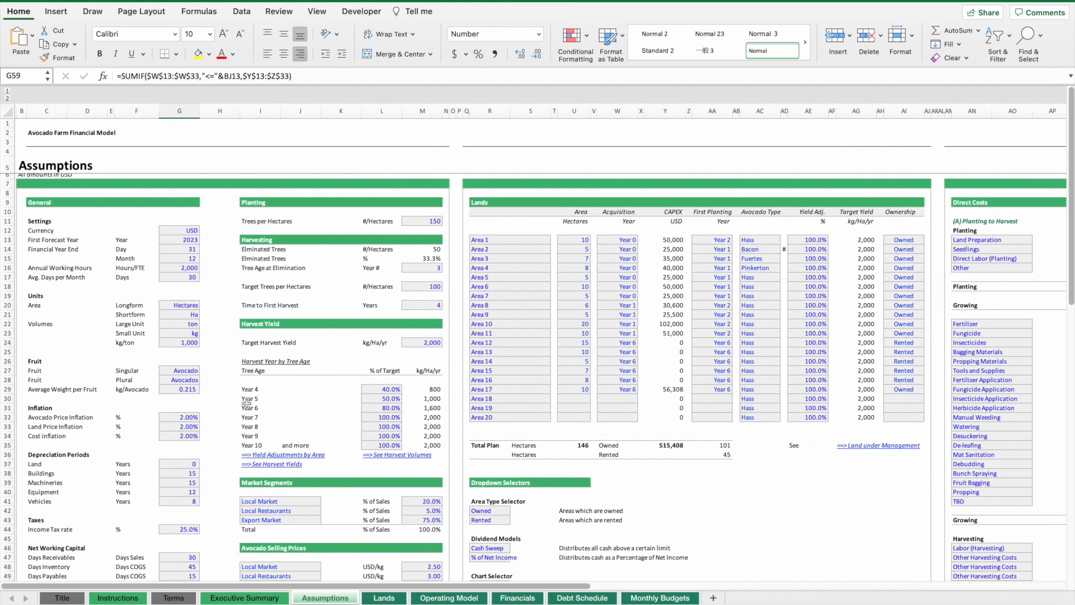
- Return to the Executive Summary and check the source of the Min Funding Required metric
left_click(245, 598)
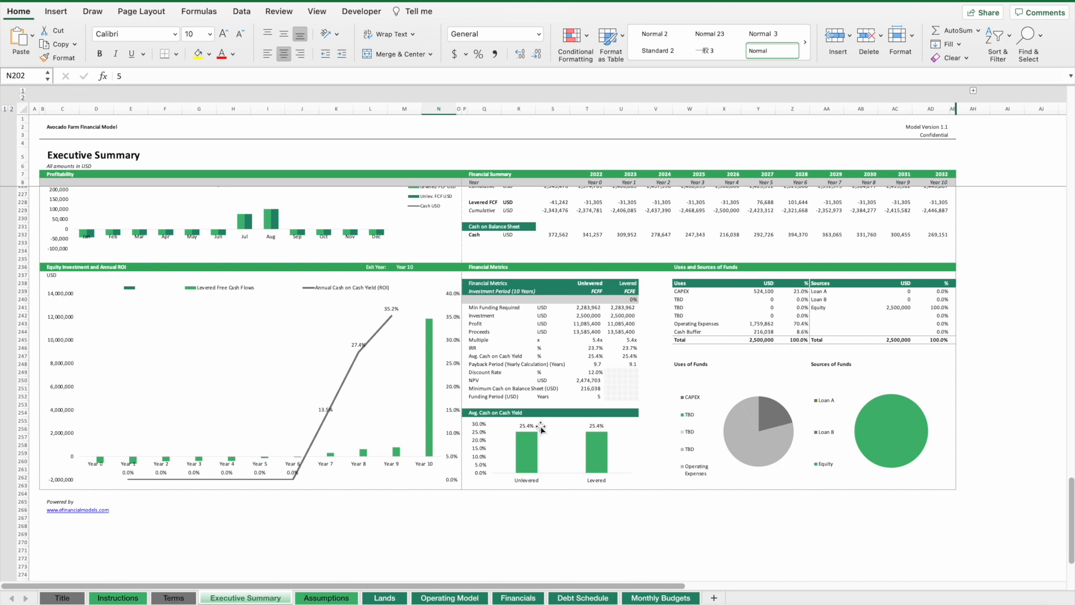
mouse_move(569, 329)
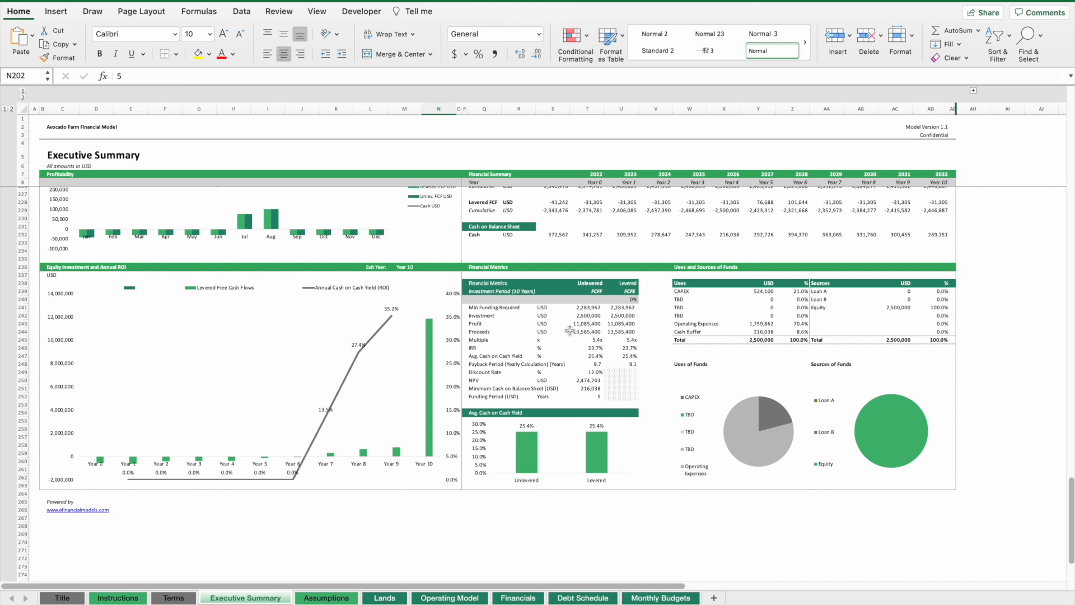
left_click(622, 306)
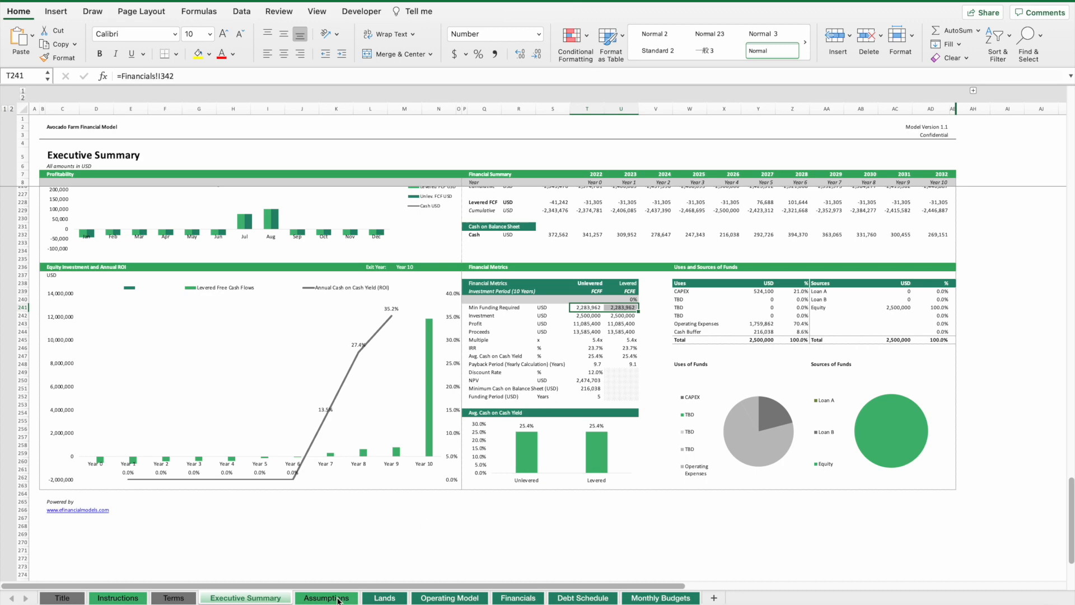
- Check the land purchase cost per hectare on Assumptions, then follow the CAPEX Schedule link to Operating Model
left_click(325, 598)
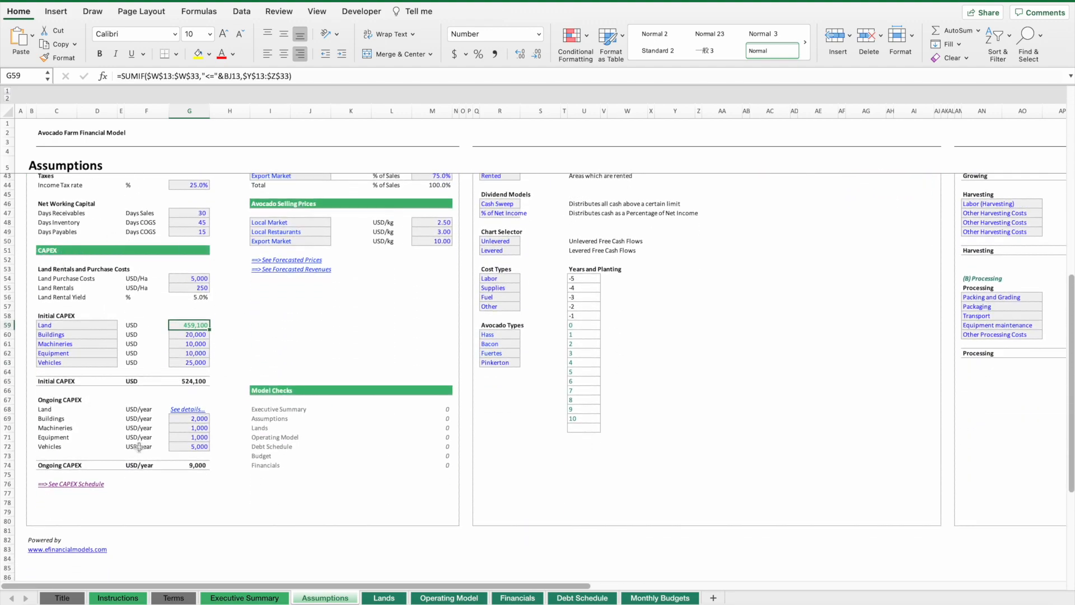
left_click(189, 277)
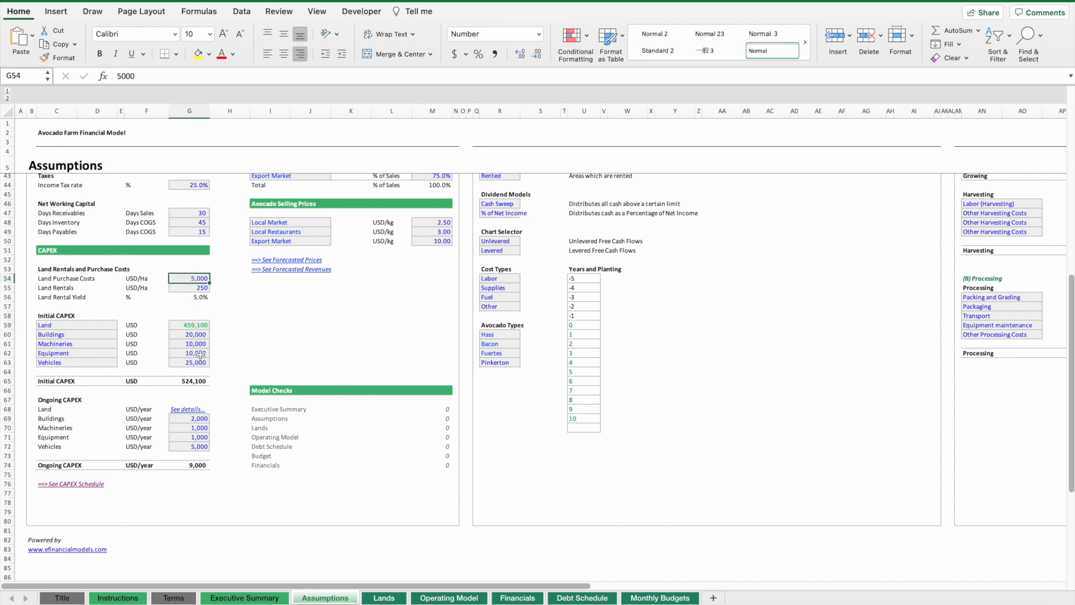
mouse_move(50, 485)
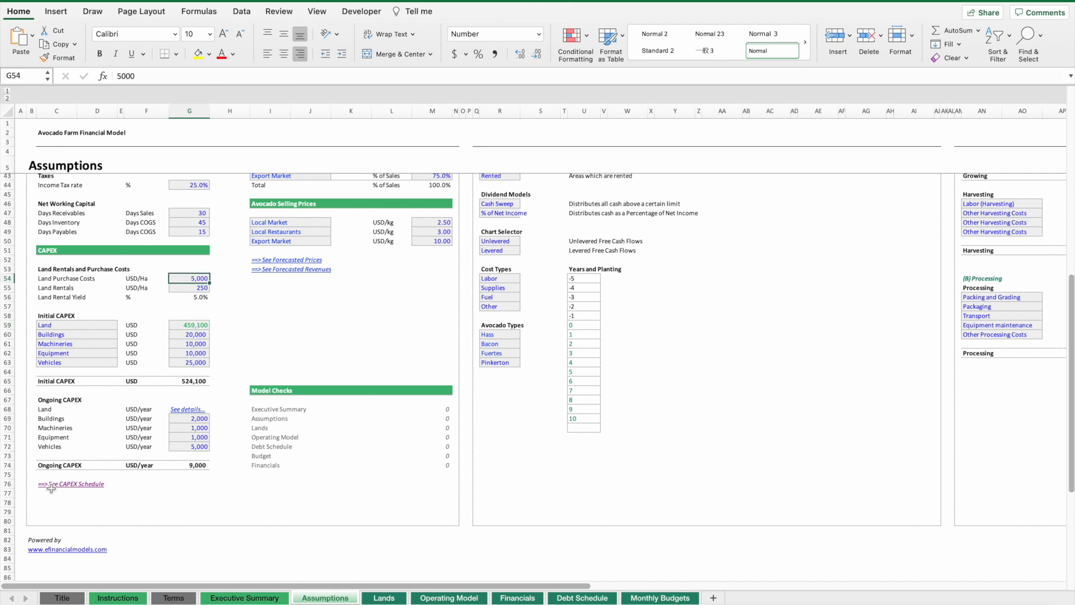
left_click(448, 598)
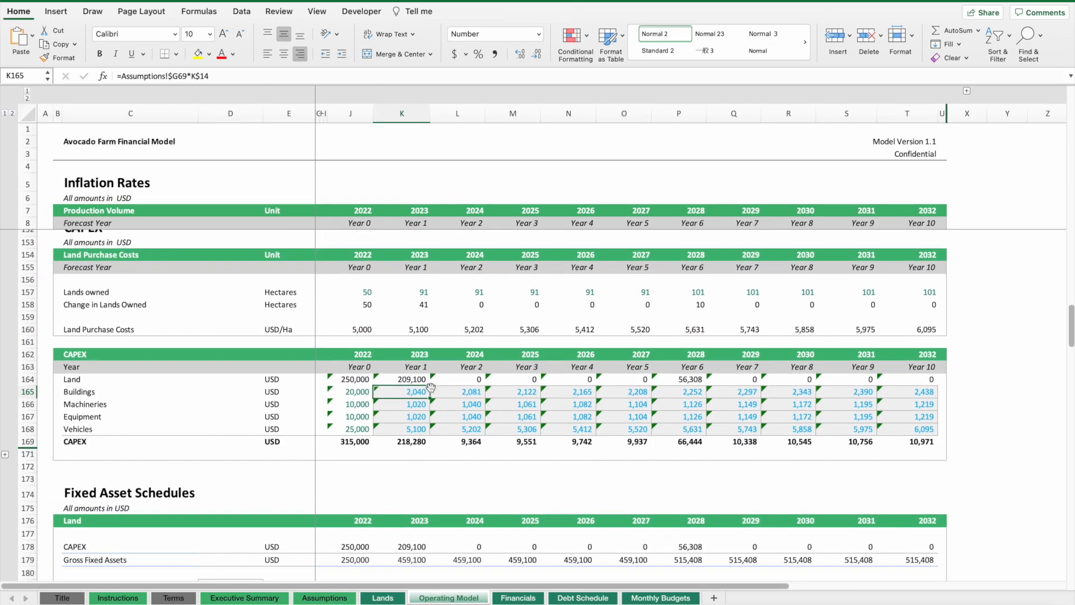
mouse_move(871, 381)
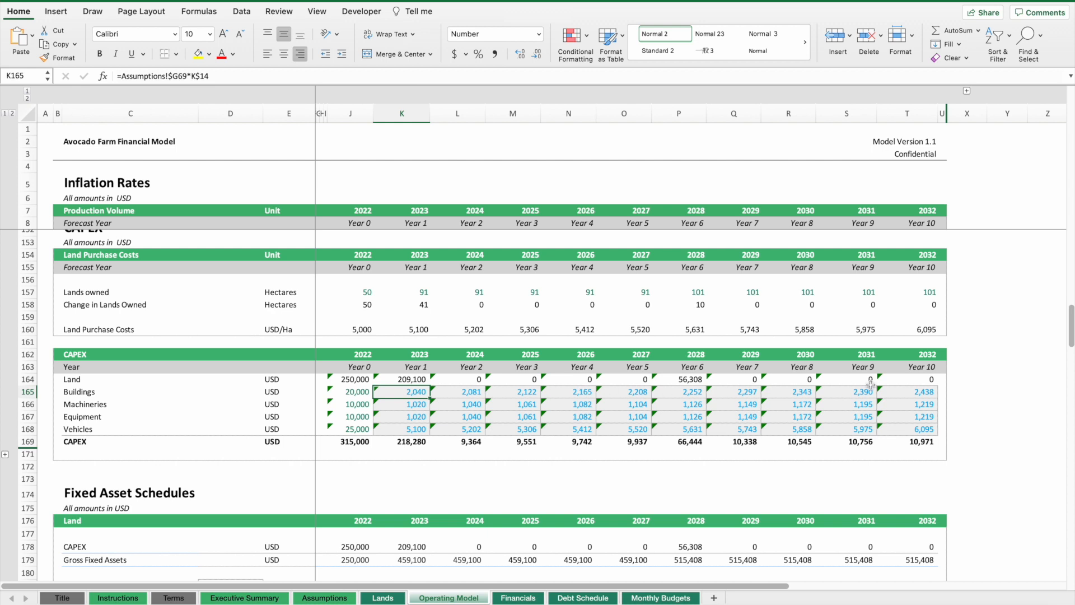
- Inspect the inflation-linked buildings CAPEX formulas including 2026, then return to Assumptions
left_click(583, 392)
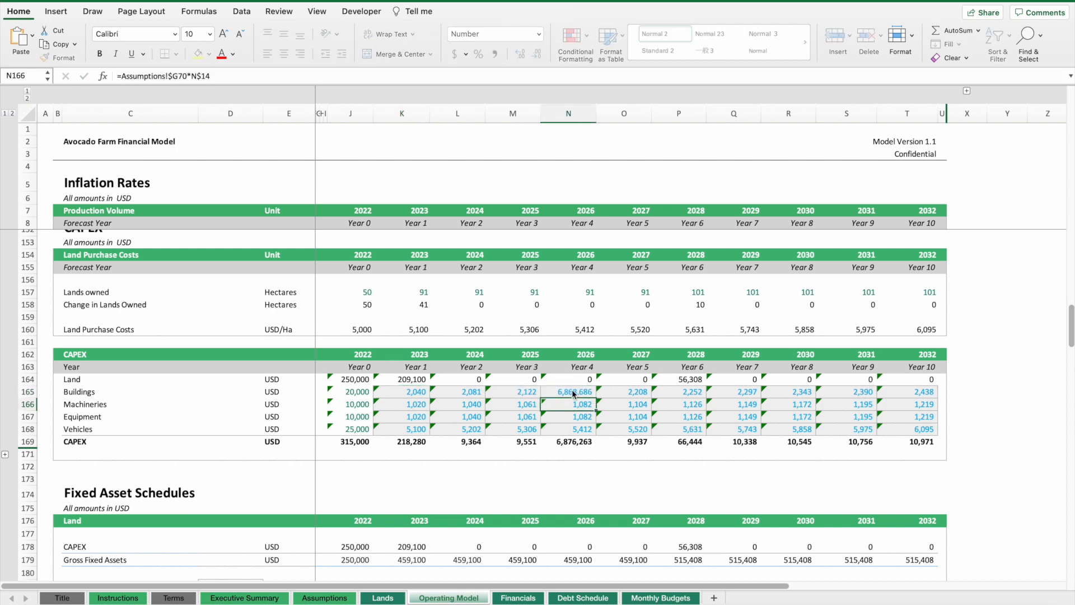
left_click(582, 391)
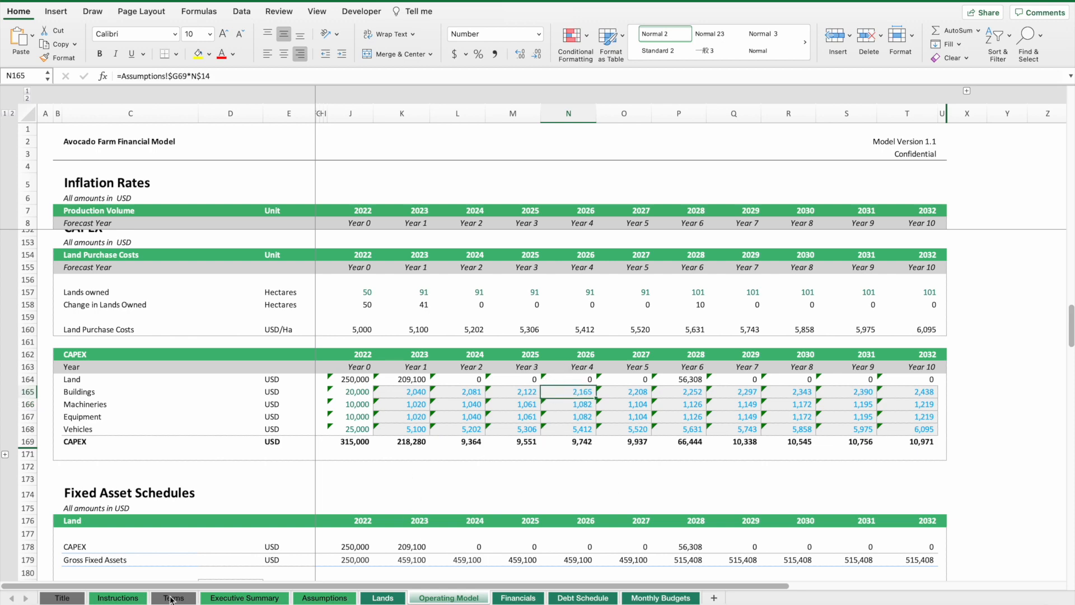
left_click(325, 597)
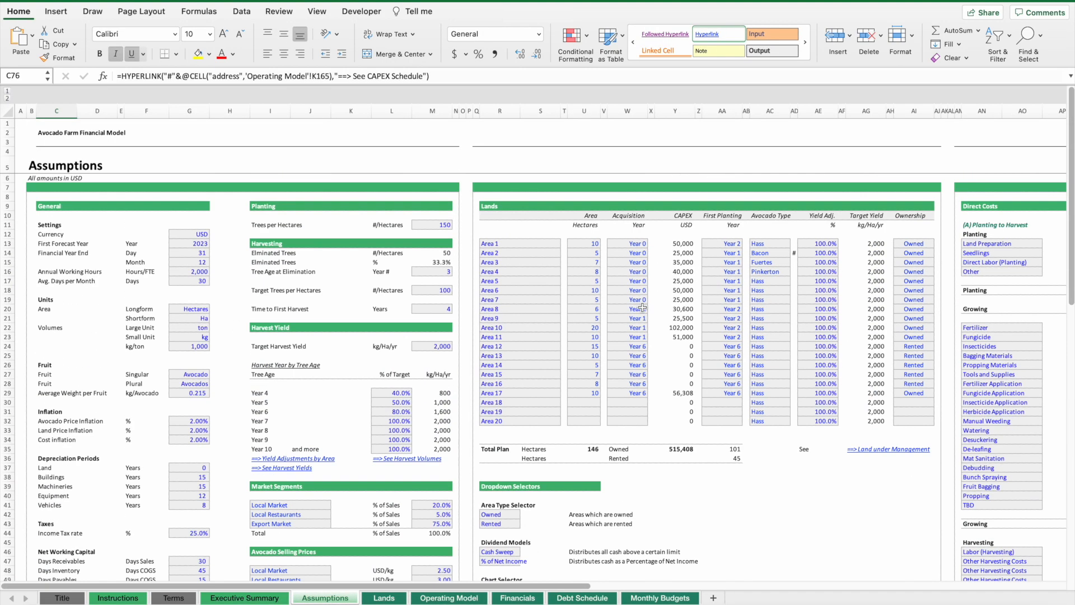
- Review the Lands table's acquisition years, including Area 12, and set Area 1's first planting to Year 1
left_click_drag(518, 243, 518, 420)
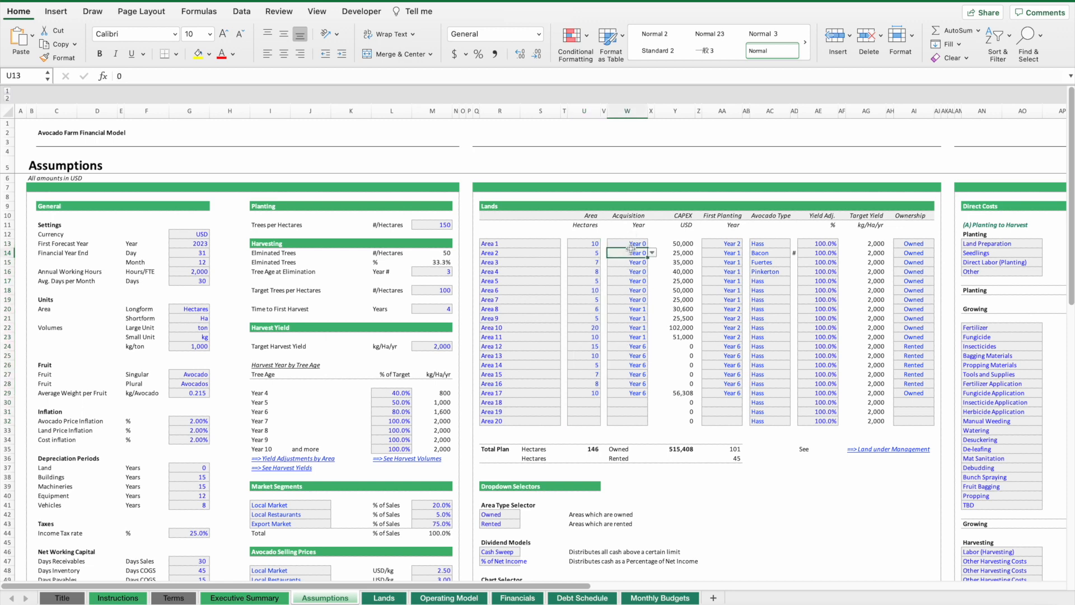
left_click(650, 243)
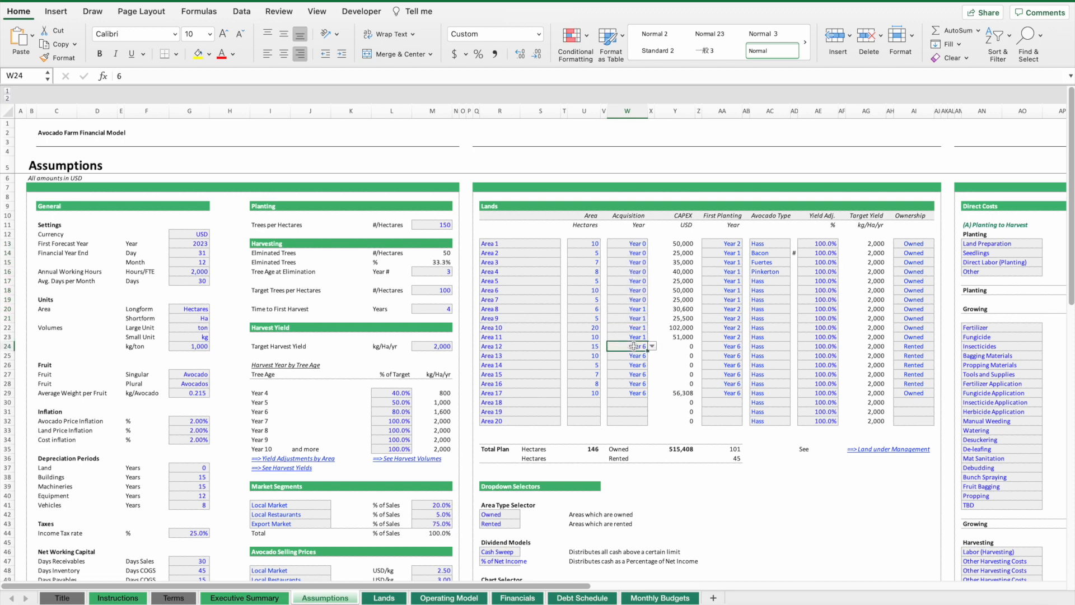
left_click(747, 243)
type("1")
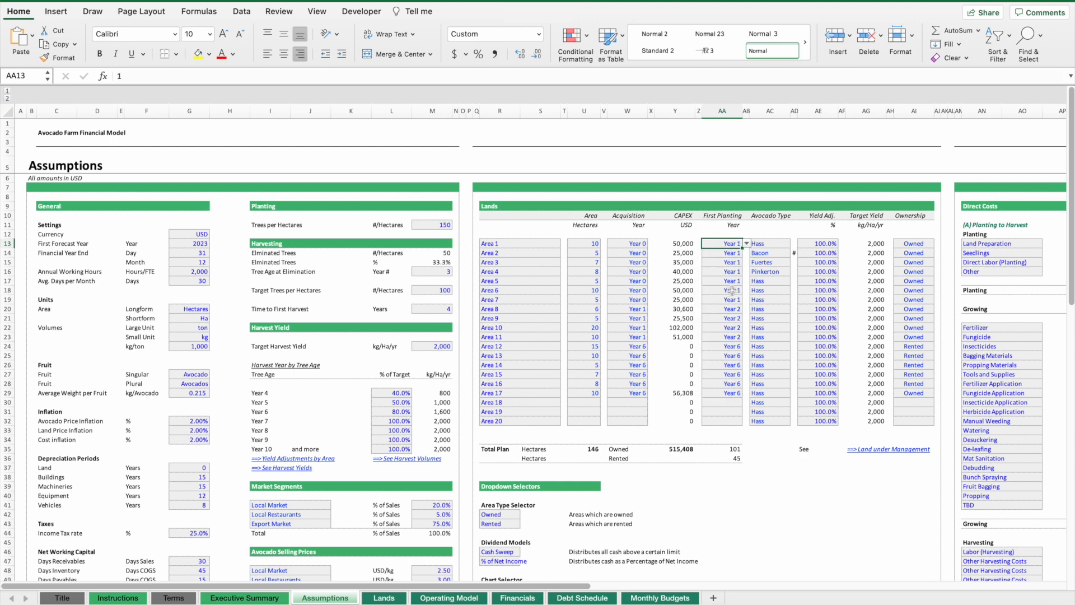
left_click(747, 290)
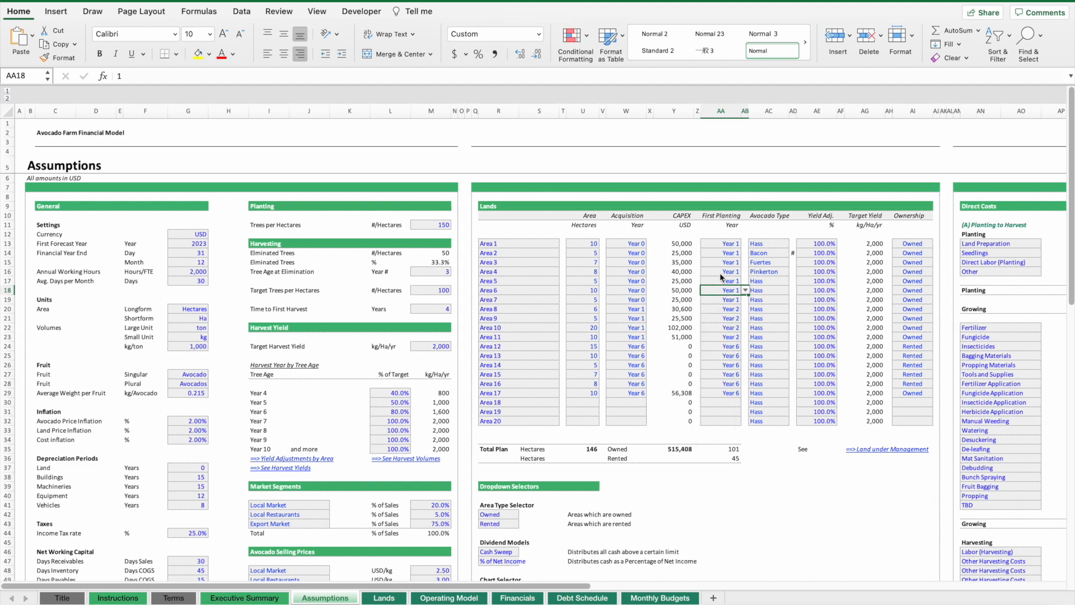
- Check Area 3's Owned/Rented ownership dropdown and keep it as Owned
scroll("right", 3)
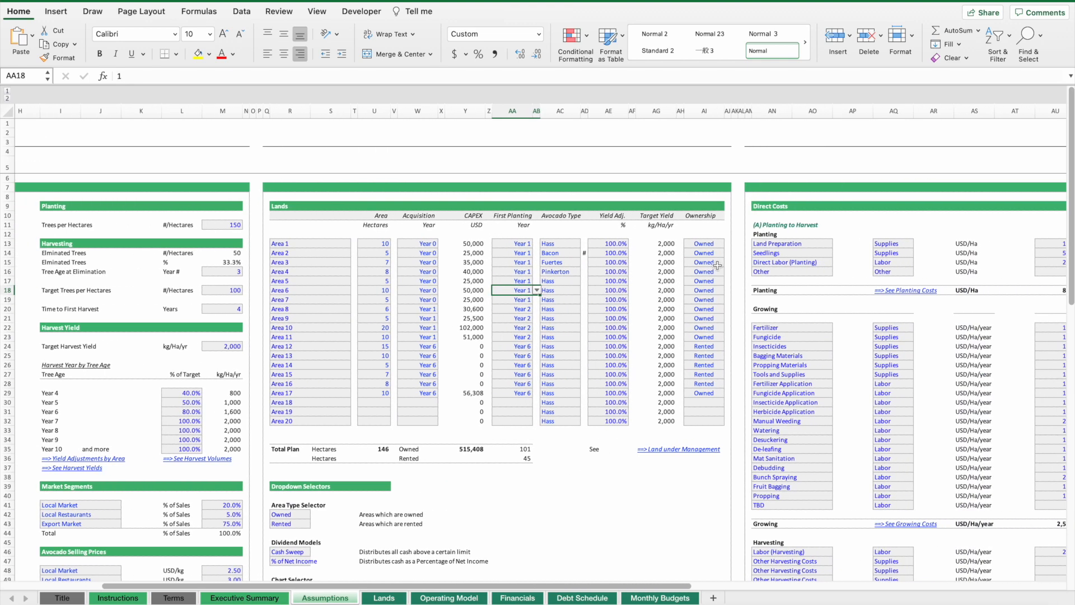
left_click(729, 262)
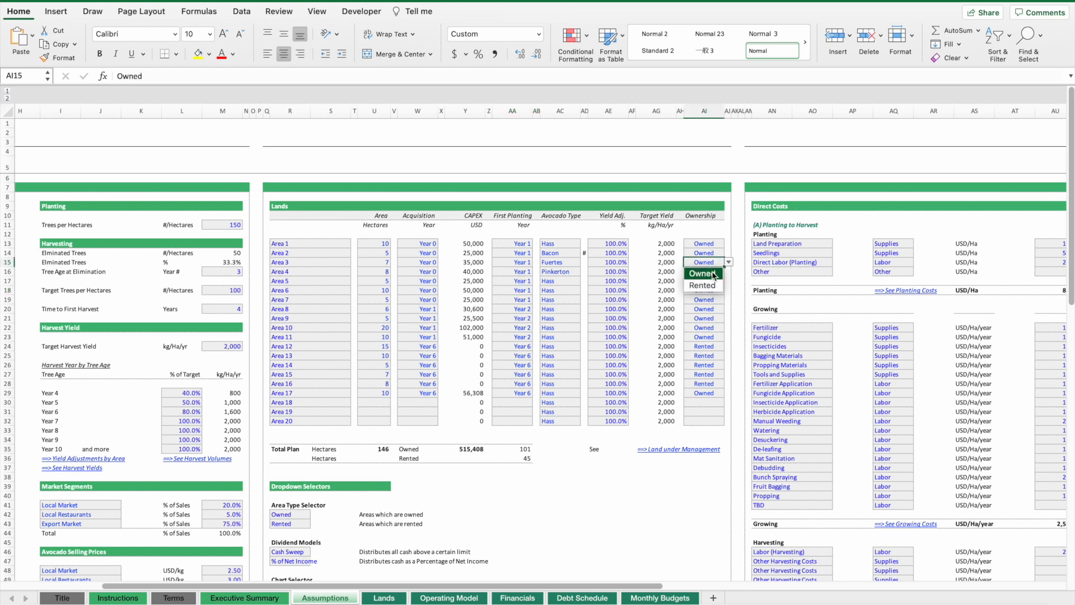
left_click(703, 262)
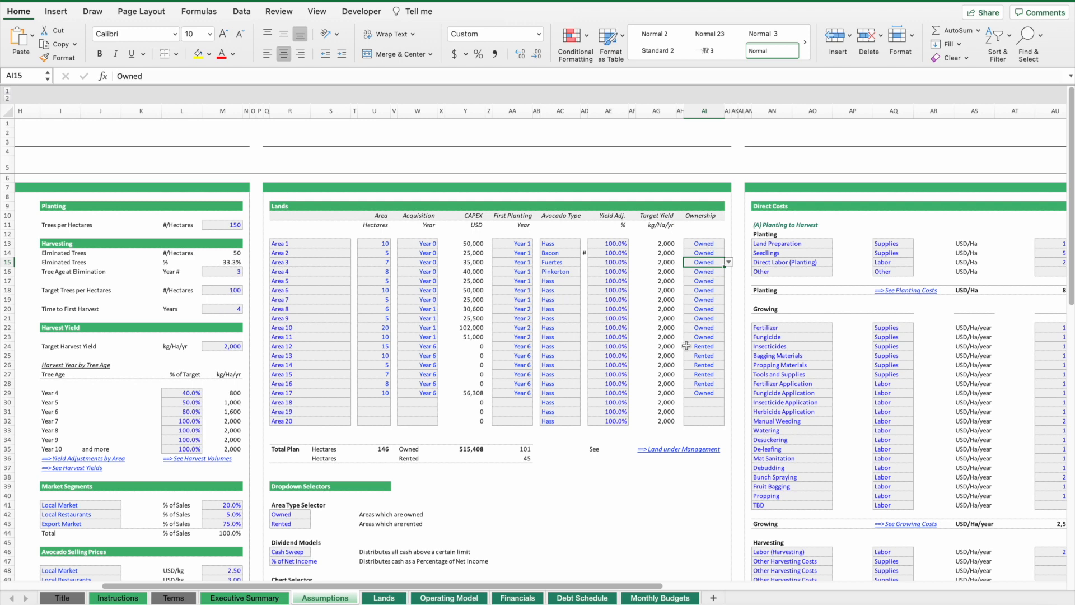
mouse_move(686, 349)
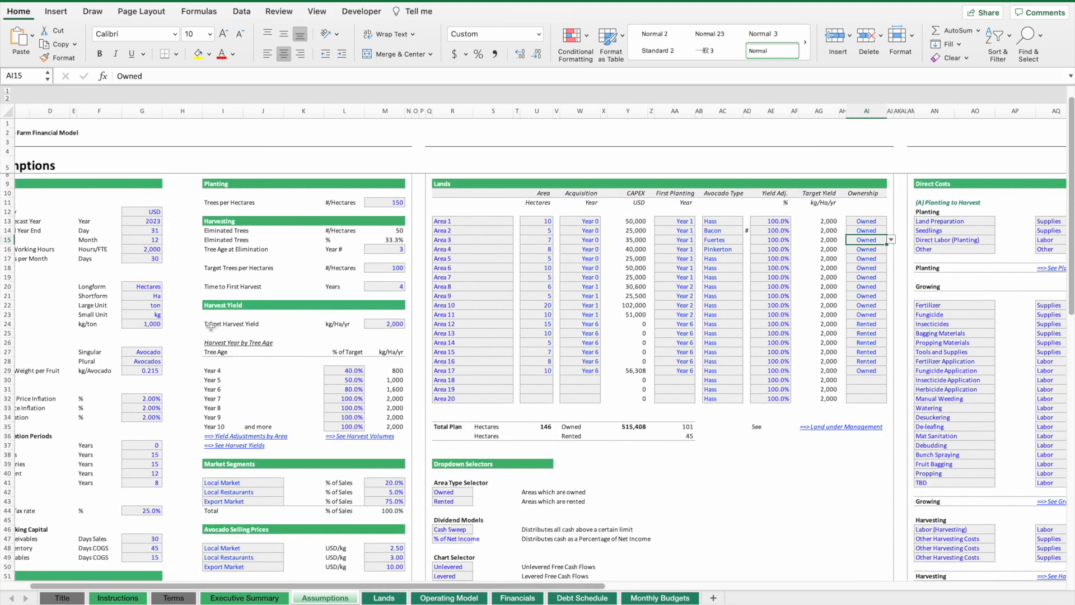
left_click(246, 285)
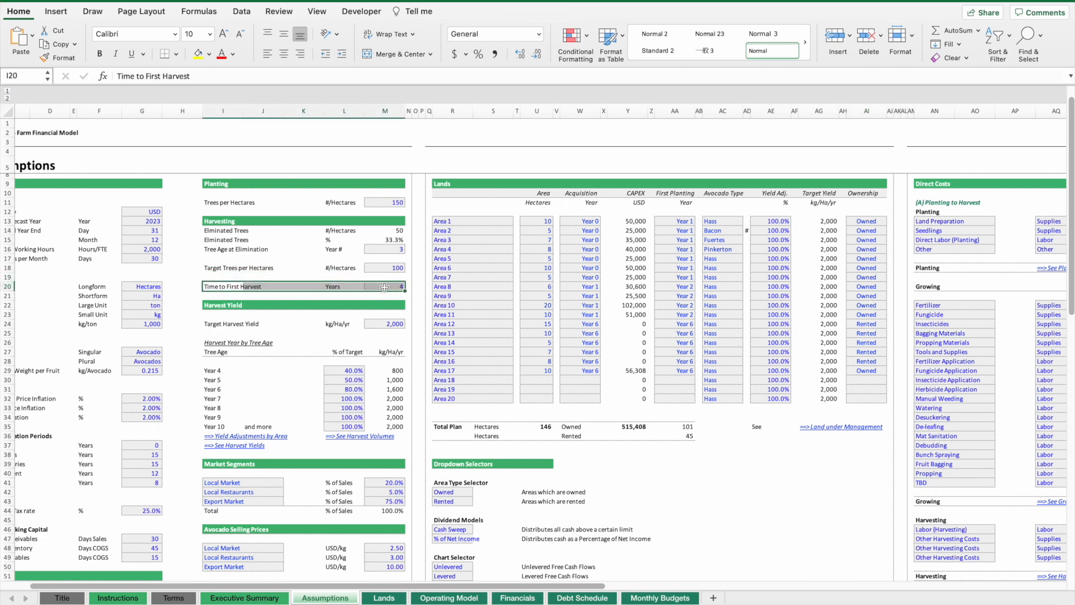
mouse_move(229, 328)
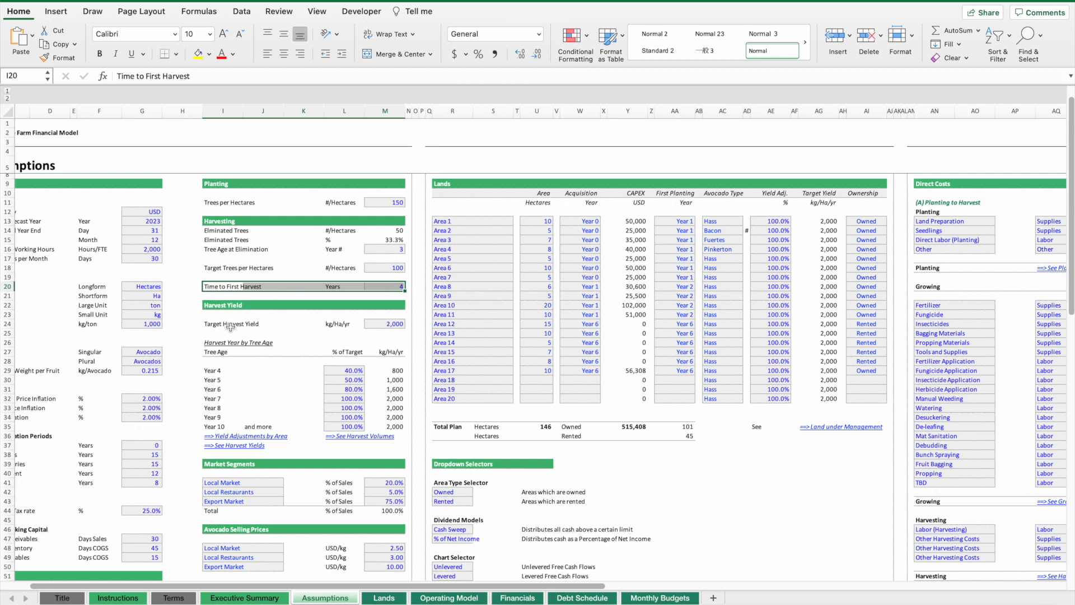
left_click(386, 323)
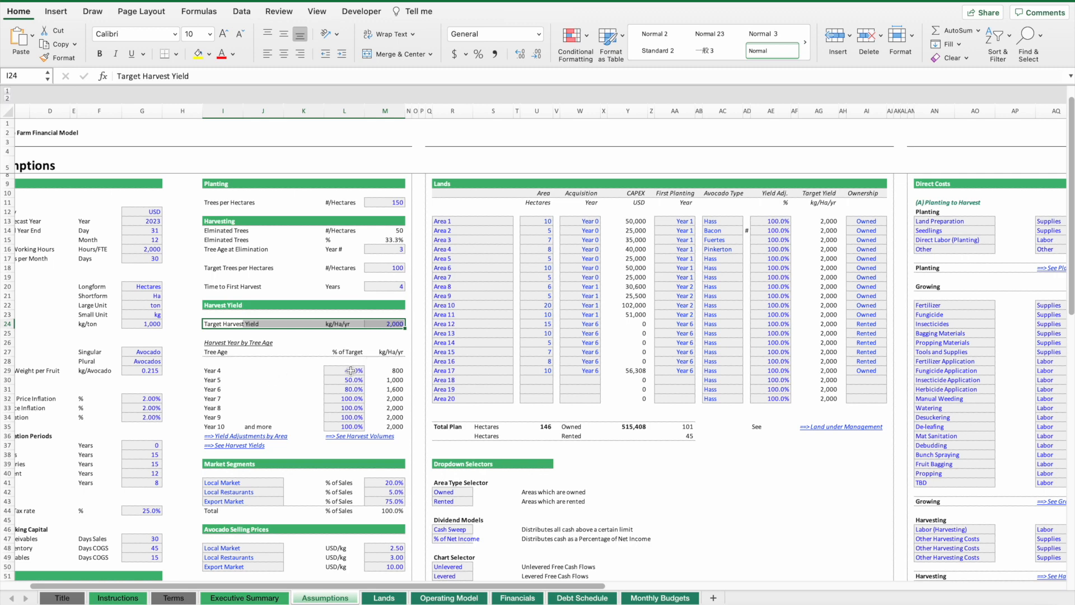
left_click(346, 371)
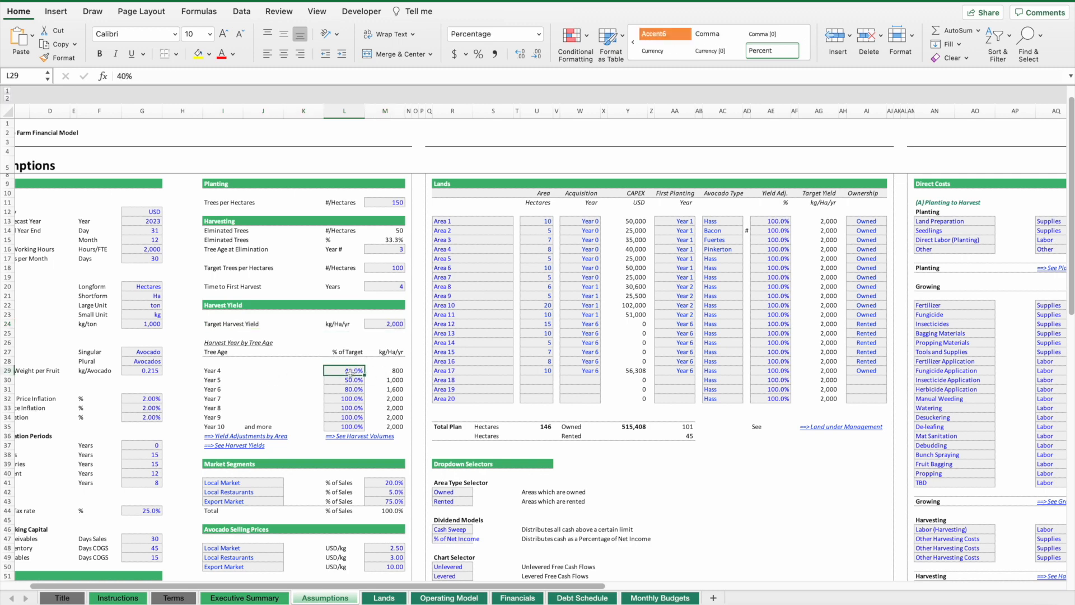
left_click(384, 371)
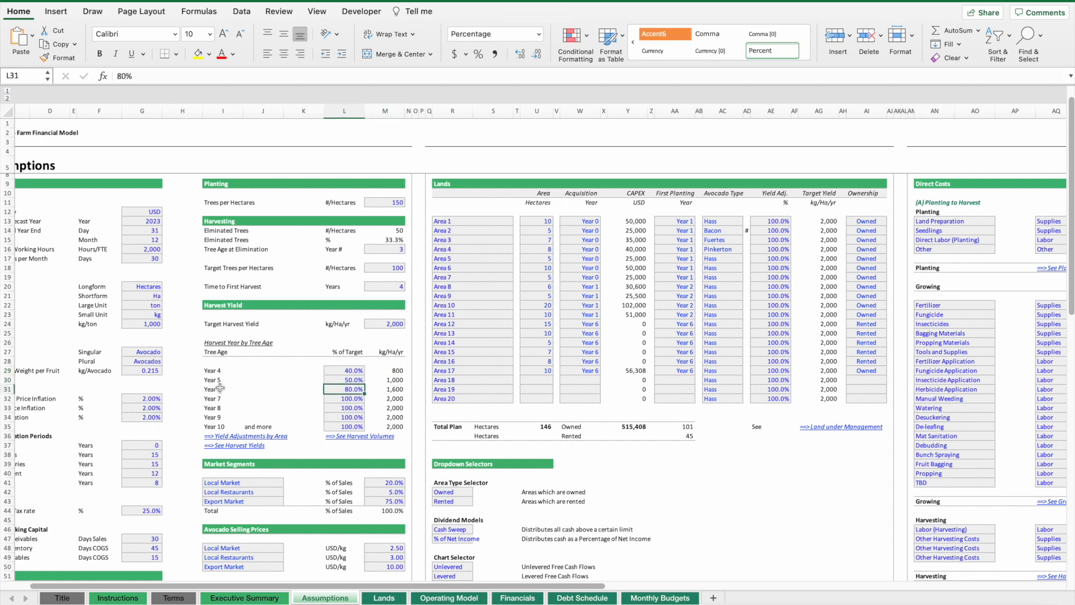
left_click(351, 399)
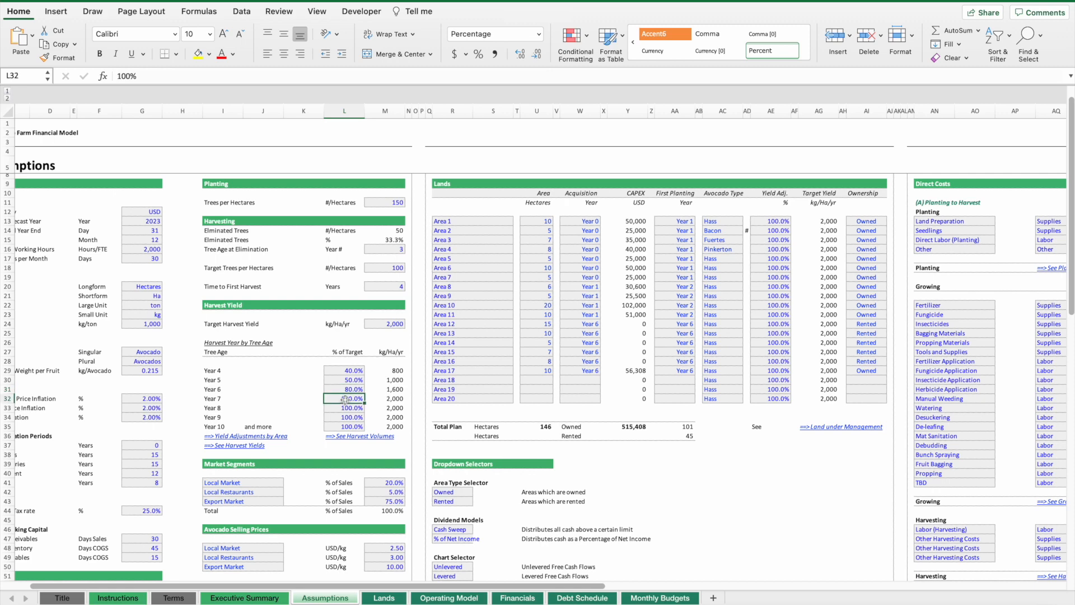
left_click(349, 370)
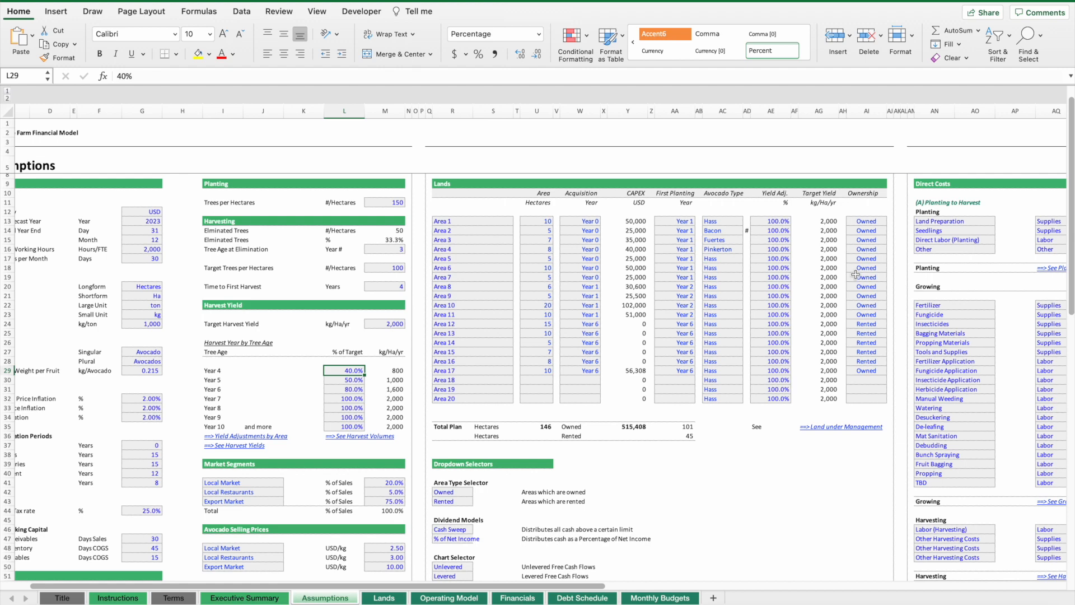
mouse_move(217, 322)
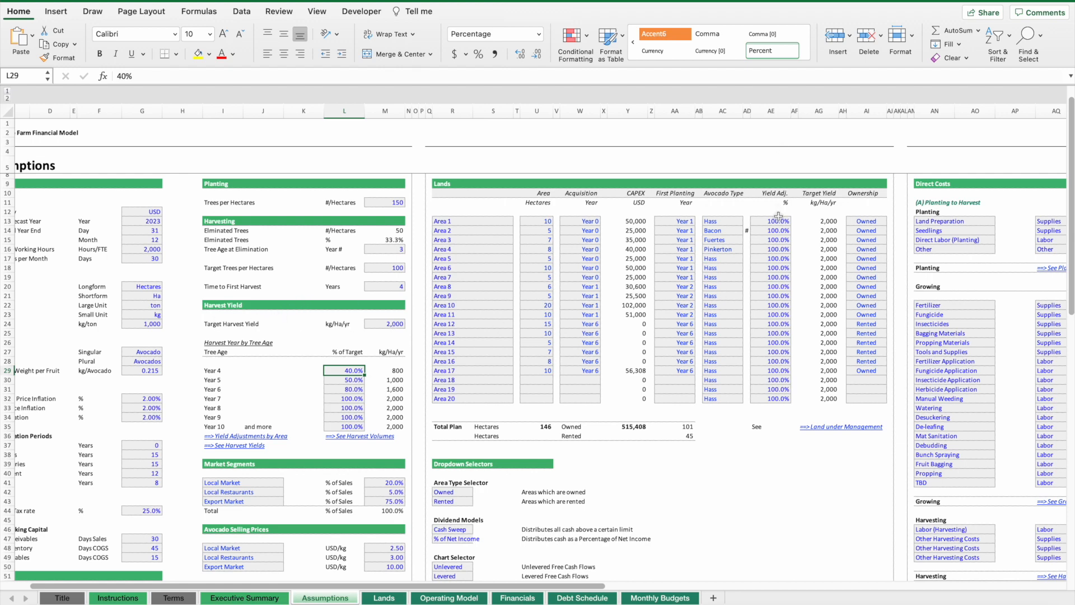
type("12%")
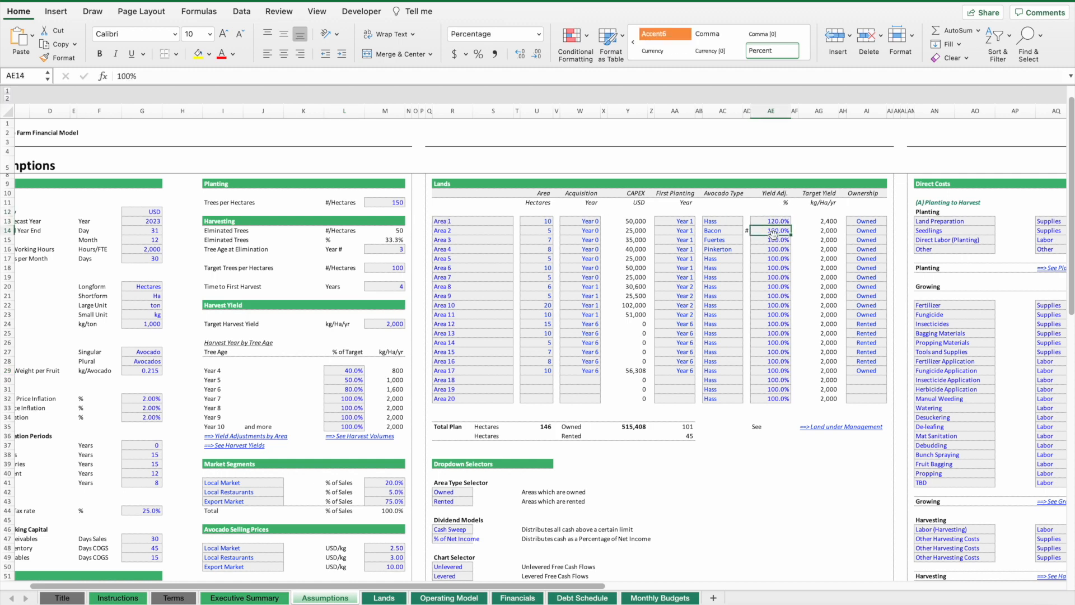
left_click(773, 286)
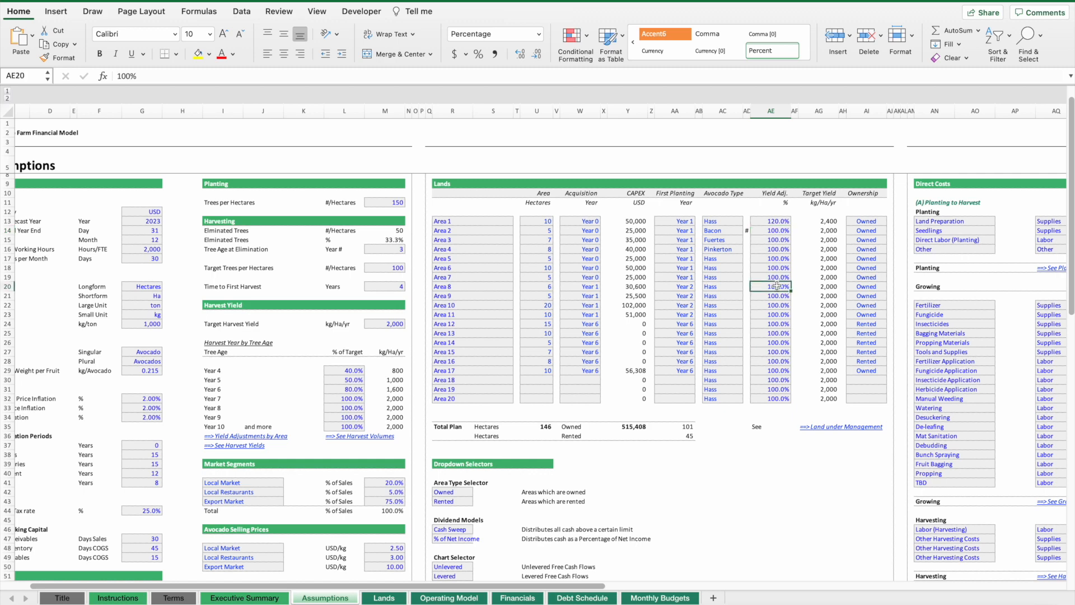
left_click(770, 259)
type("80")
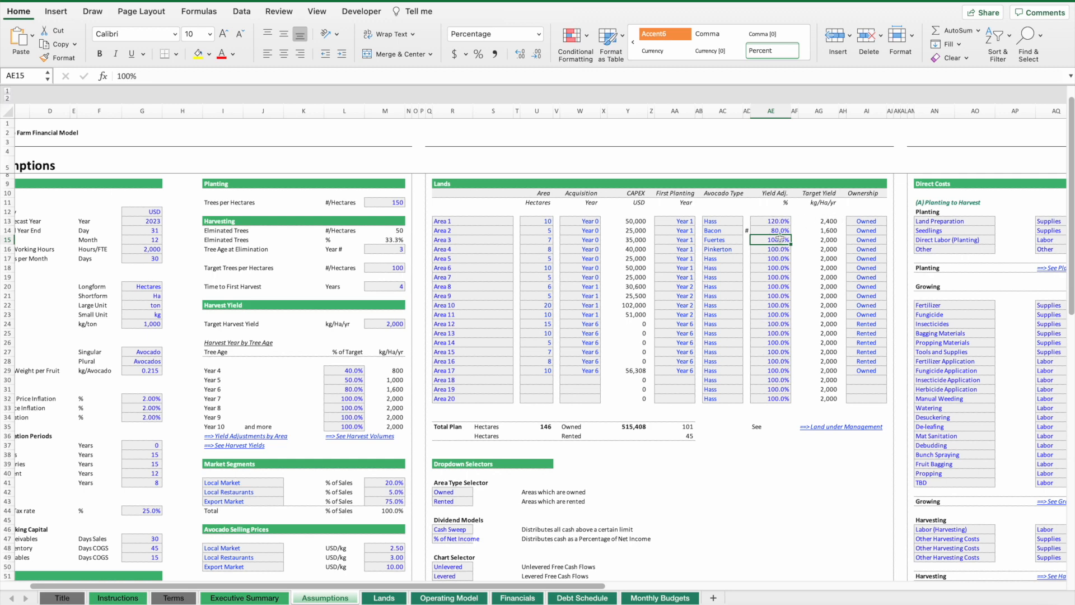
left_click(820, 220)
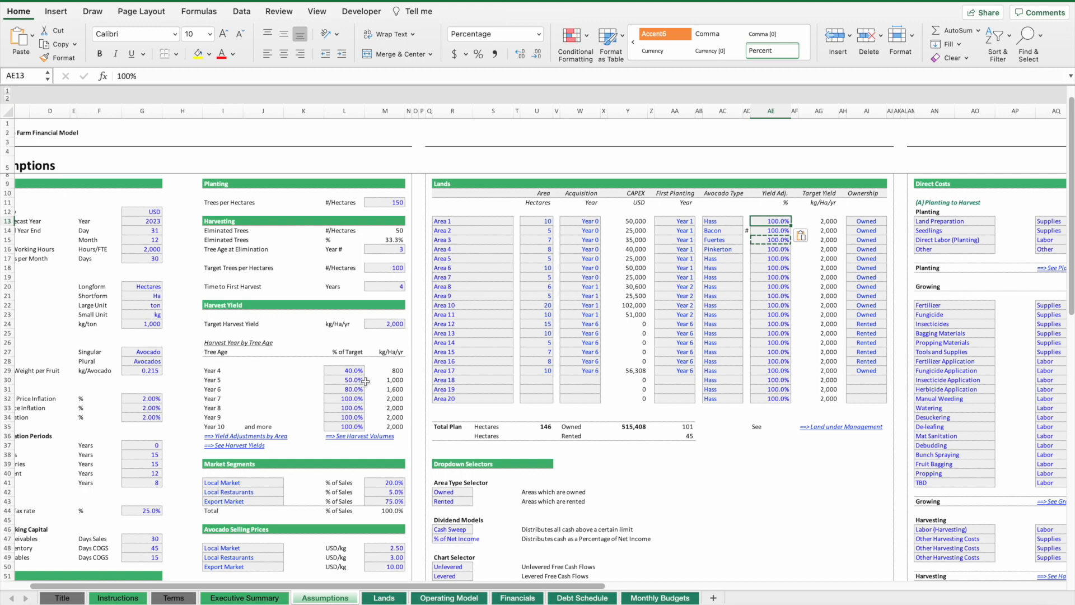
scroll("down", 3)
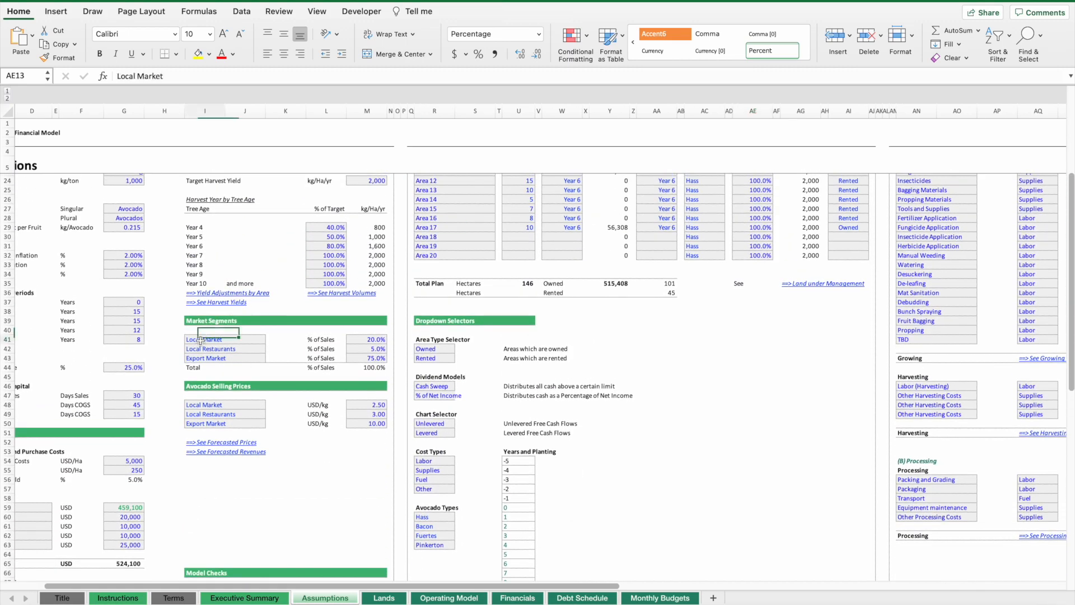
left_click(204, 339)
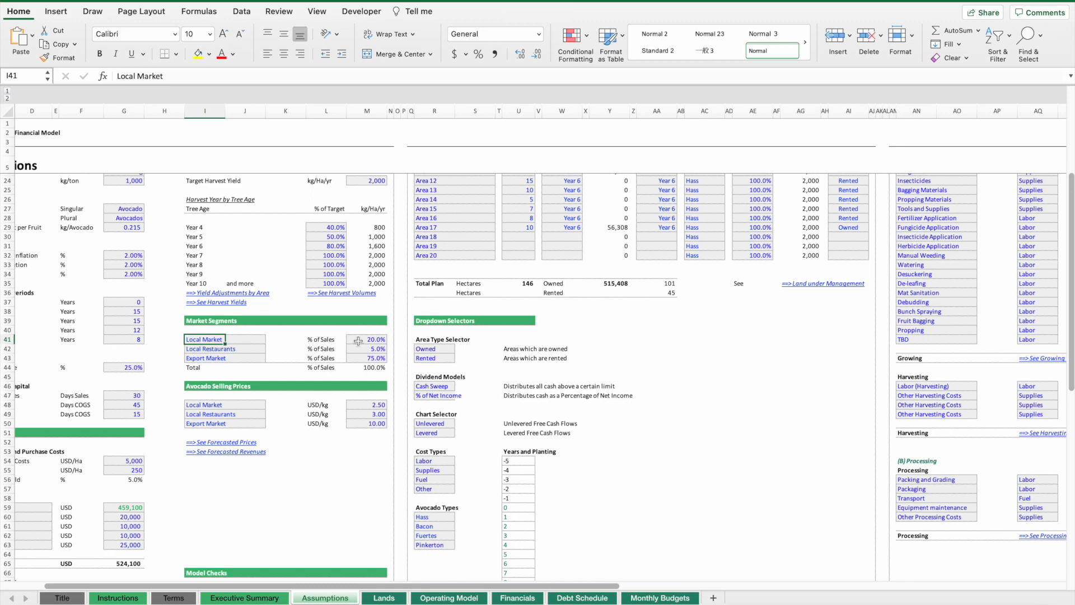
- Select the Market Segments % of Sales shares and follow the link to their Operating Model forecast
left_click(367, 405)
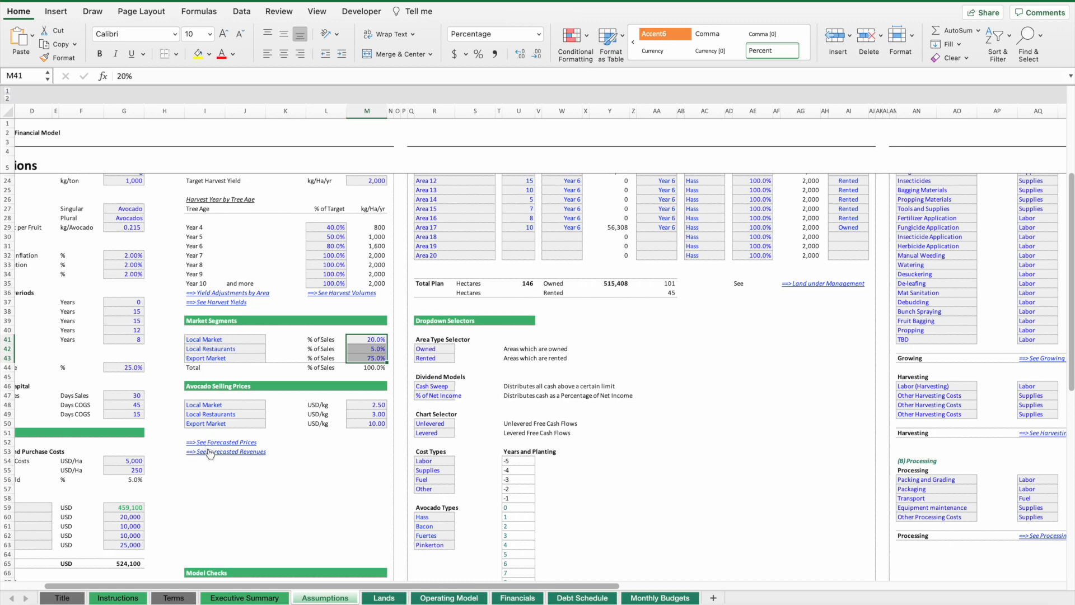
left_click(449, 598)
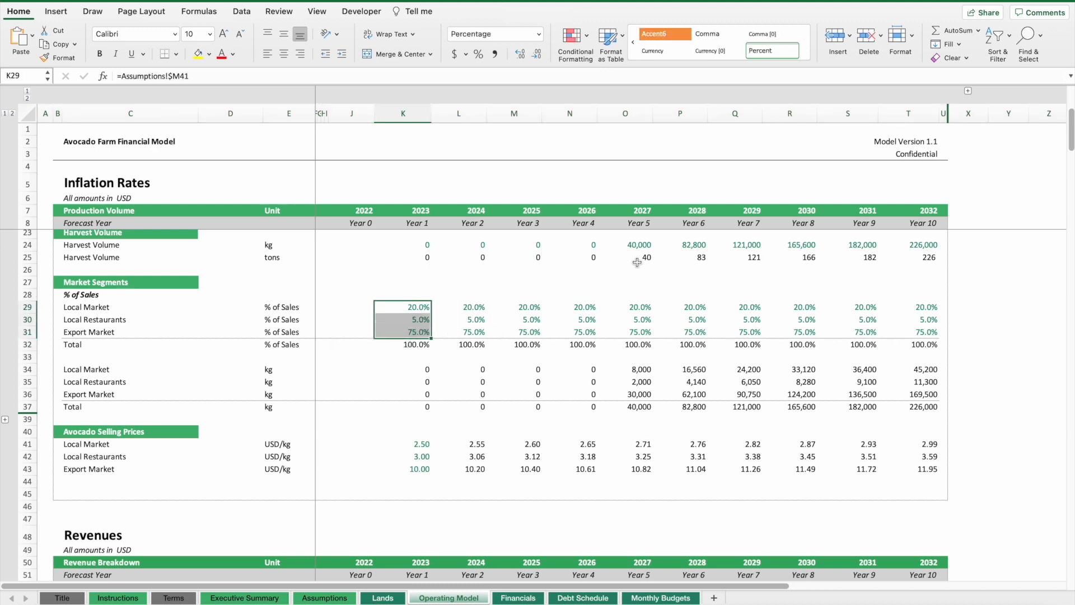
- Check the 2027 market segment shares, then return to the Assumptions sheet
left_click(624, 340)
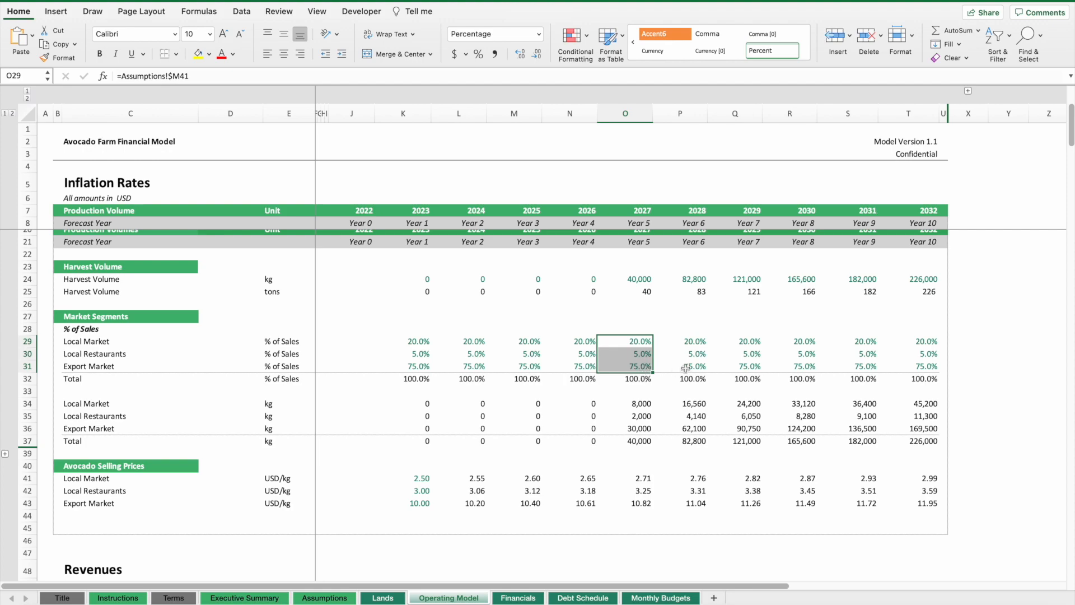
left_click(325, 598)
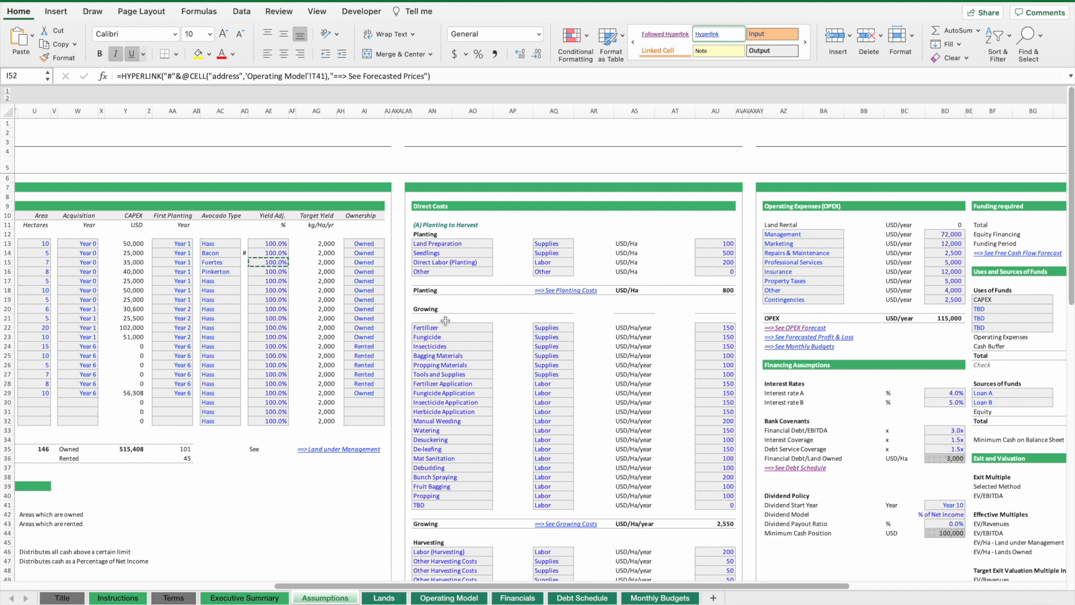
scroll("left", 3)
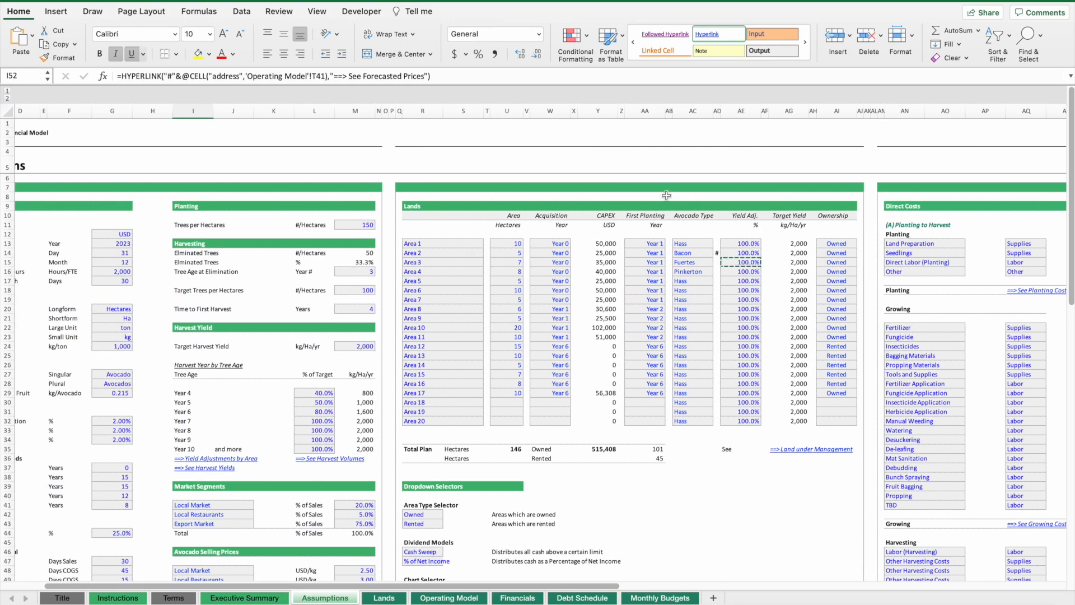
scroll("down", 3)
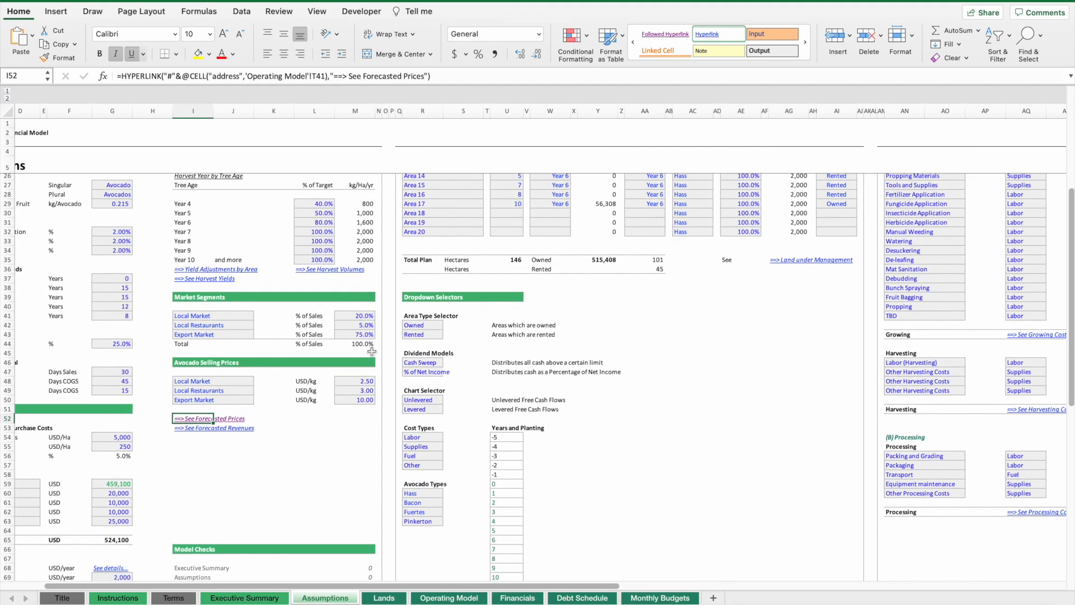
mouse_move(291, 215)
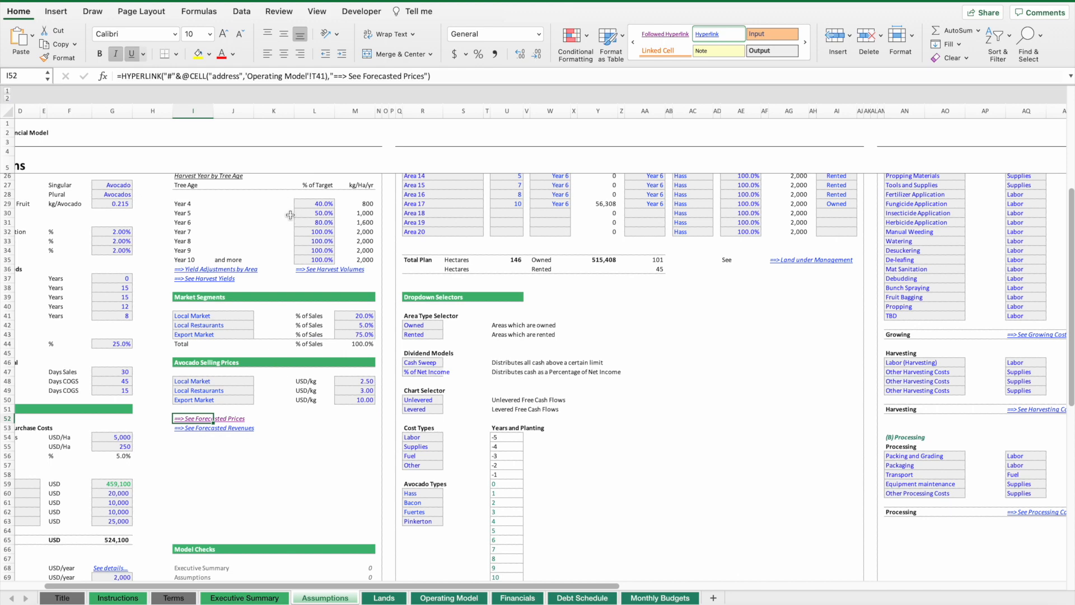
mouse_move(303, 375)
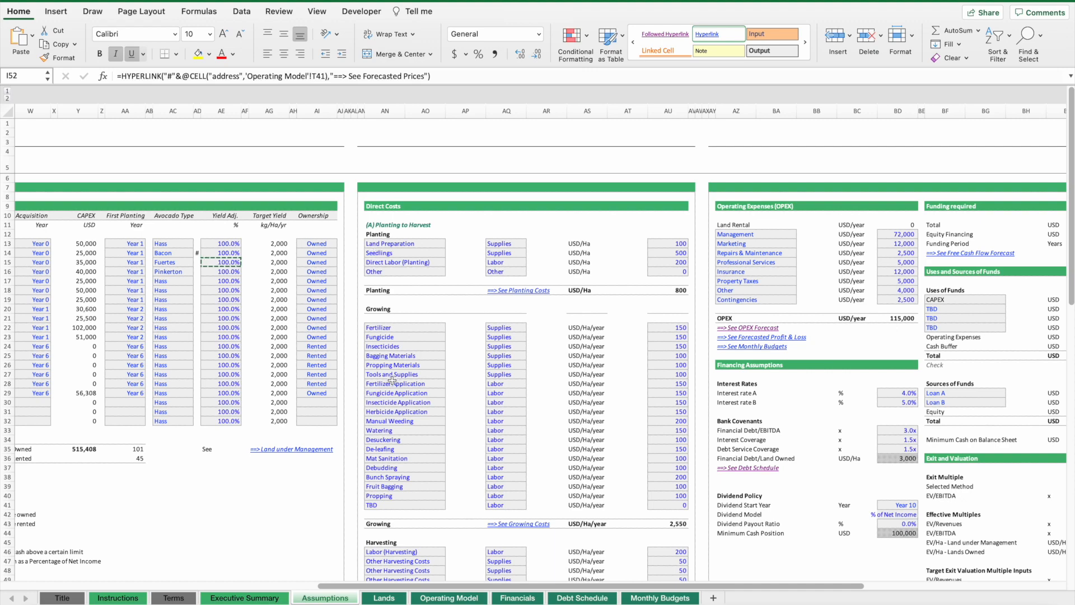
scroll("down", 3)
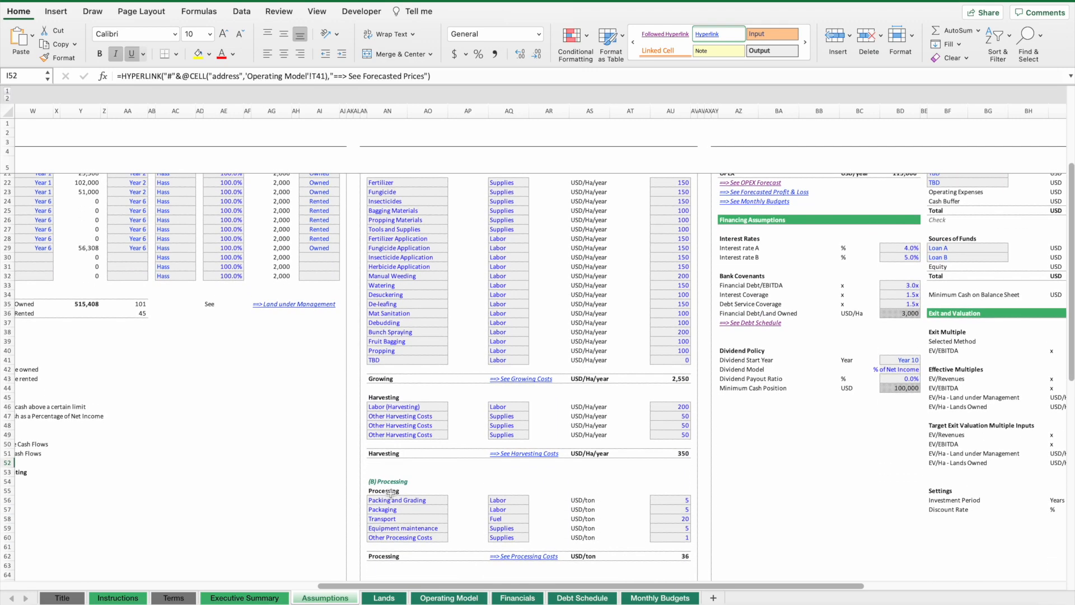
- Switch to the Operating Model sheet and bring the Direct Cost Assumptions into view
left_click(448, 598)
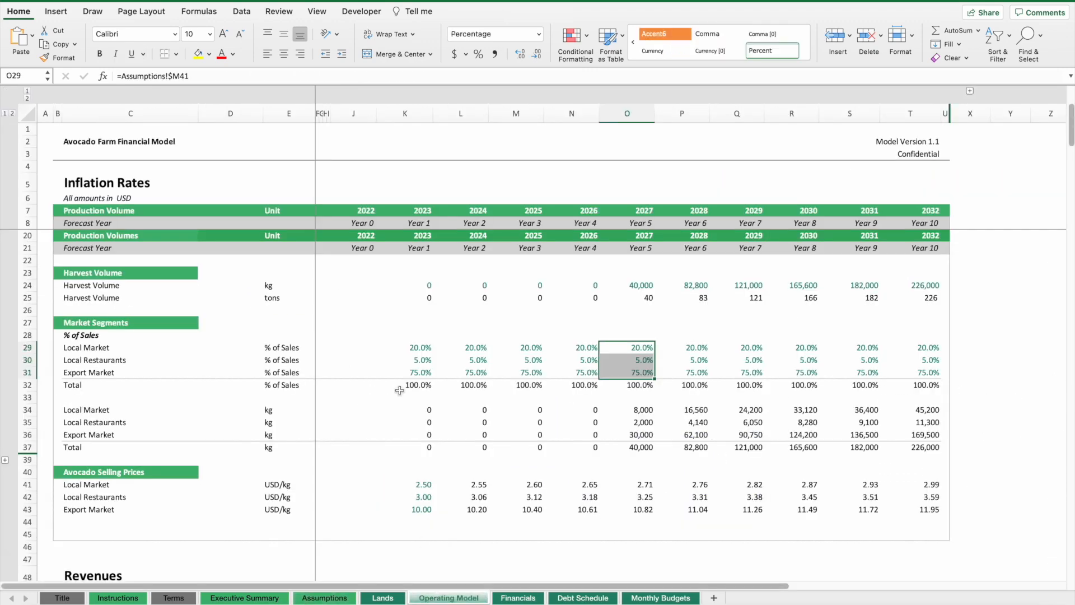
scroll("down", 3)
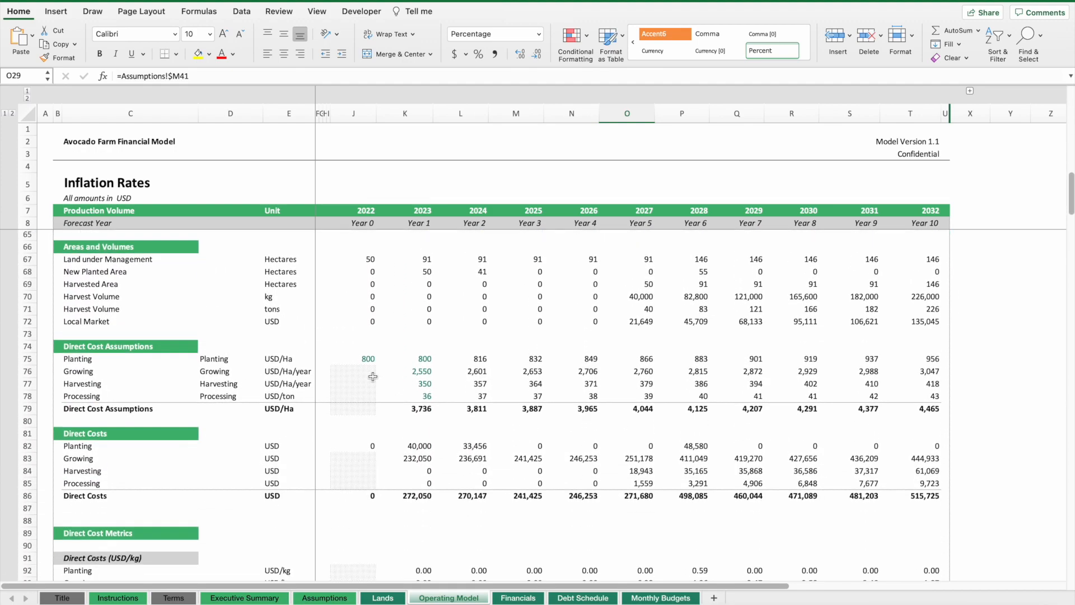
mouse_move(353, 446)
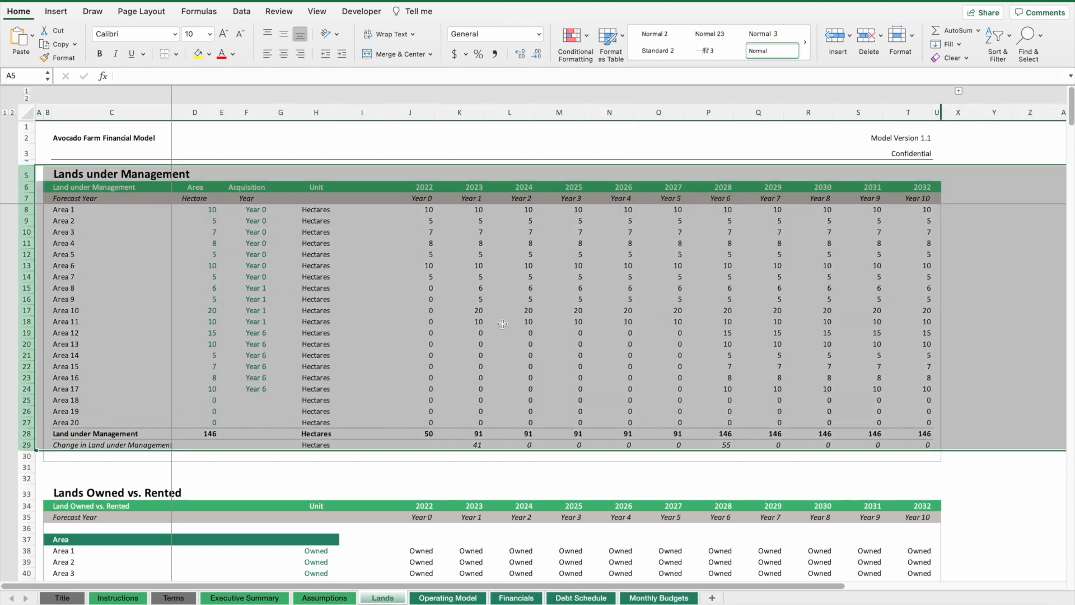
- Select the yearly land under management totals and scroll down to the New Planted Areas table
left_click(423, 433)
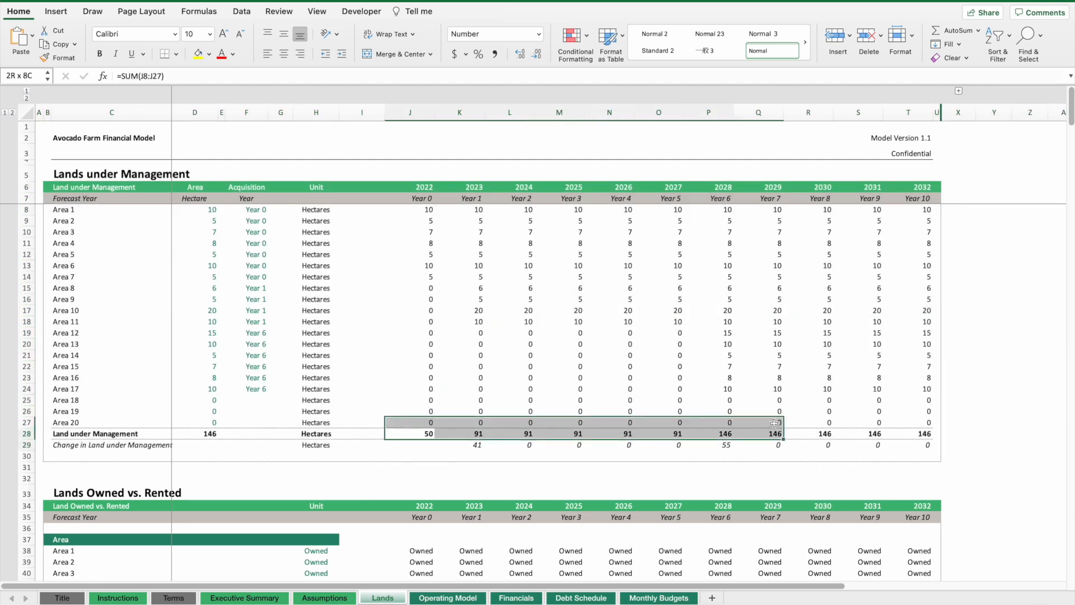
scroll("down", 3)
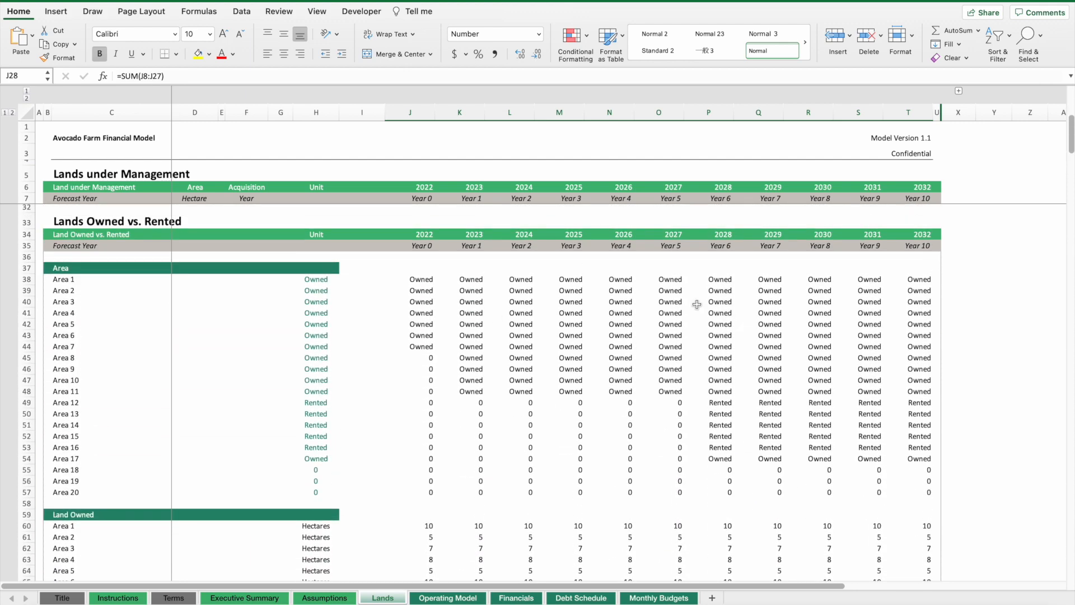
mouse_move(604, 346)
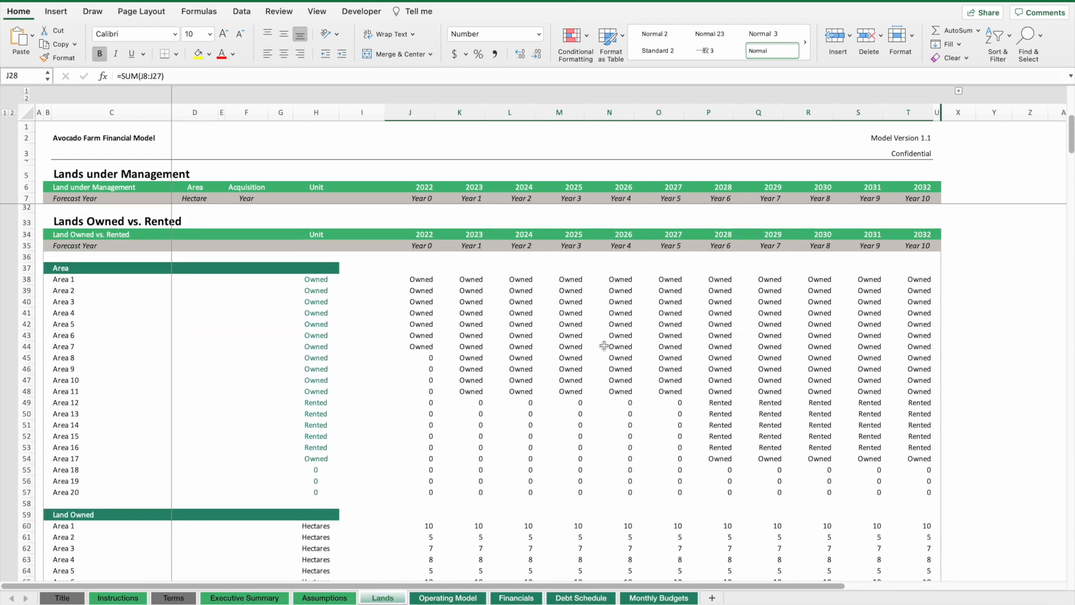
scroll("down", 3)
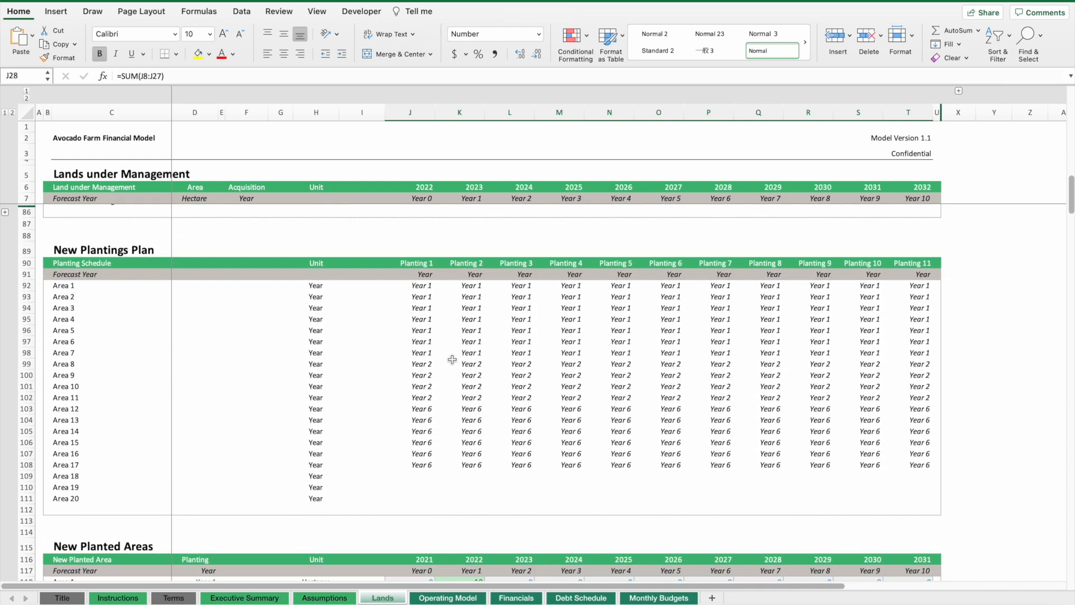
scroll("down", 3)
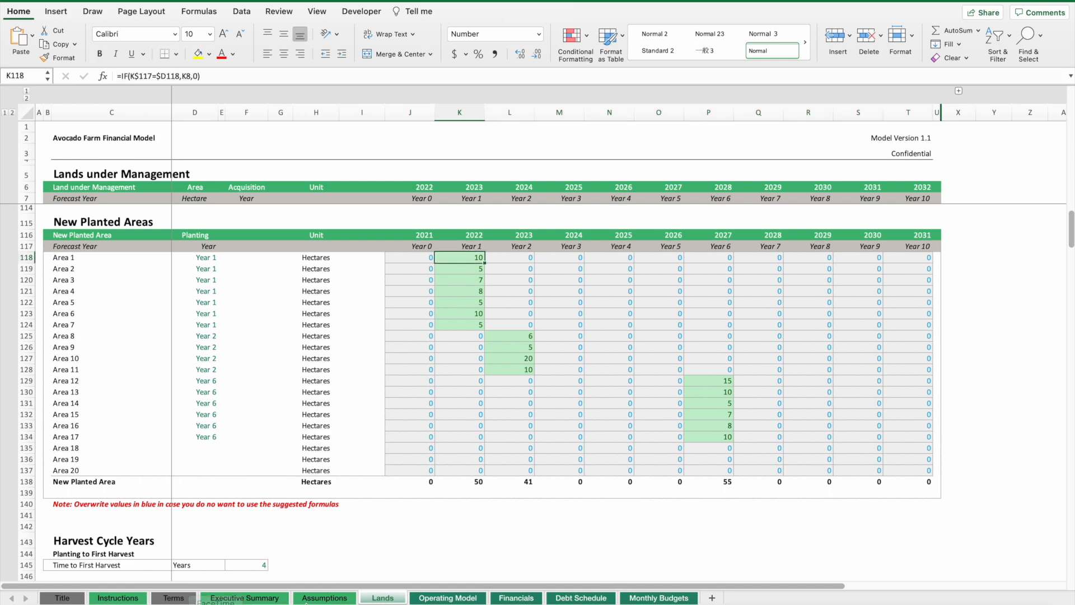
- Set Area 1 and Area 2 first planting to Year 3 on Assumptions and confirm their 2024 planted hectares on Lands
left_click(325, 598)
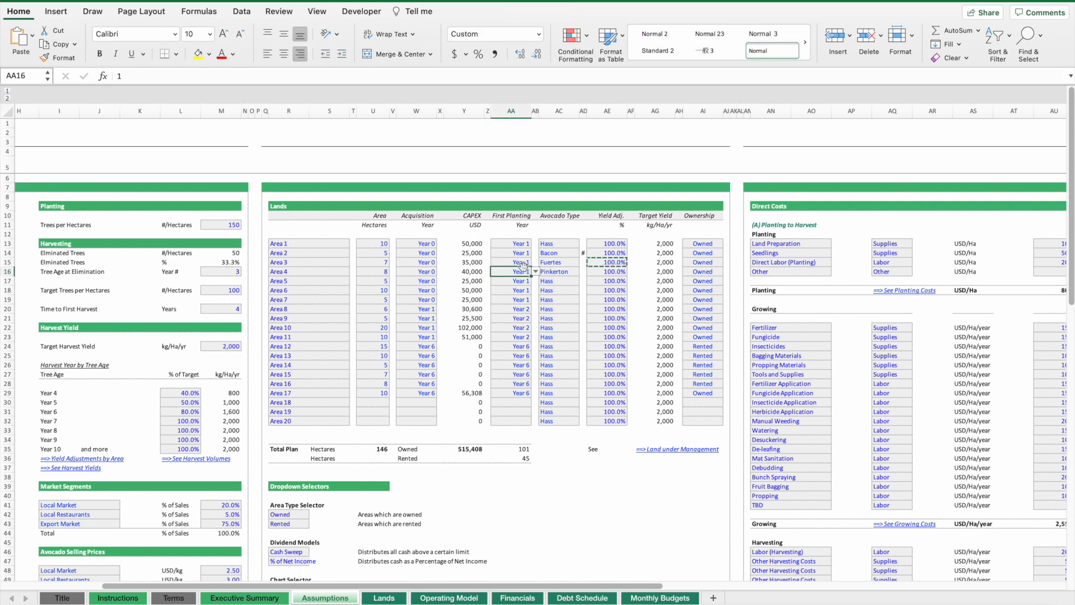
left_click(536, 243)
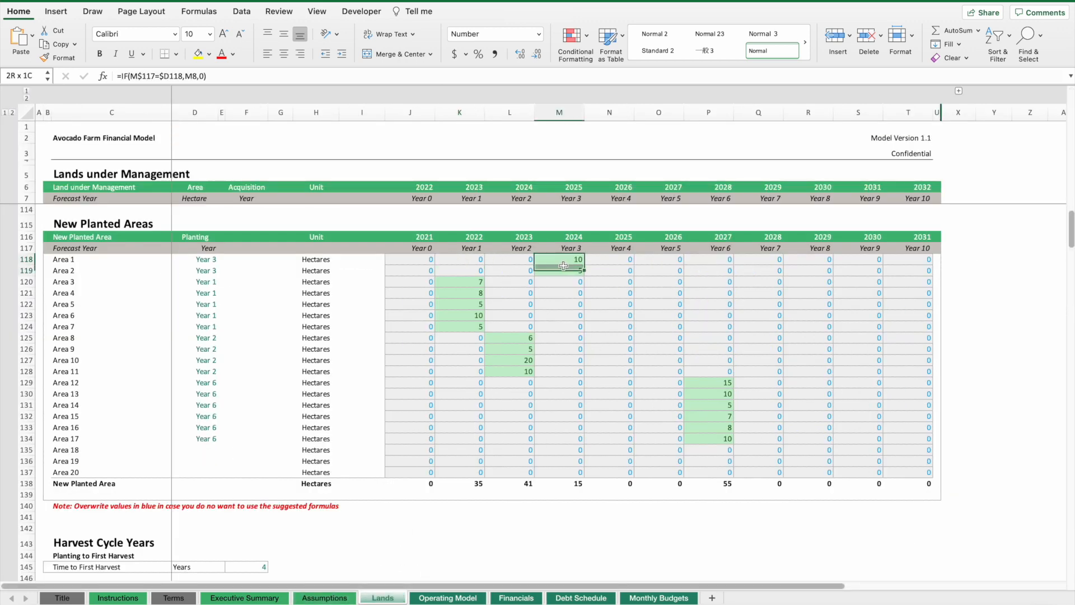
left_click(561, 270)
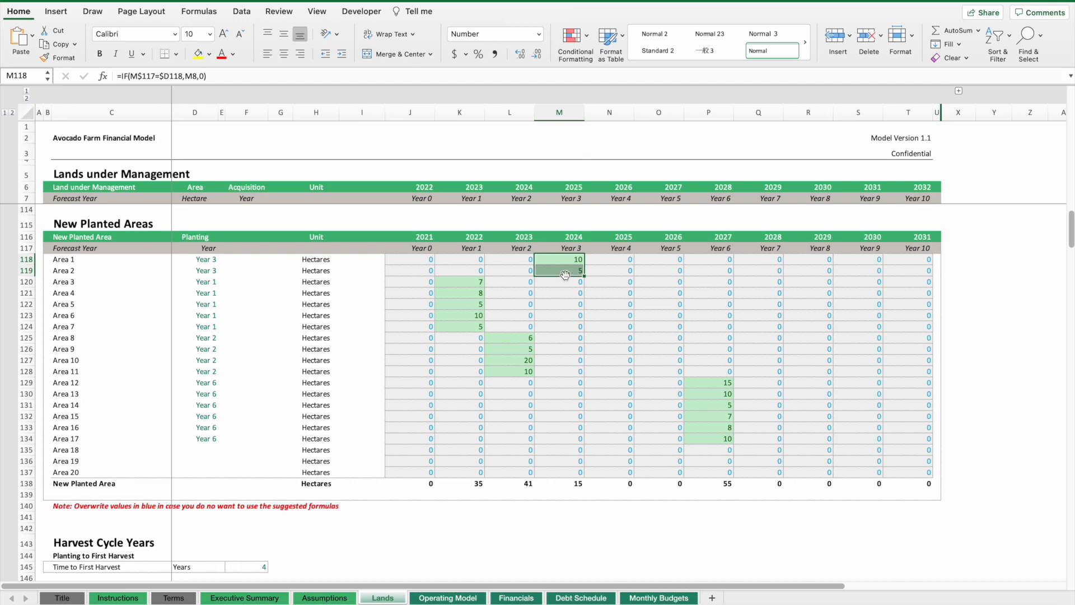
mouse_move(564, 273)
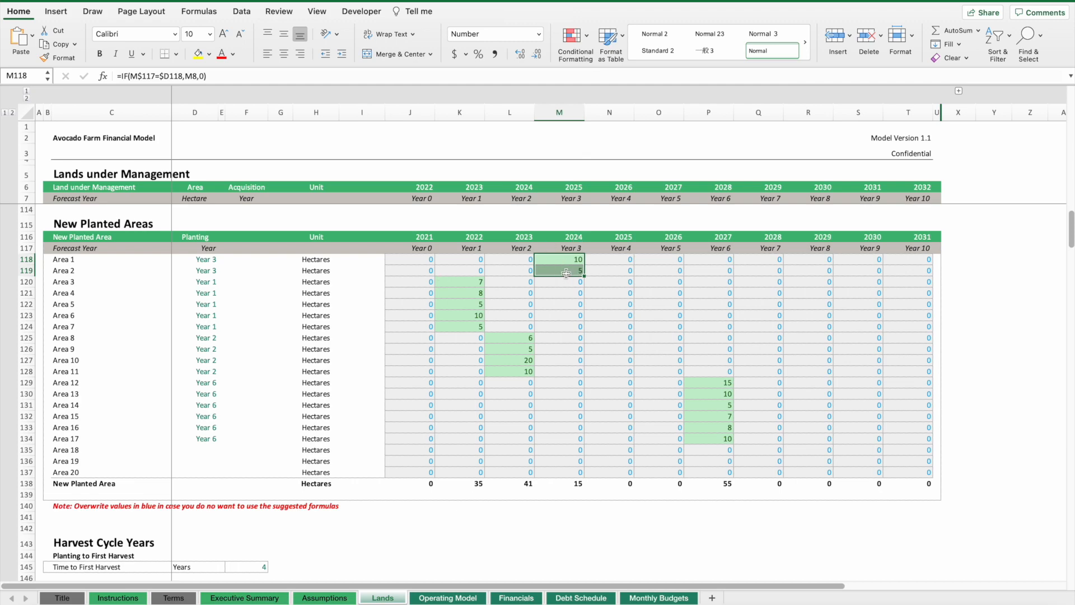
mouse_move(808, 262)
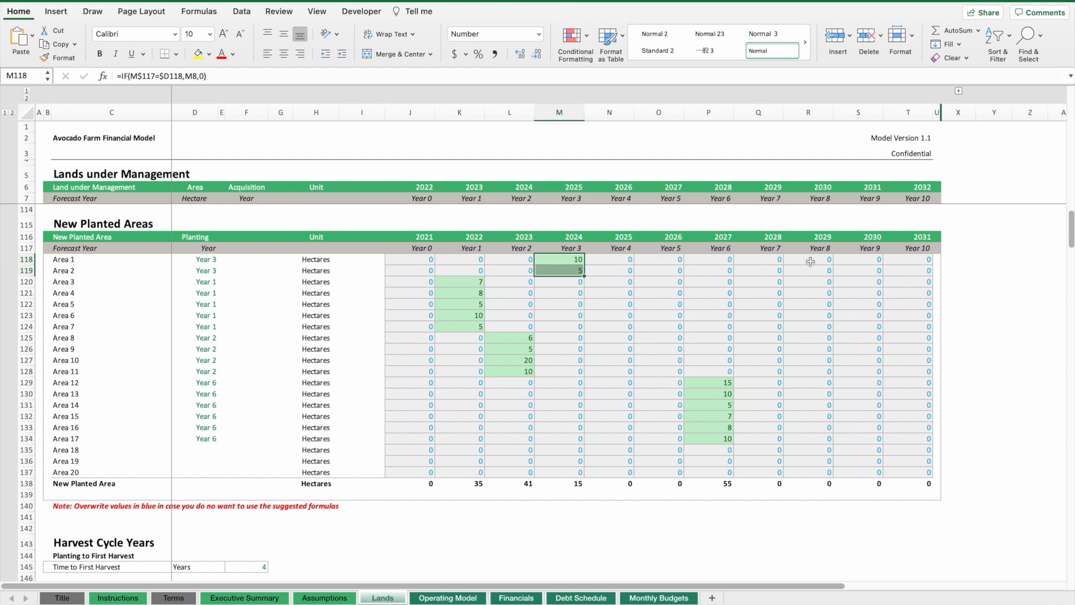
mouse_move(603, 365)
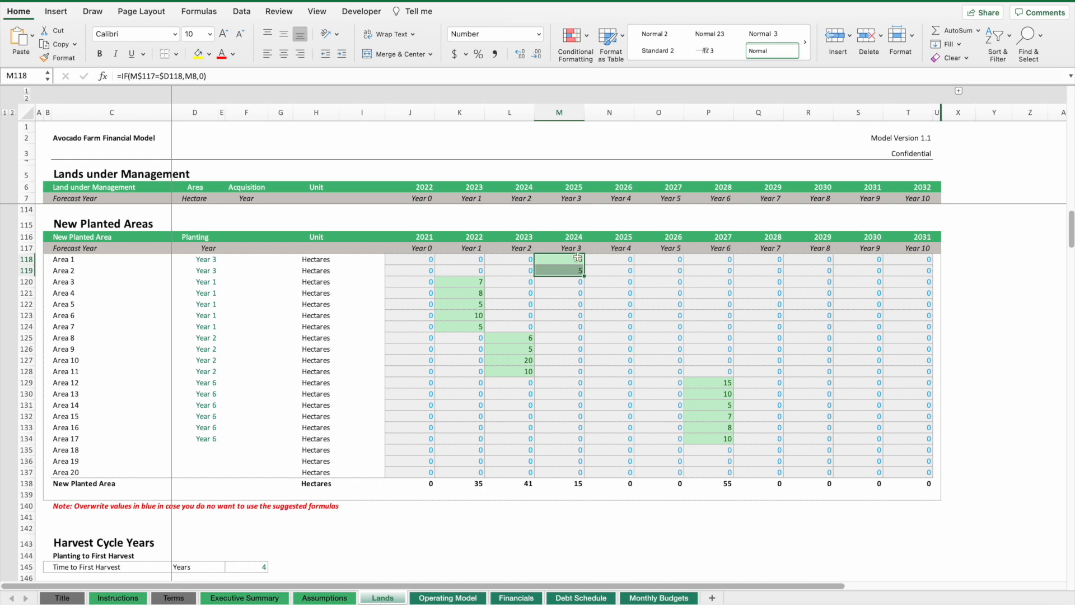
left_click(325, 598)
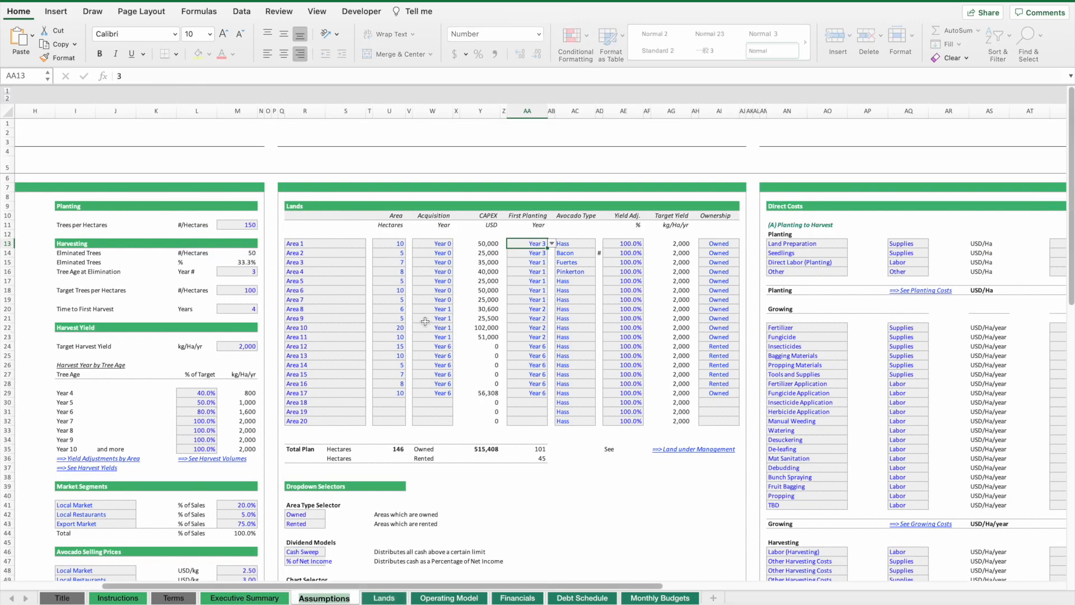
left_click(383, 598)
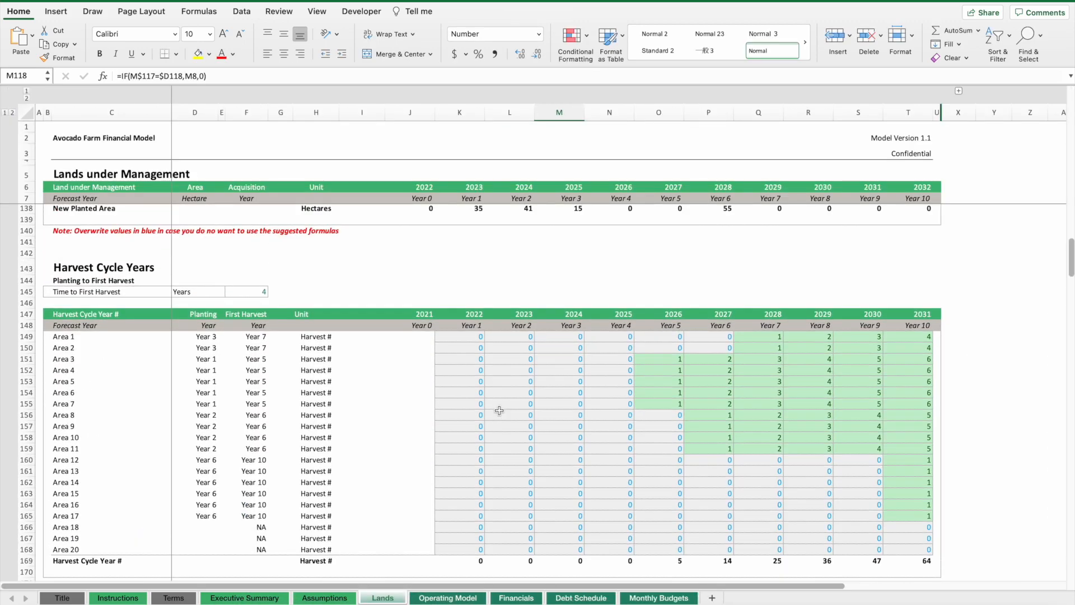
- Scroll the Lands sheet past Harvest Cycle Years to the Harvested Areas table
scroll("right", 3)
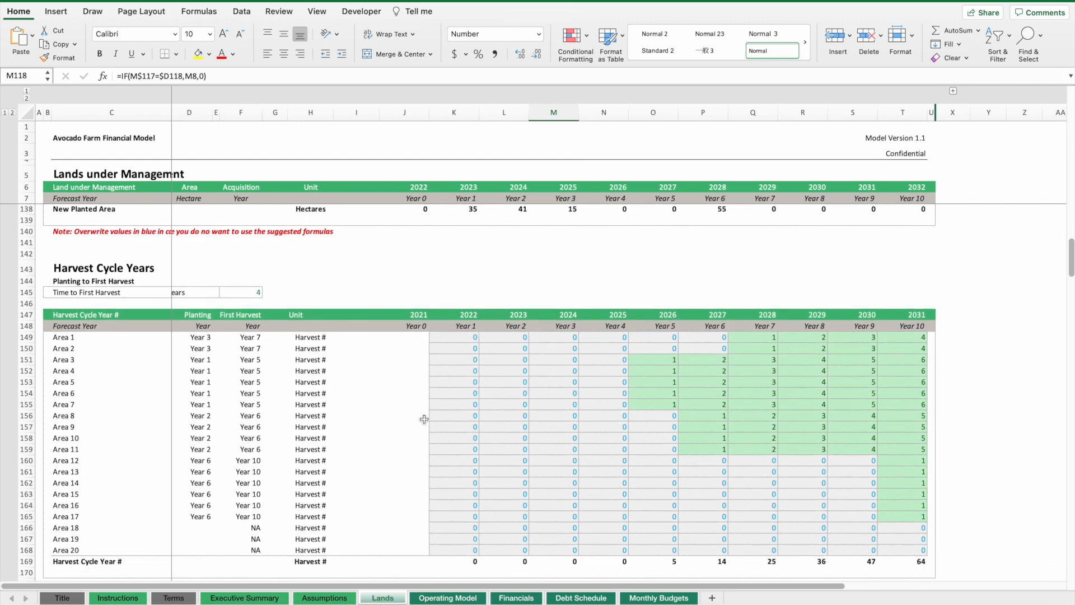
mouse_move(462, 348)
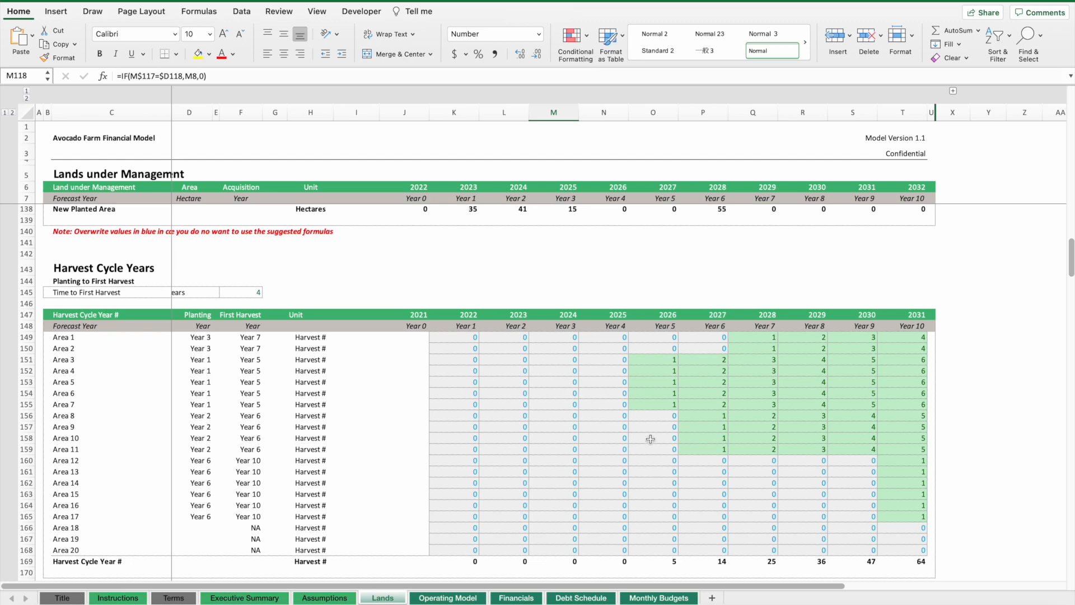
scroll("down", 3)
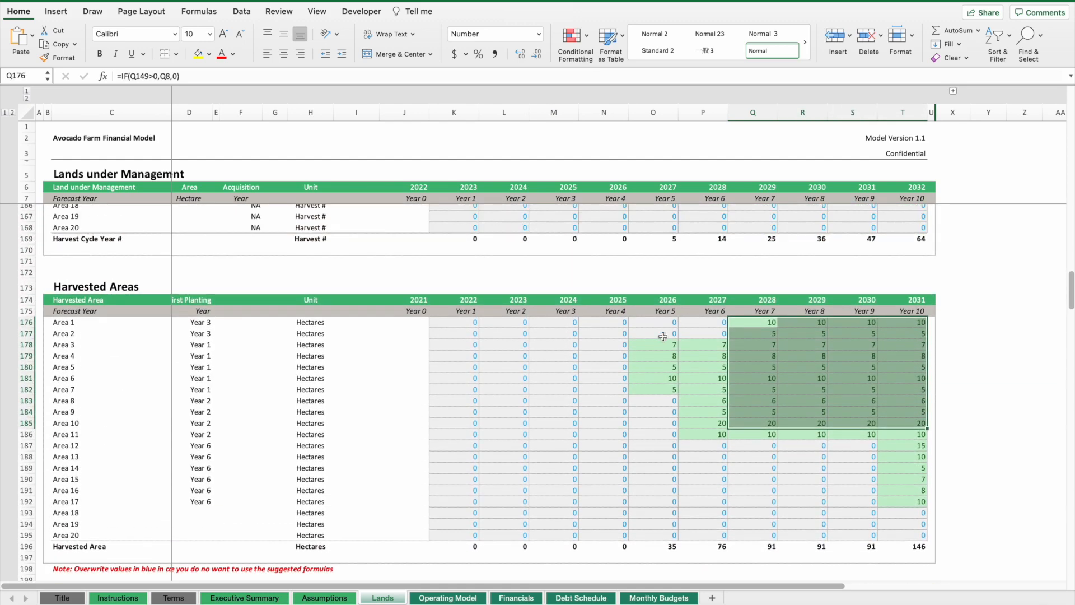
- On Assumptions, reset Area 2 and Area 1 first planting to Year 1, then check Lands harvests from 2026
left_click(324, 598)
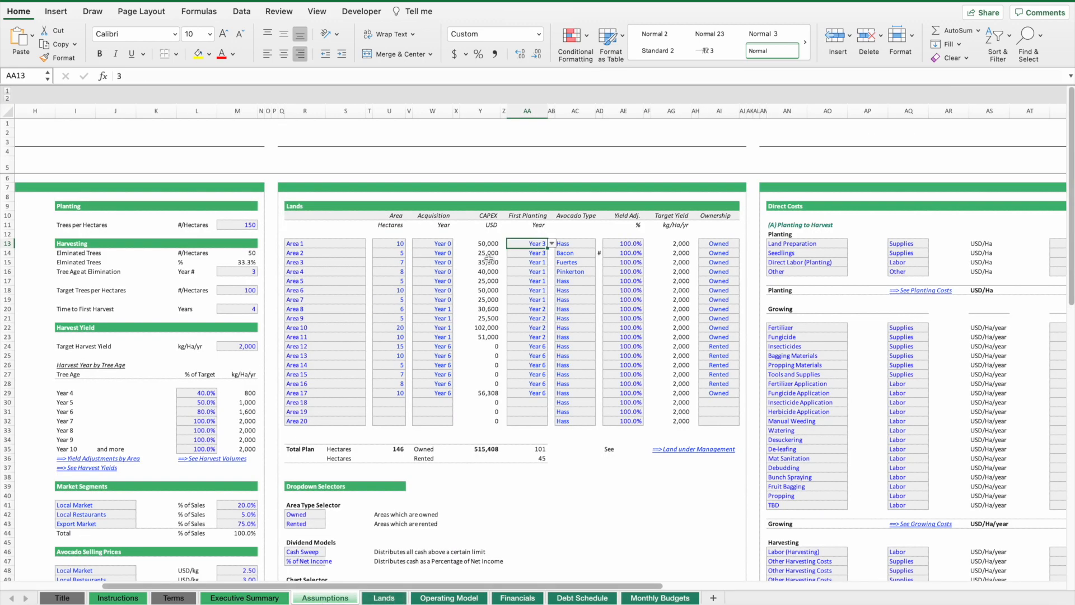
left_click(551, 252)
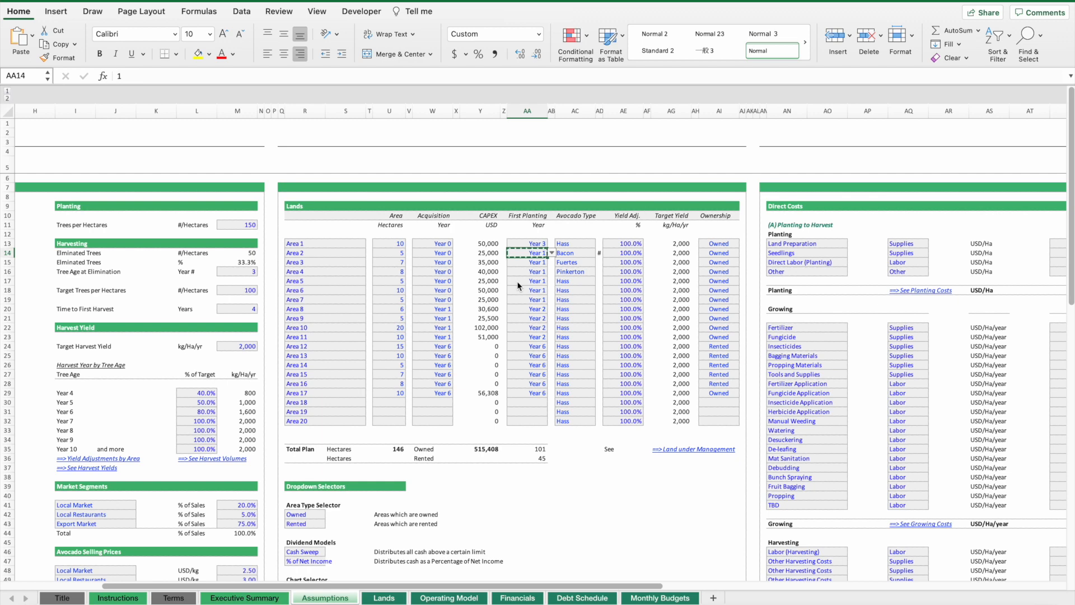
left_click(527, 243)
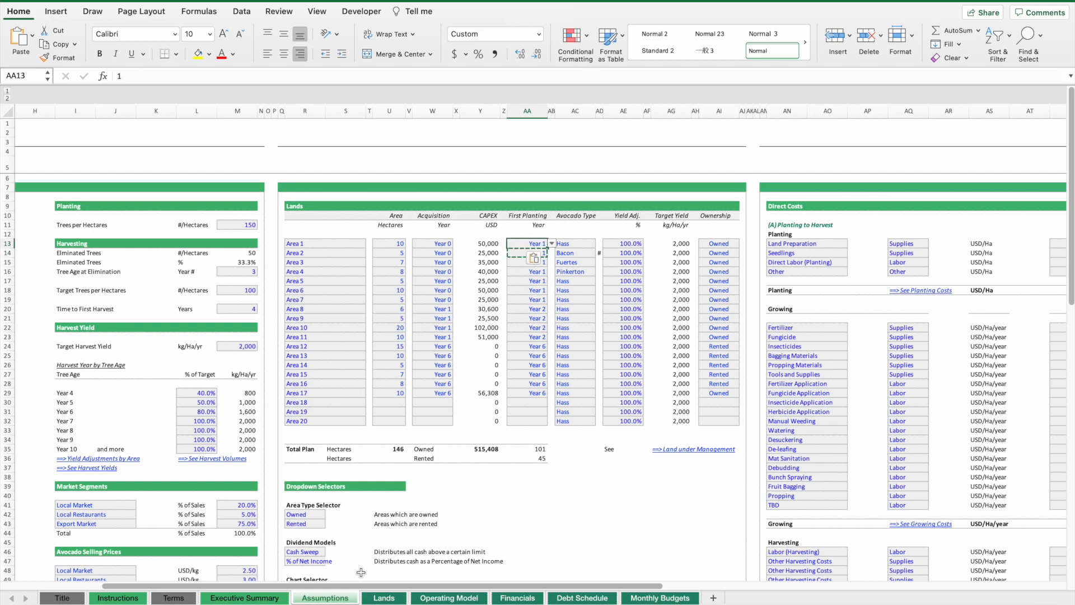
left_click(383, 598)
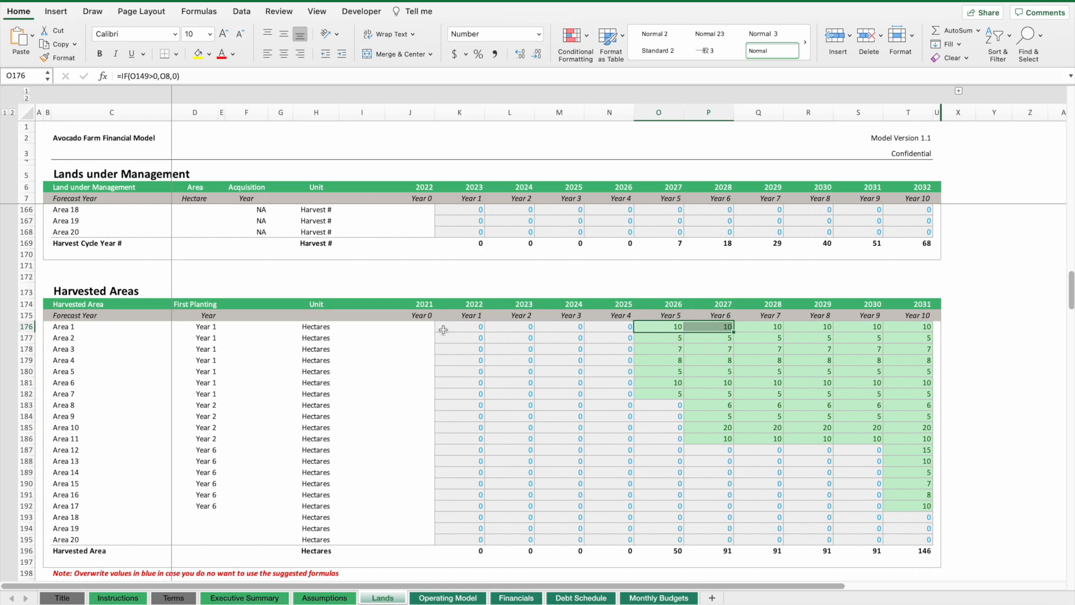
- Scroll the Lands sheet past Tree Age, Avocado Trees, Harvest Yields and Volume to the Avocados table
scroll("down", 3)
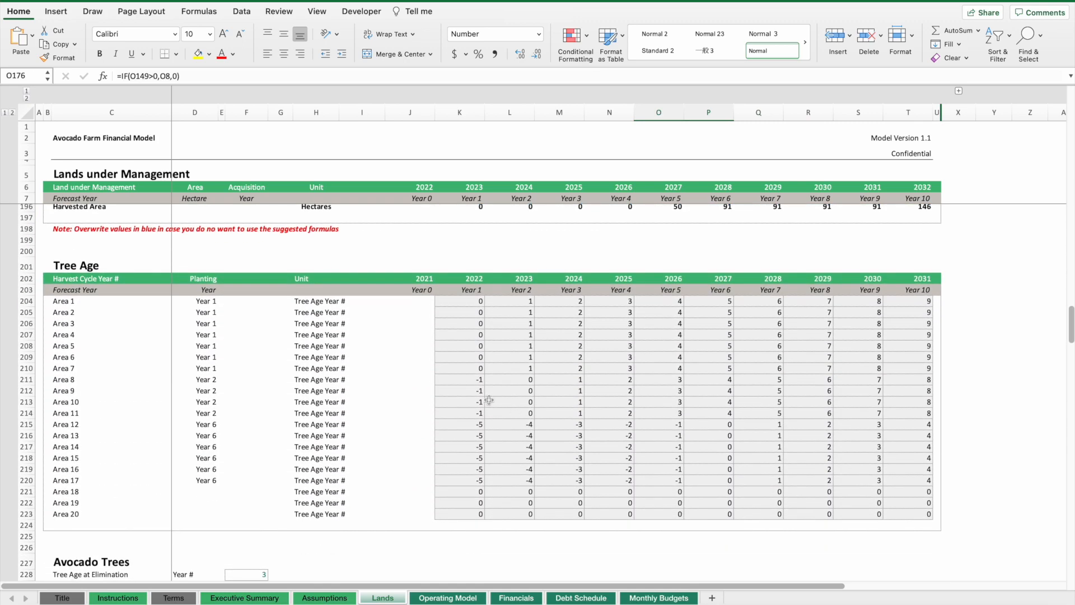
scroll("down", 3)
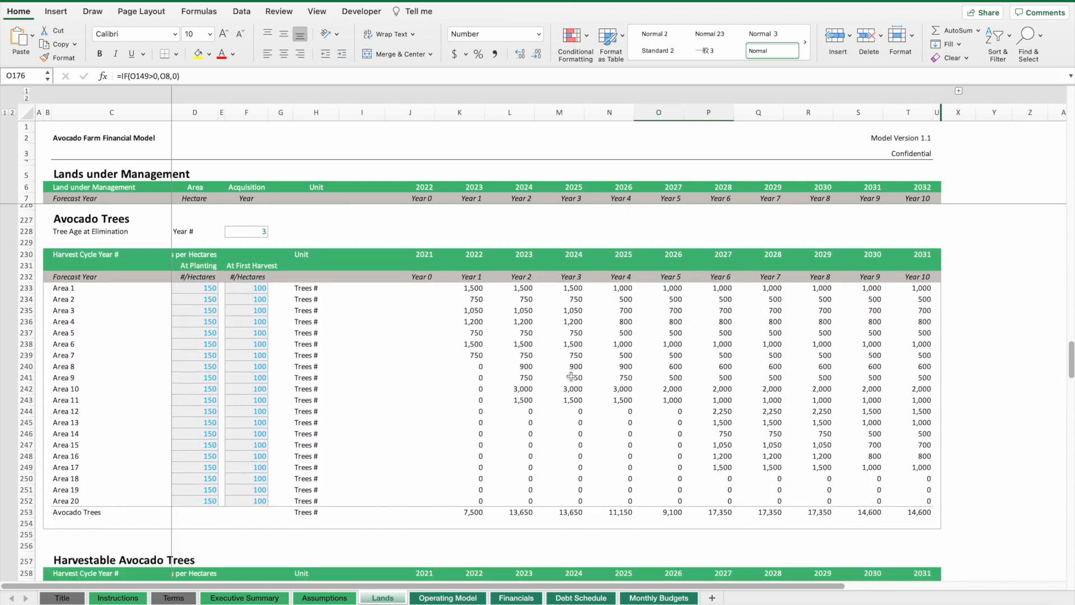
scroll("down", 3)
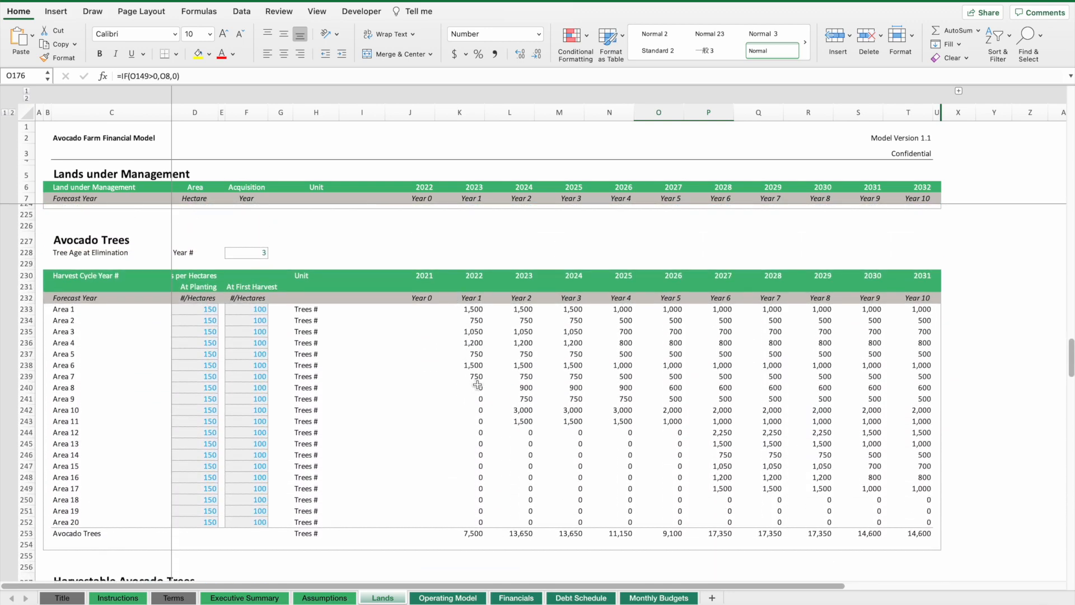
mouse_move(508, 365)
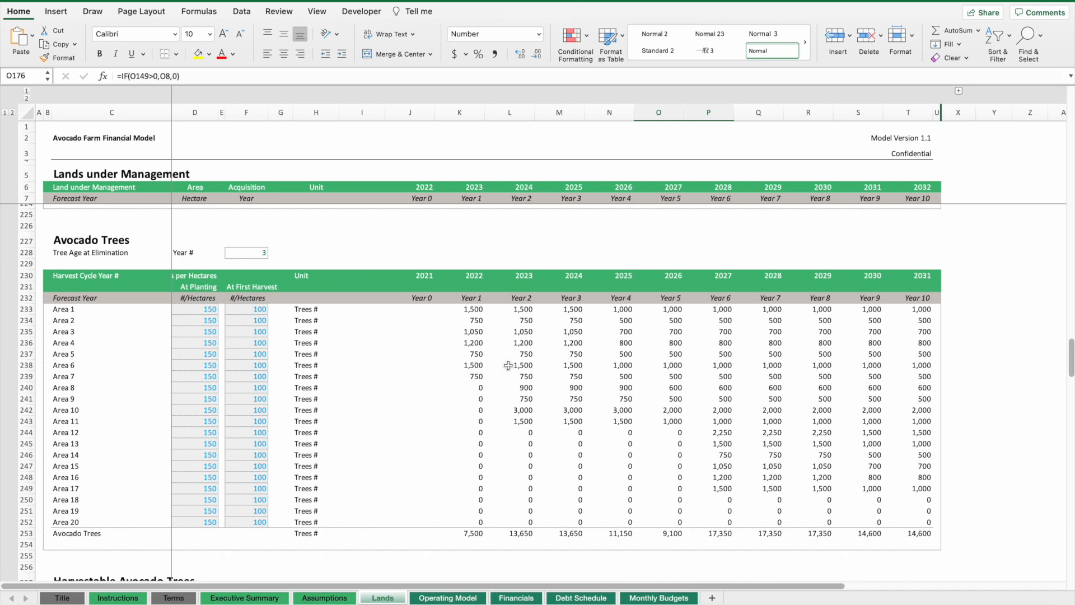
scroll("down", 3)
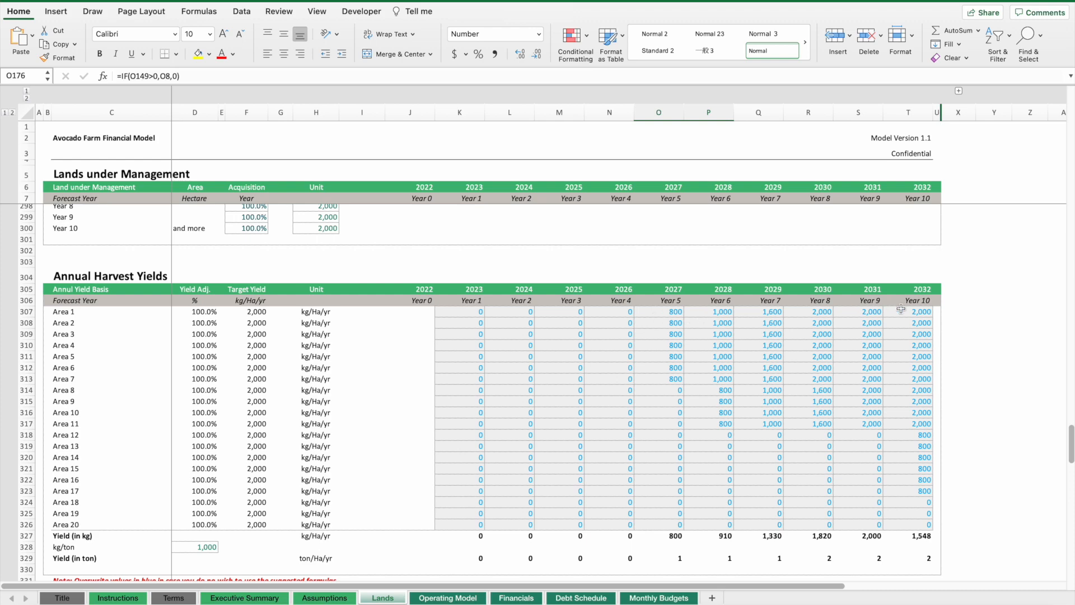
mouse_move(523, 319)
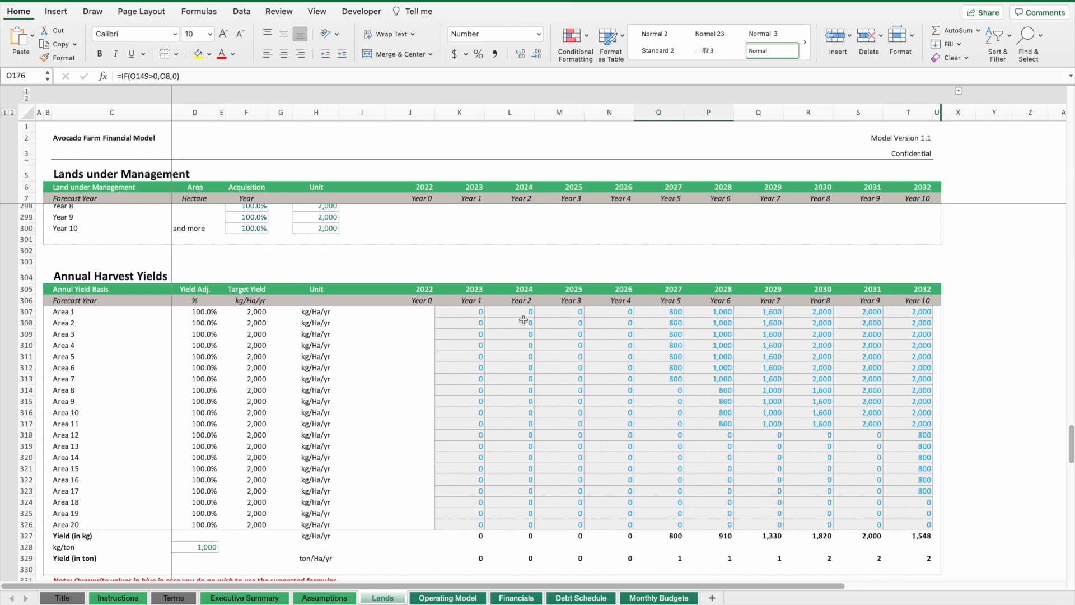
scroll("down", 3)
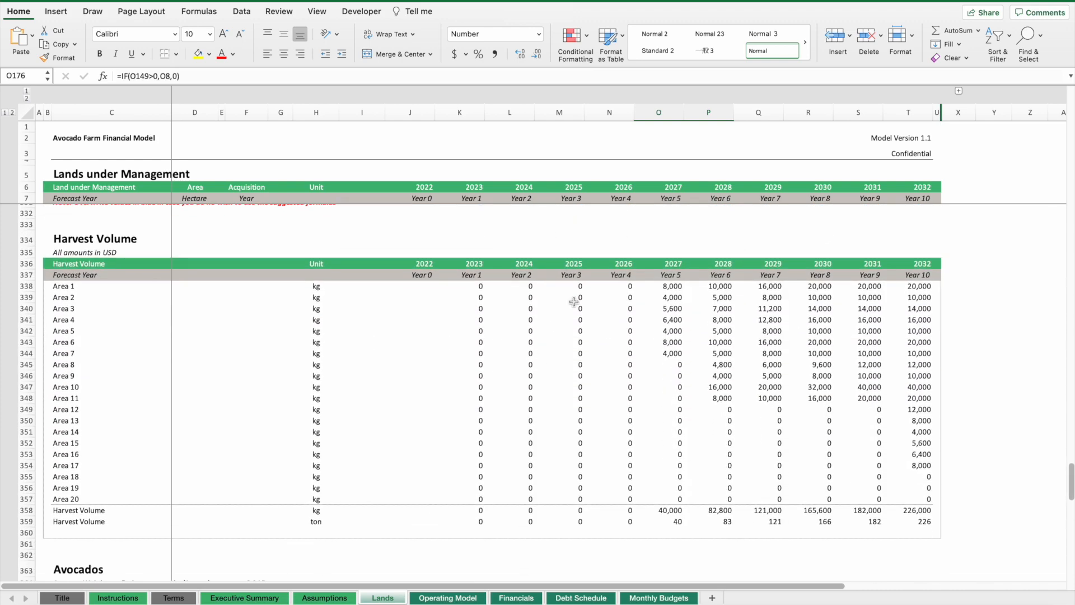
mouse_move(704, 449)
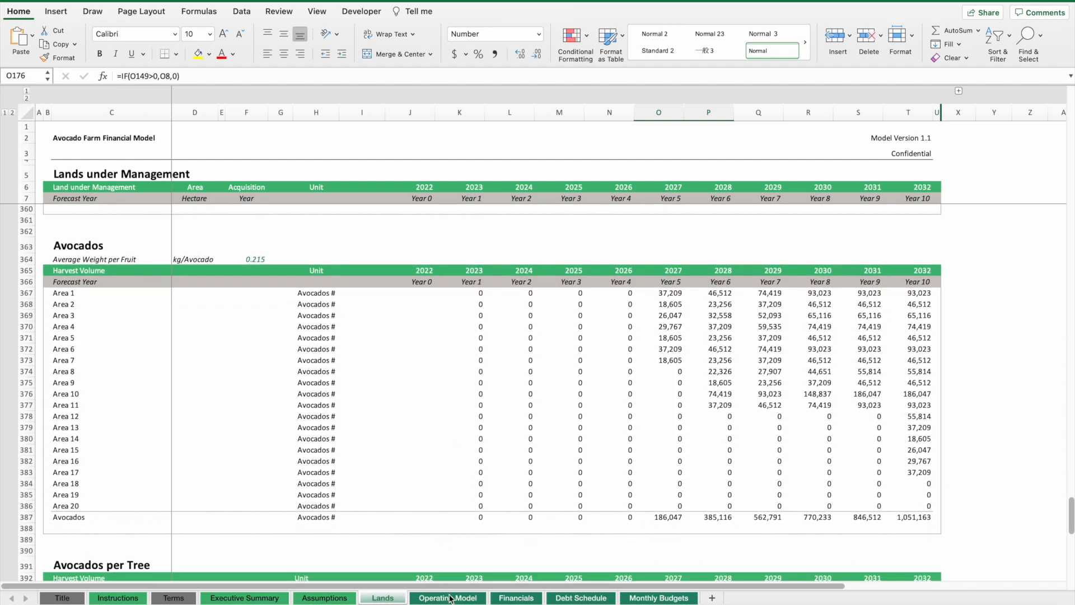
- On Operating Model, review the Harvesting direct costs row and its 2027 formula, then the Direct Cost Metrics
left_click(448, 597)
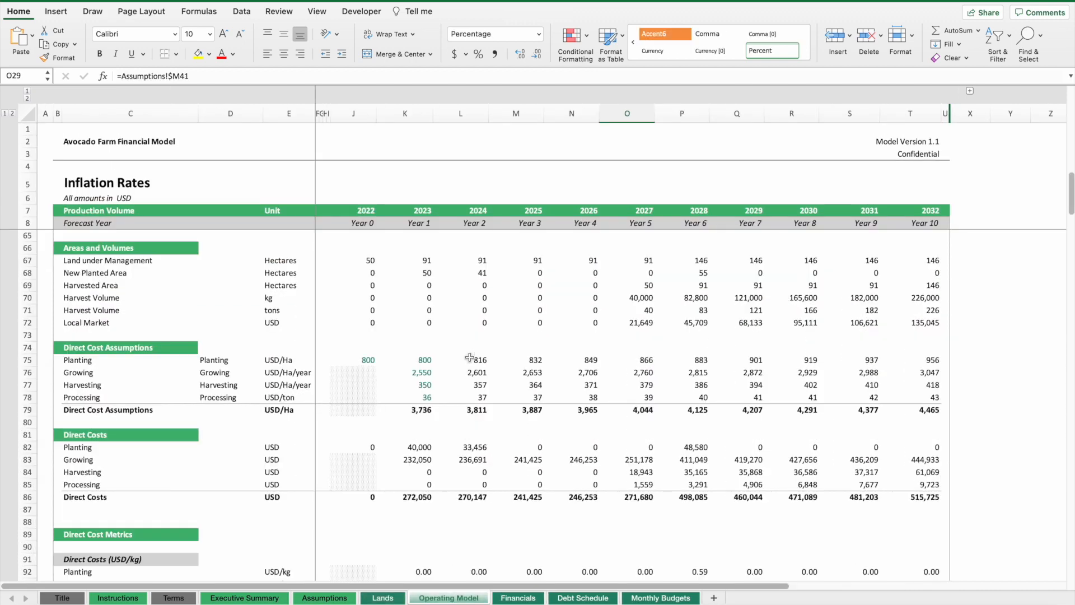
scroll("down", 3)
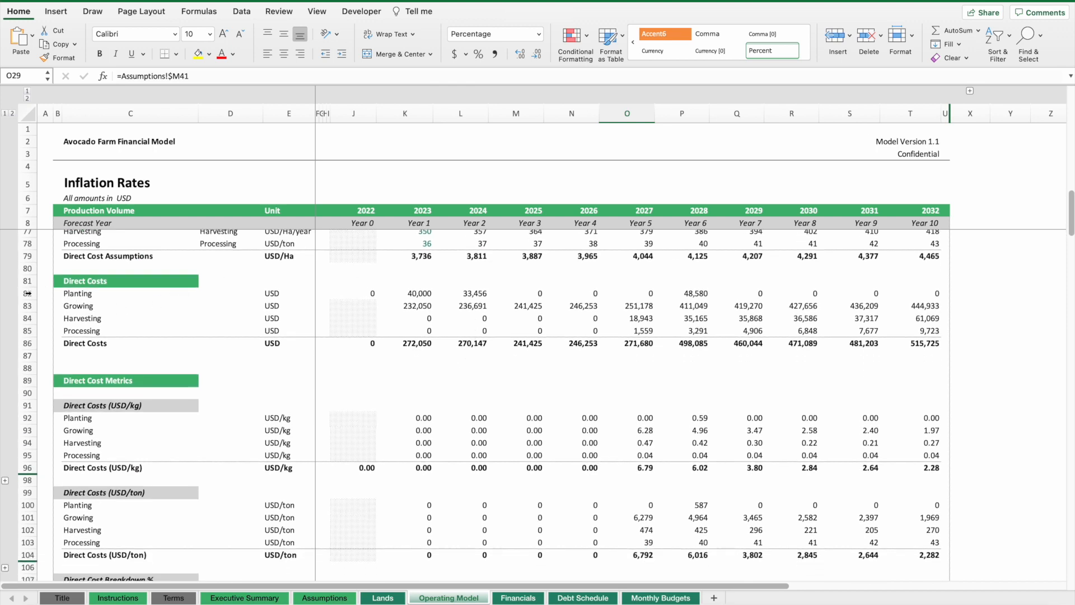
mouse_move(407, 295)
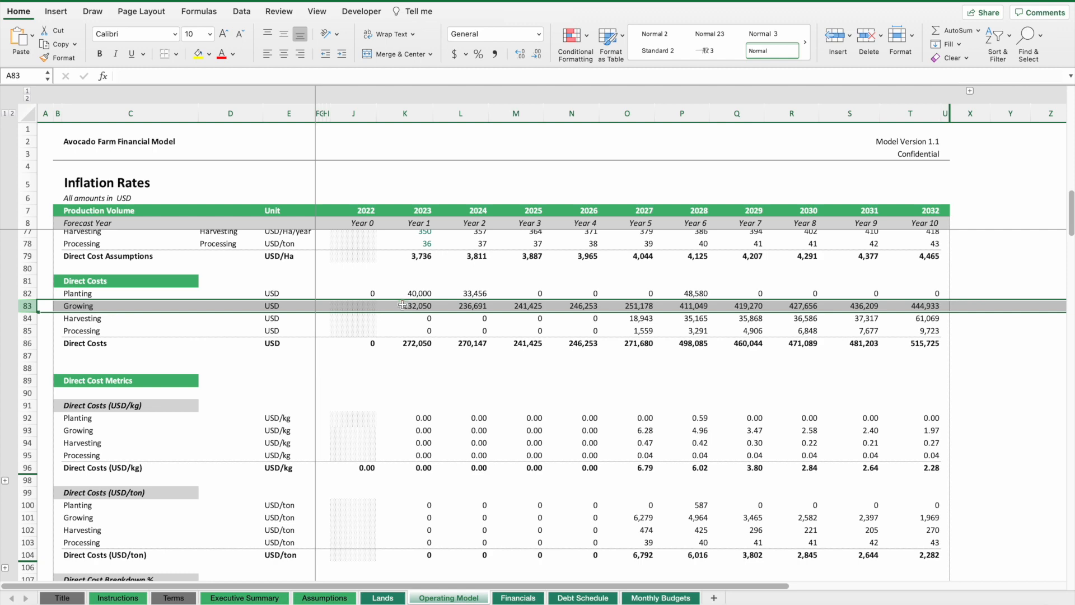
left_click_drag(417, 306, 645, 306)
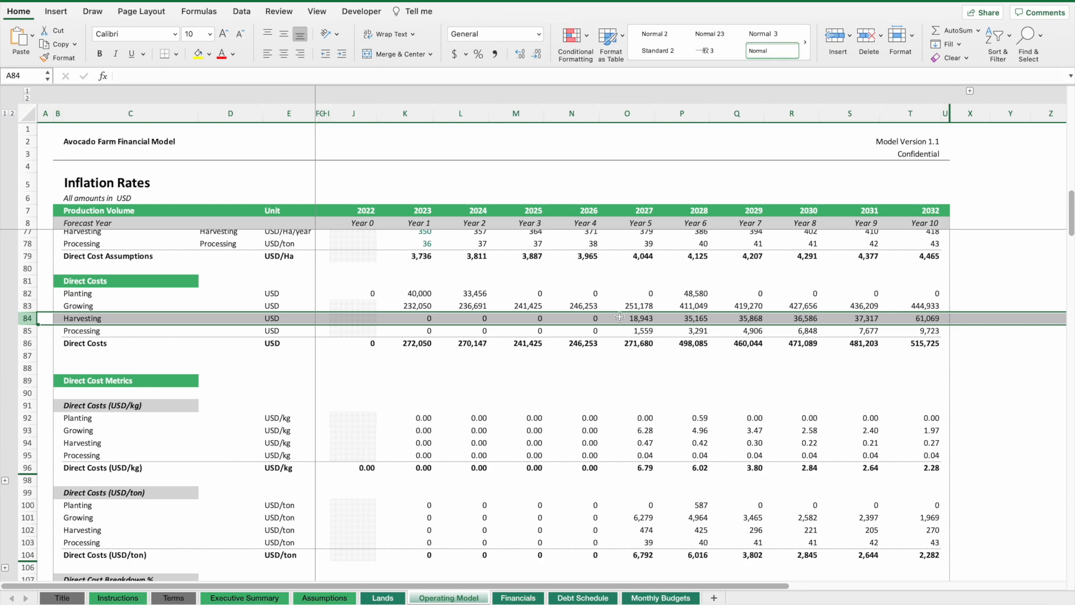
left_click(643, 317)
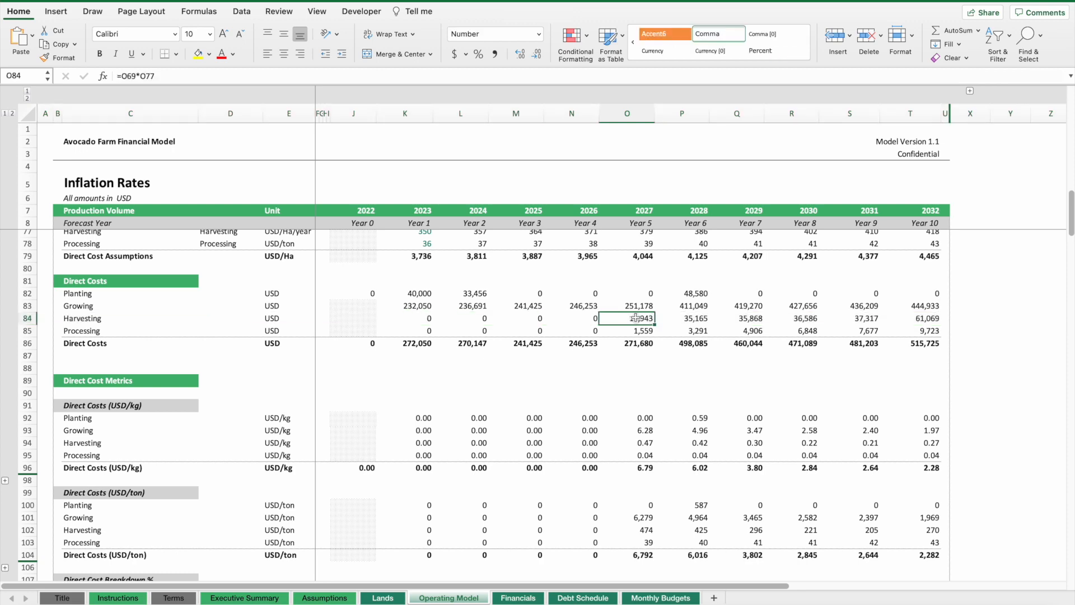
left_click_drag(630, 318, 933, 318)
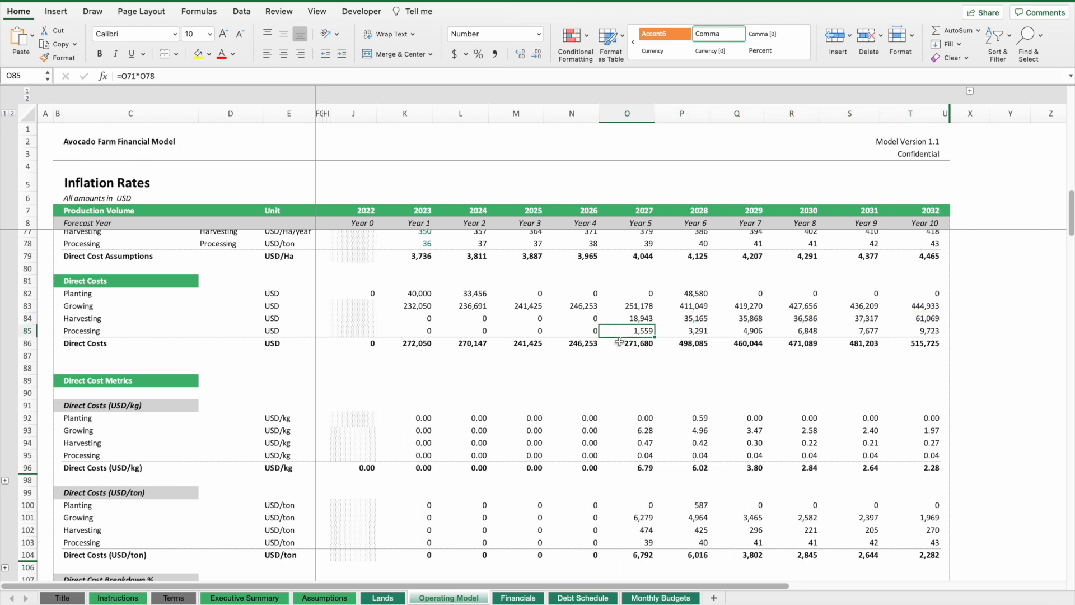
scroll("down", 3)
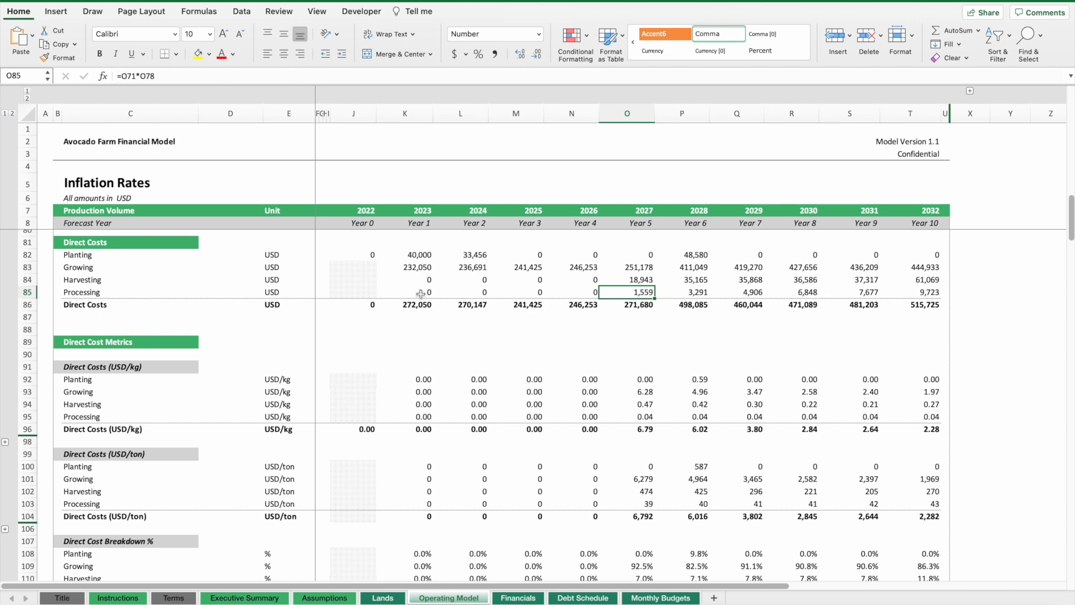
mouse_move(396, 250)
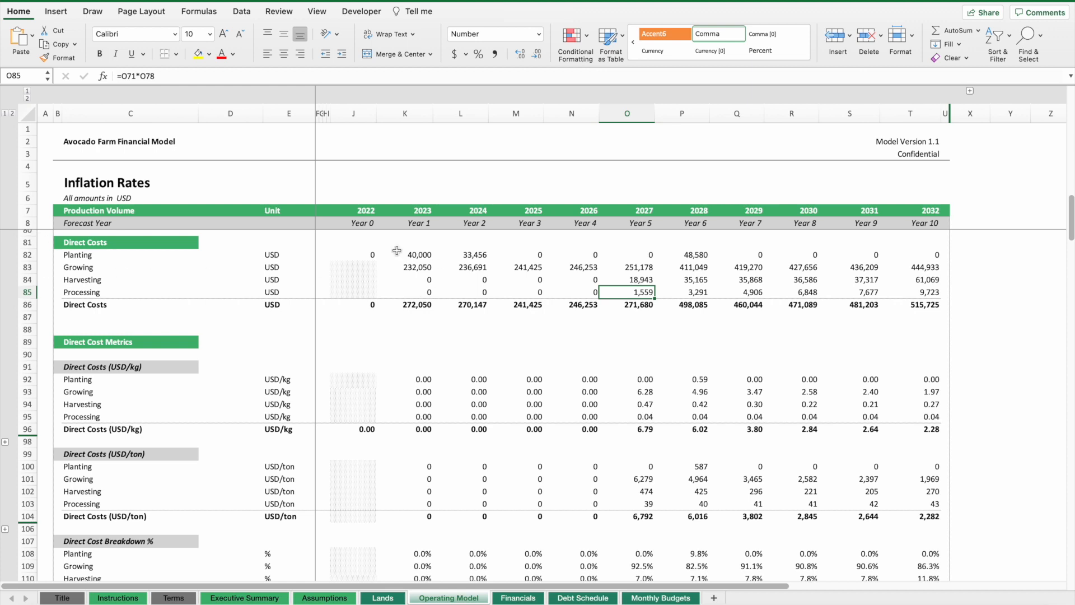
- From Assumptions follow the OPEX Forecast link to Operating Model rows 138–148
left_click(325, 598)
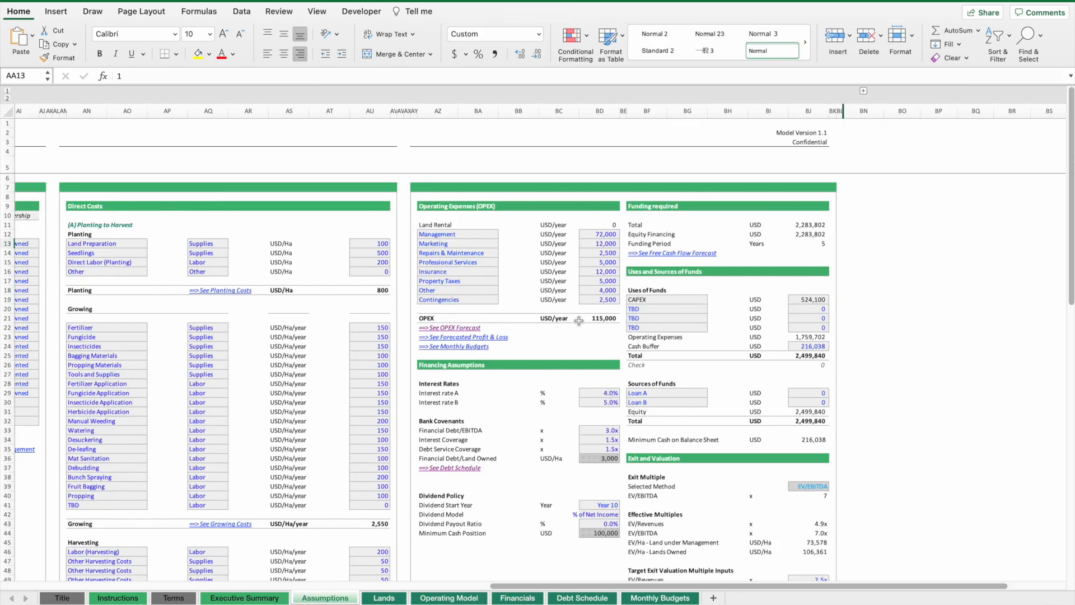
mouse_move(430, 230)
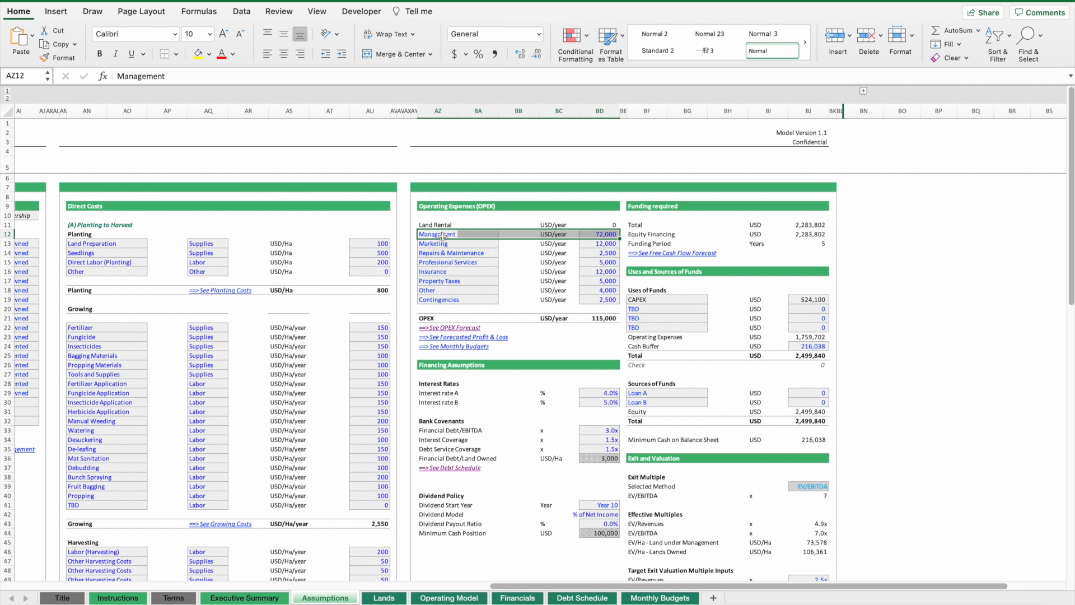
left_click(448, 598)
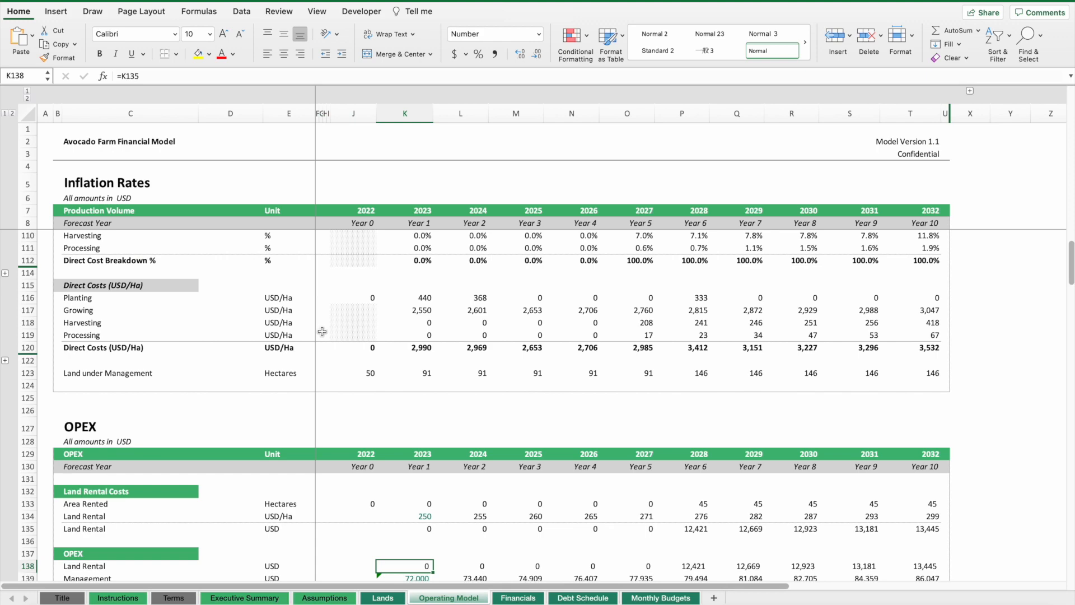
scroll("down", 3)
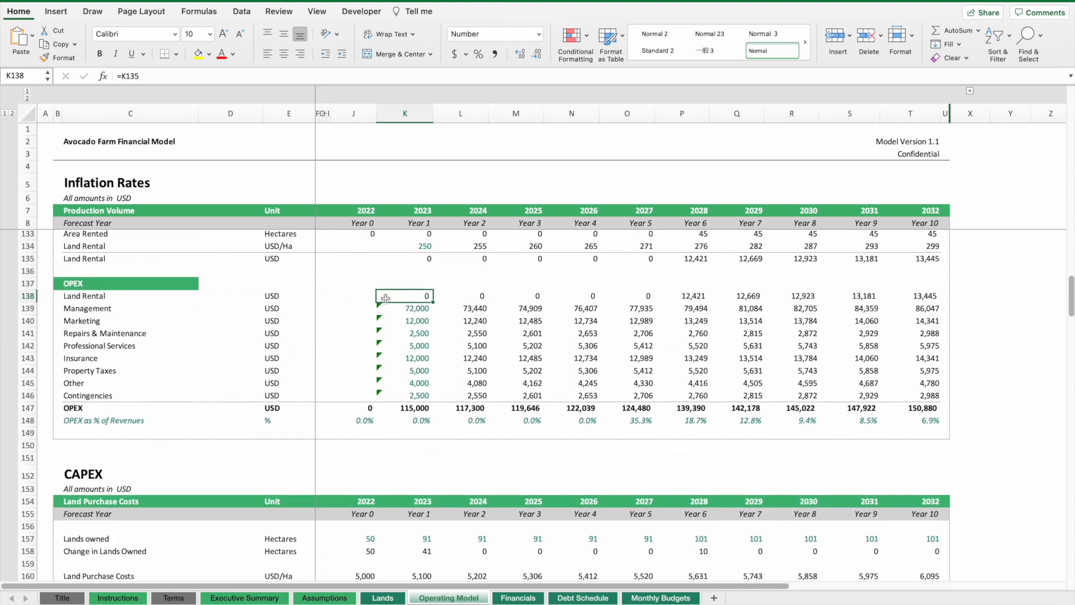
mouse_move(466, 306)
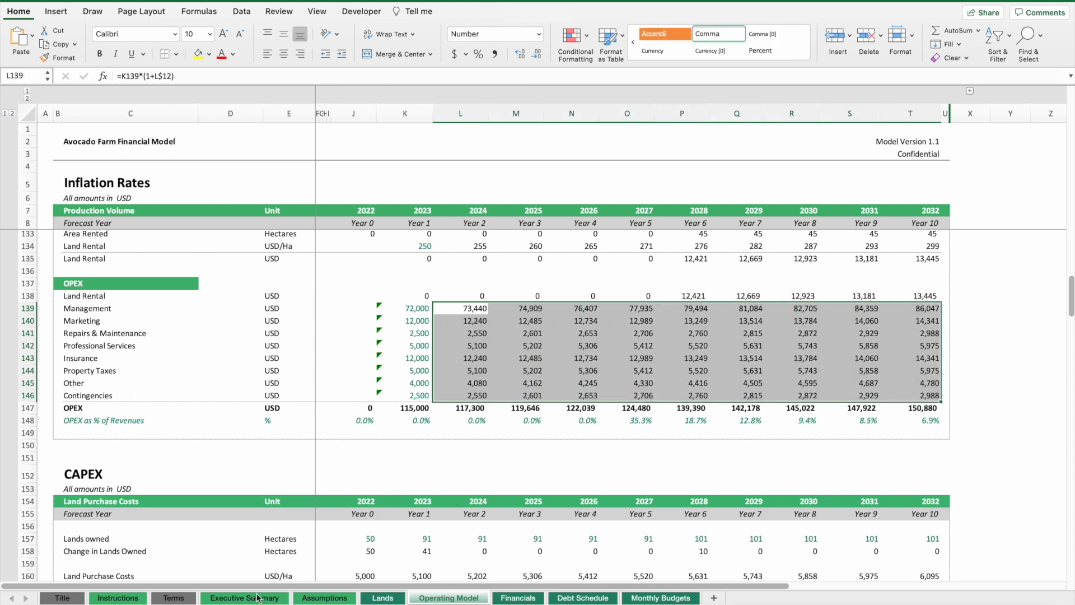
- On Assumptions, start a Loan A entry and set the Cash Buffer to 100,000, checking minimum cash
left_click(323, 598)
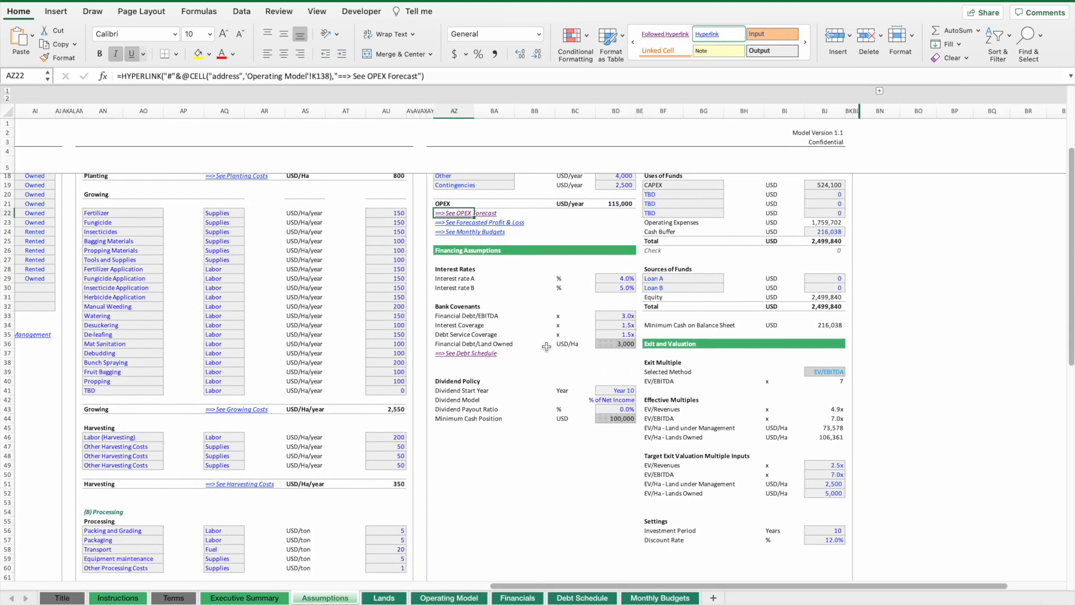
mouse_move(440, 268)
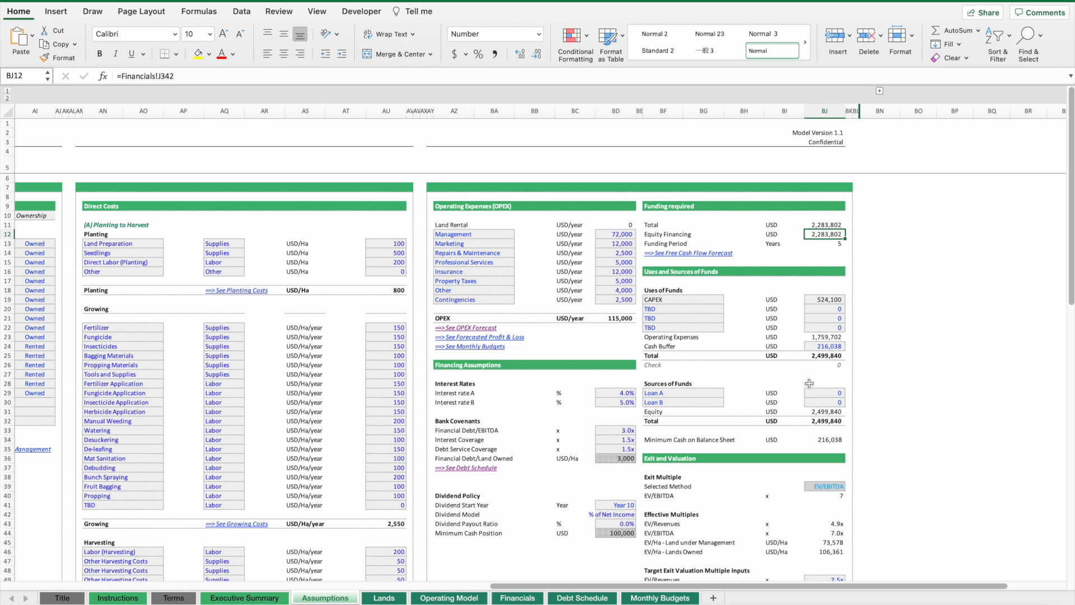
left_click(825, 392)
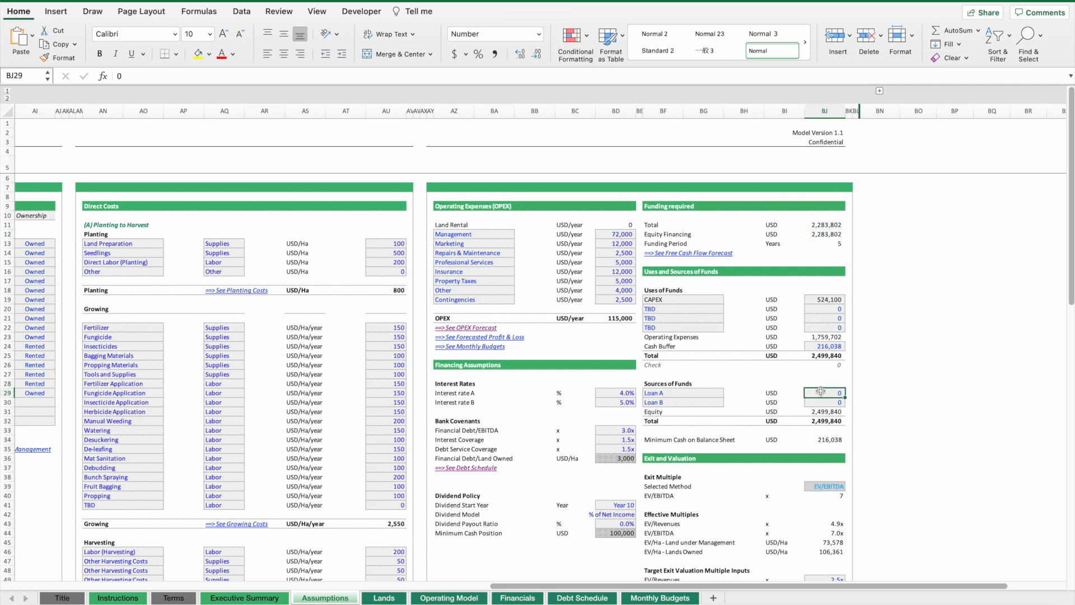
type("500000")
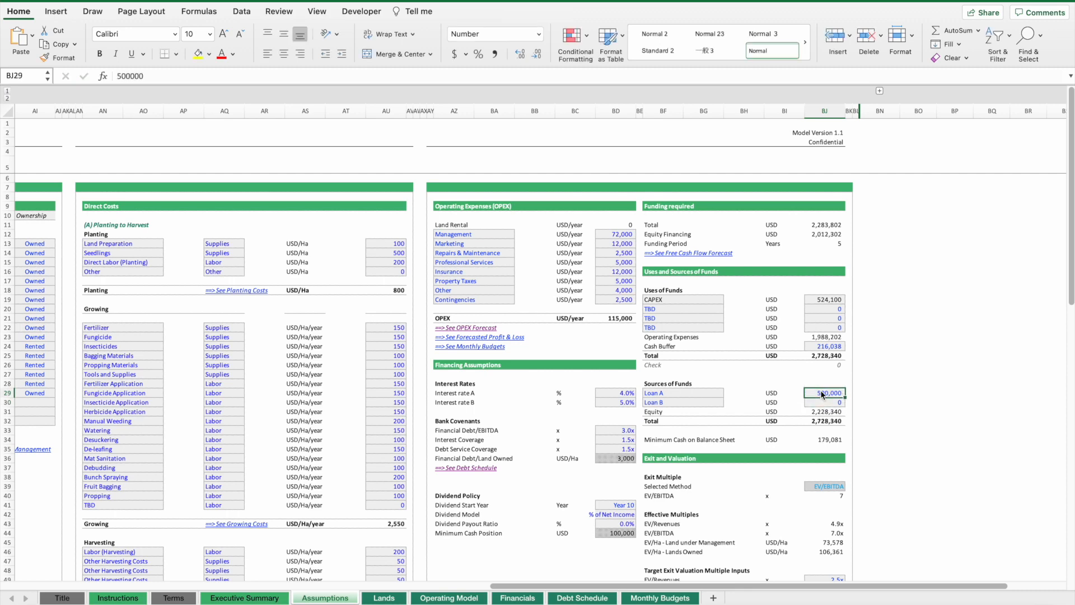
left_click(825, 411)
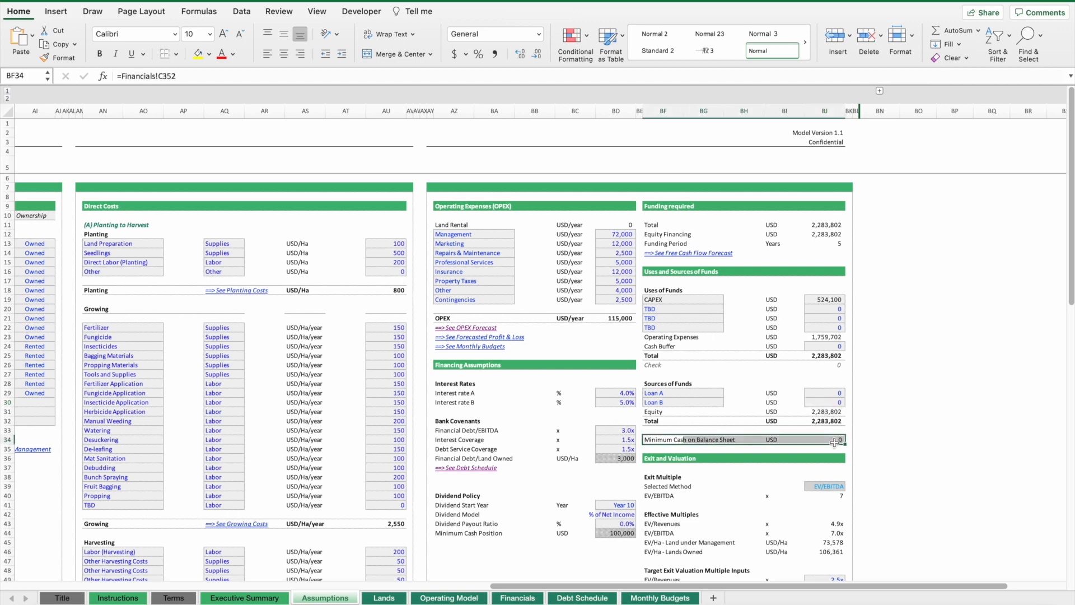
left_click(825, 346)
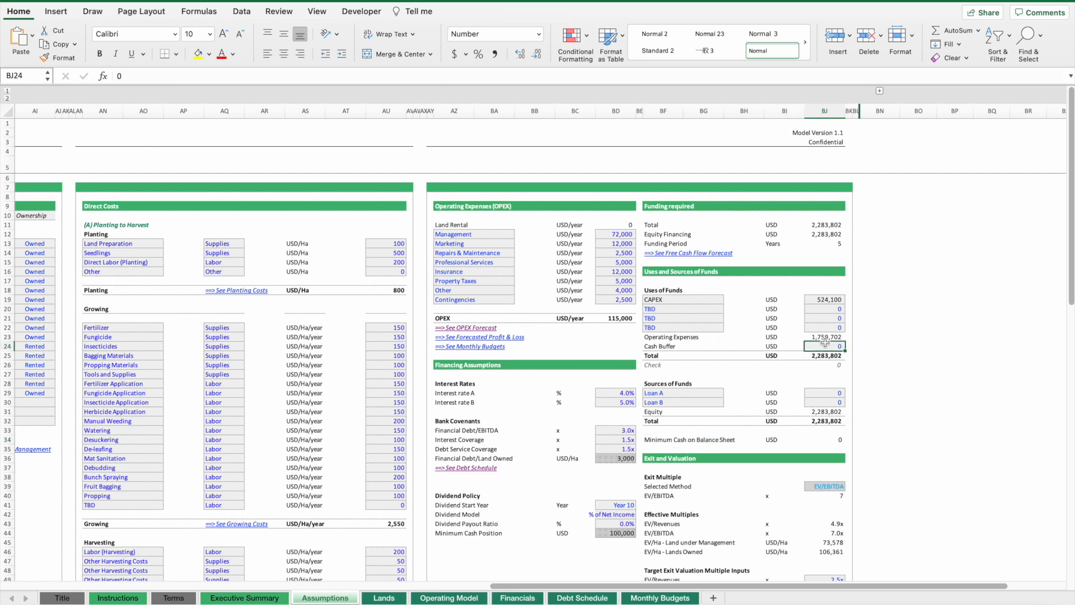
type("100,000")
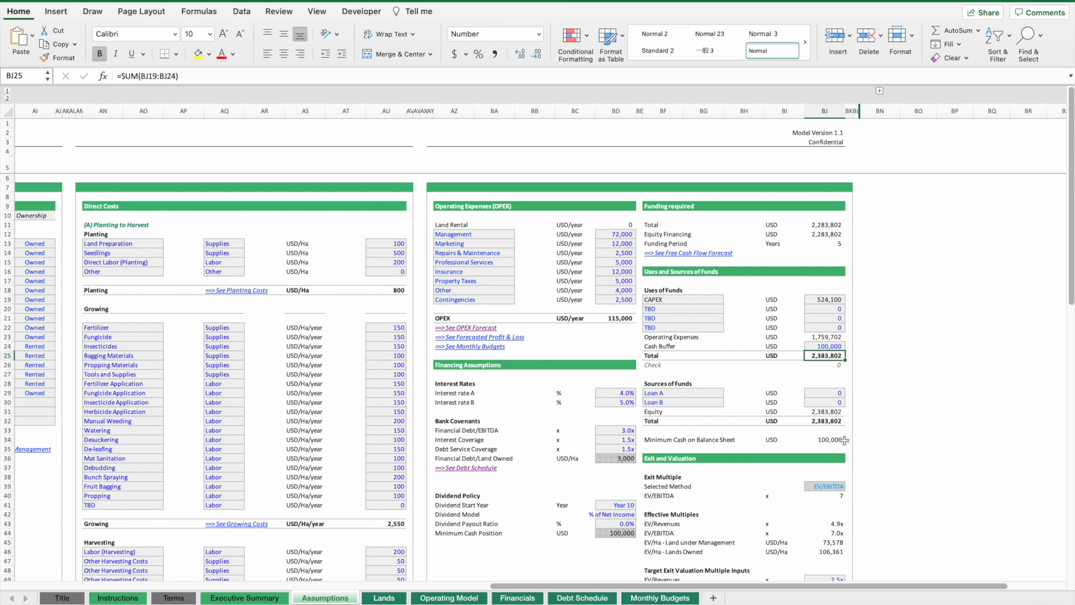
left_click(826, 439)
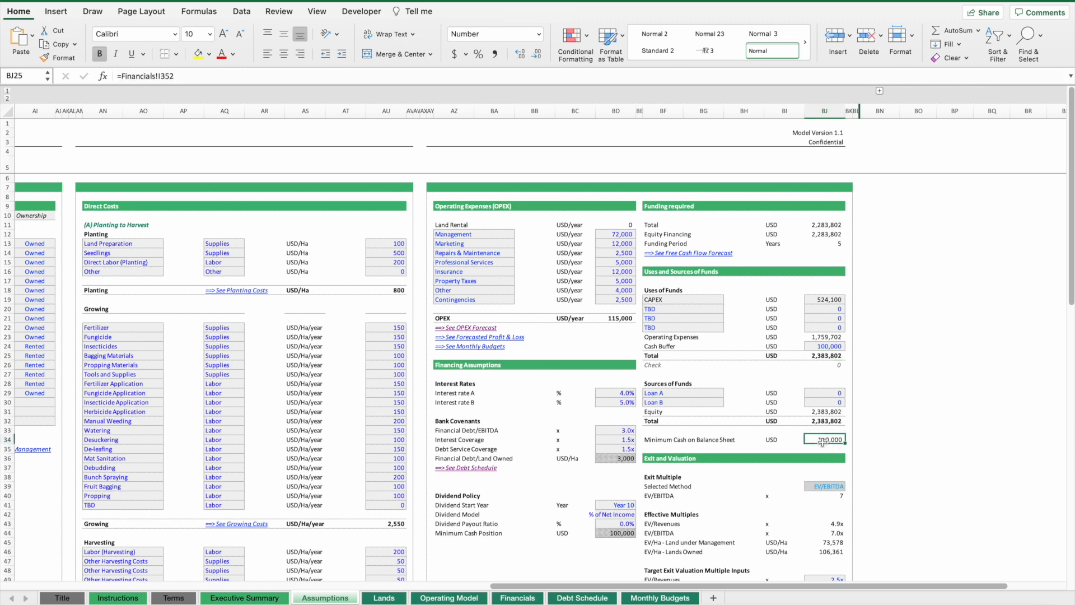
- Set Loan A to 500,000, cutting required equity to 2,112,302
left_click(825, 393)
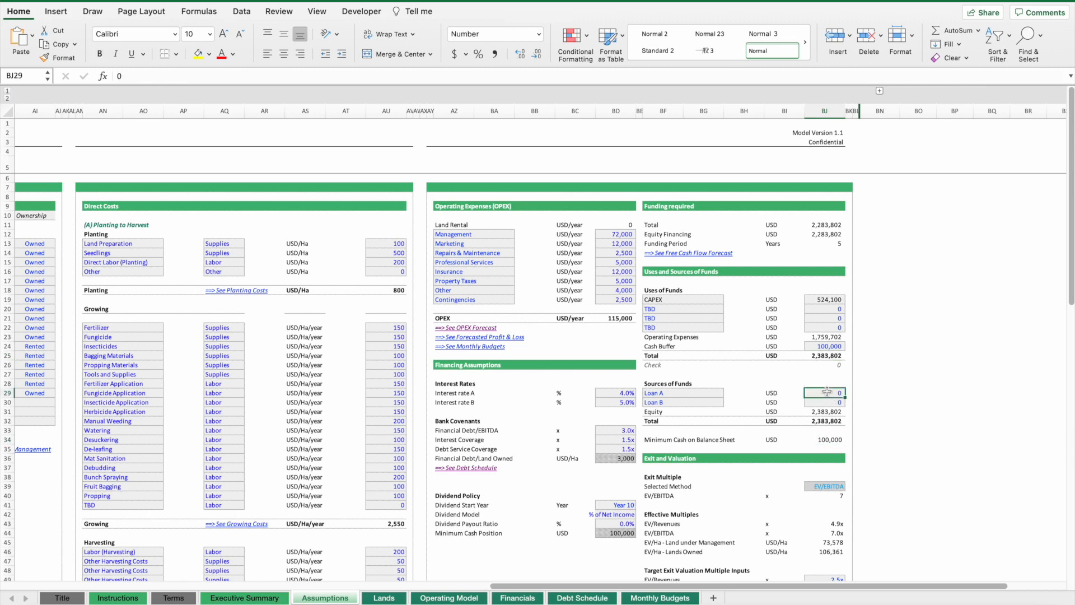
type("5000")
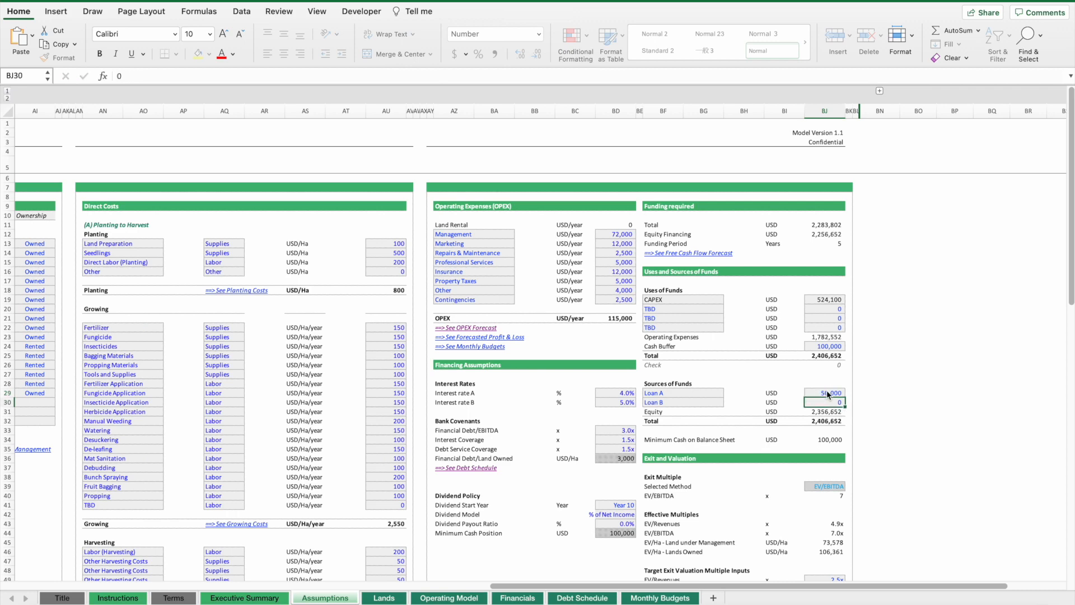
type("50000")
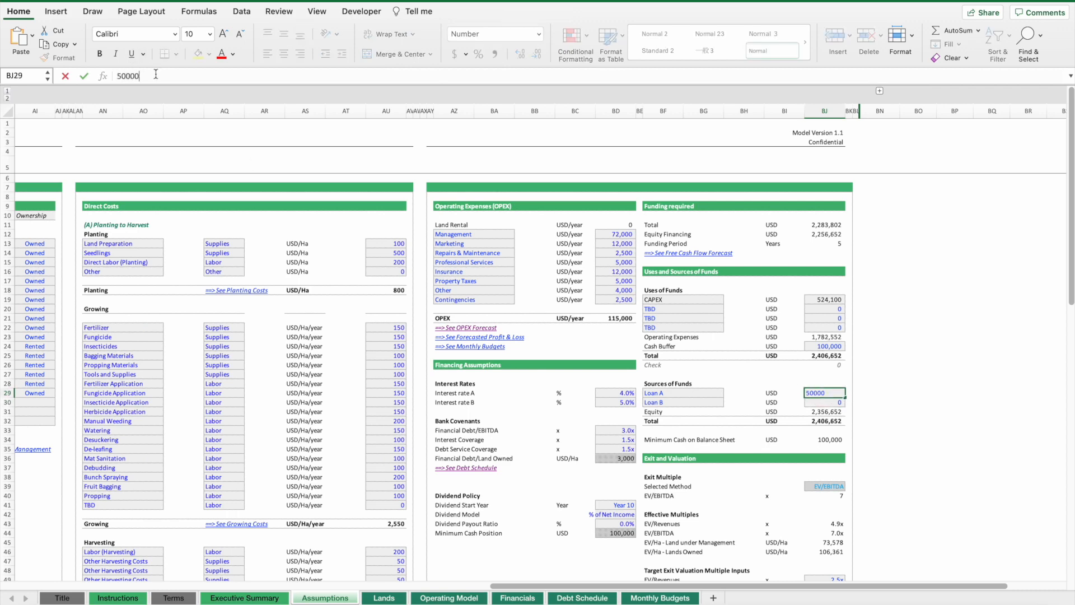
key("enter")
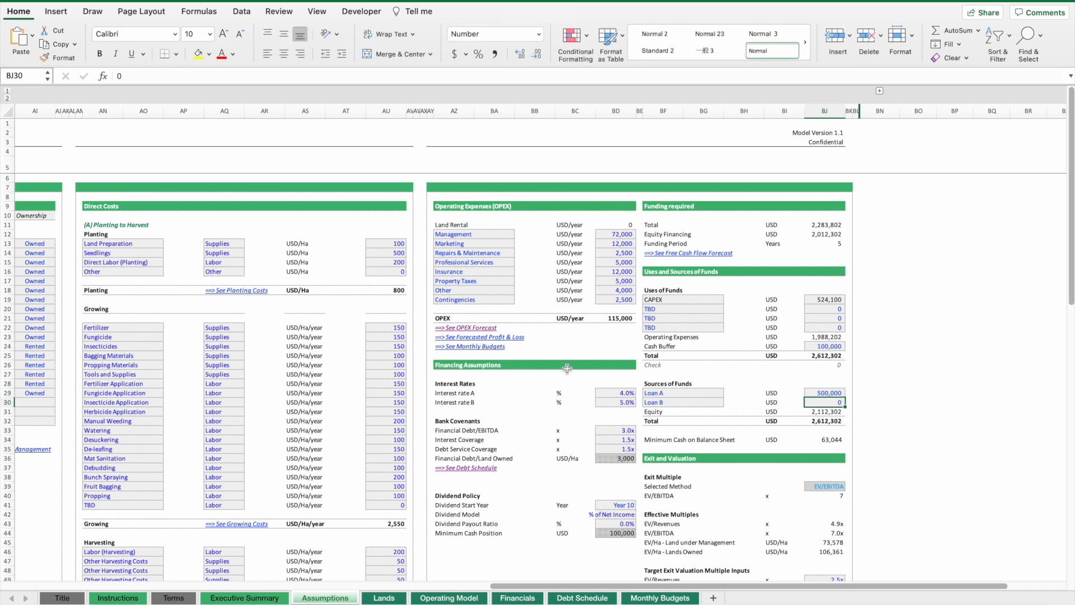
- Goal Seek Equity to 2,200,000 by changing the Cash Buffer, which becomes 187,698
left_click(615, 393)
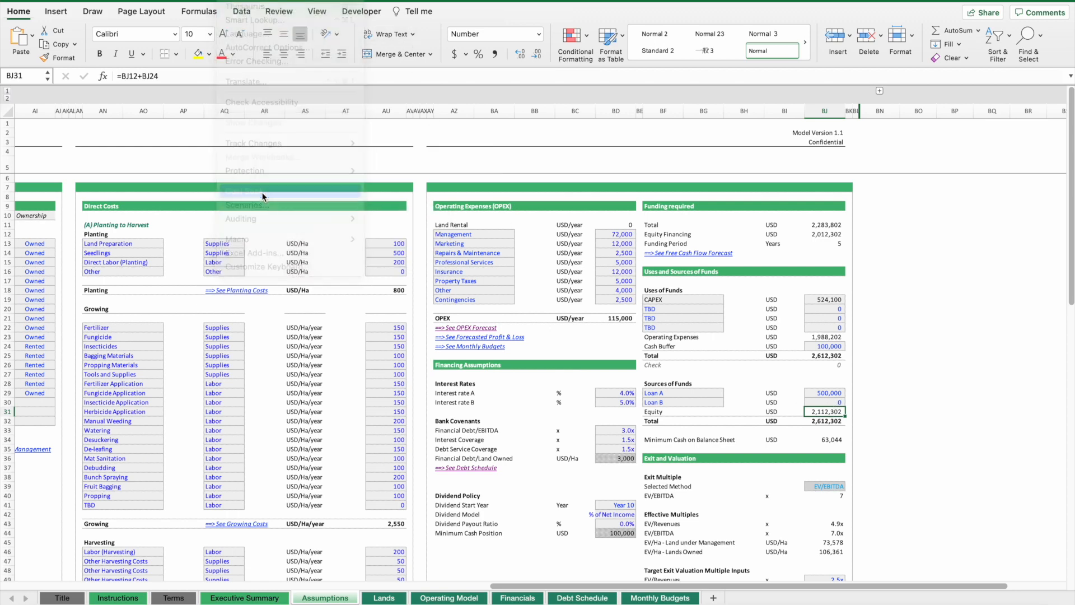
type("22")
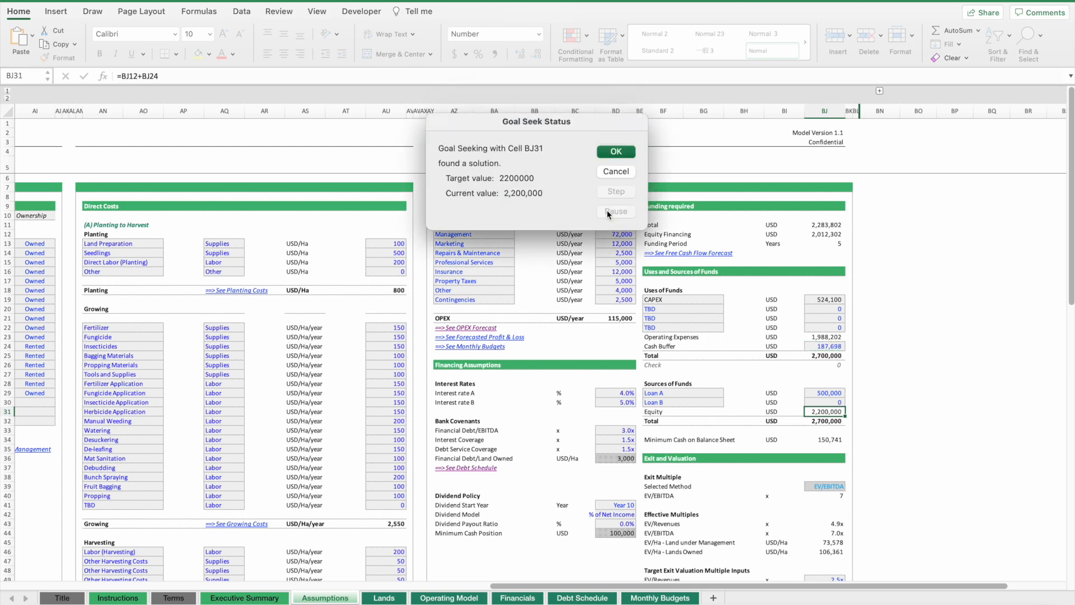
left_click(614, 152)
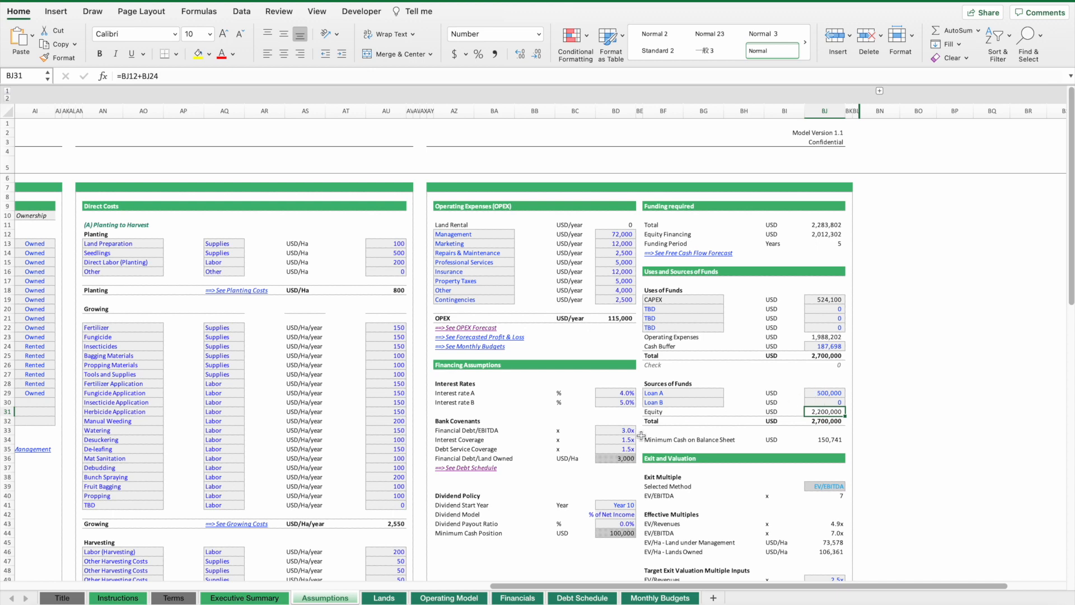
mouse_move(460, 472)
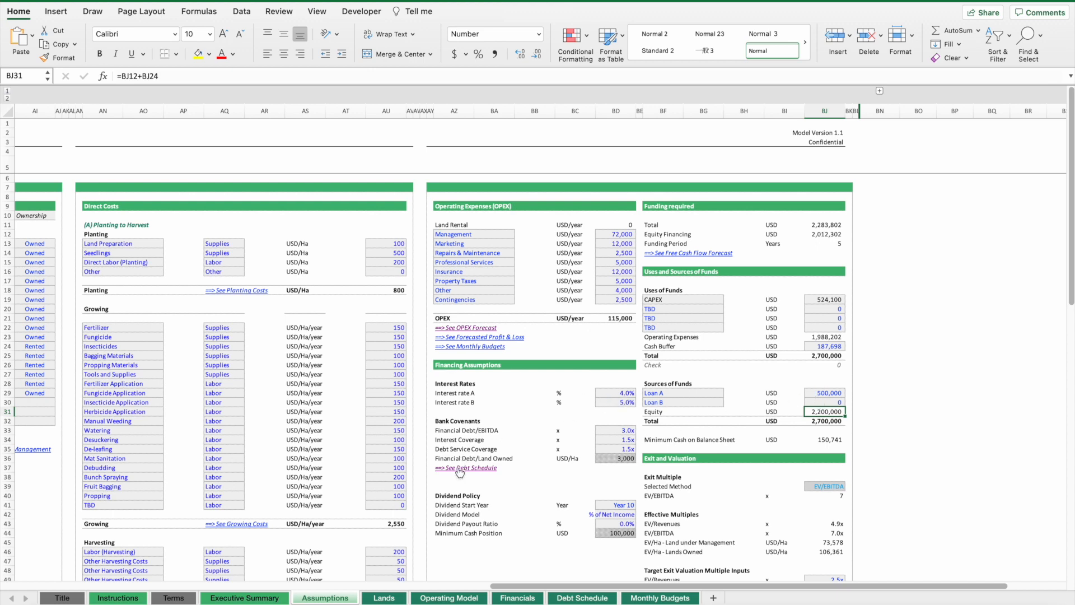
- On Debt Schedule, review Loan A drawdown and 20% yearly repayments from 2028 clearing it by 2032
left_click(581, 598)
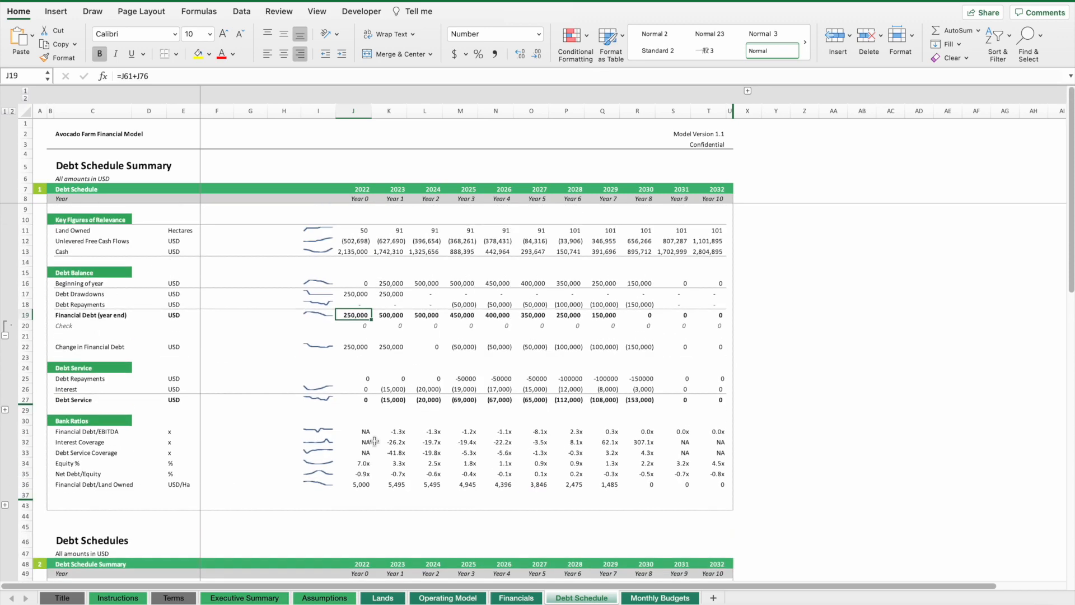
mouse_move(350, 248)
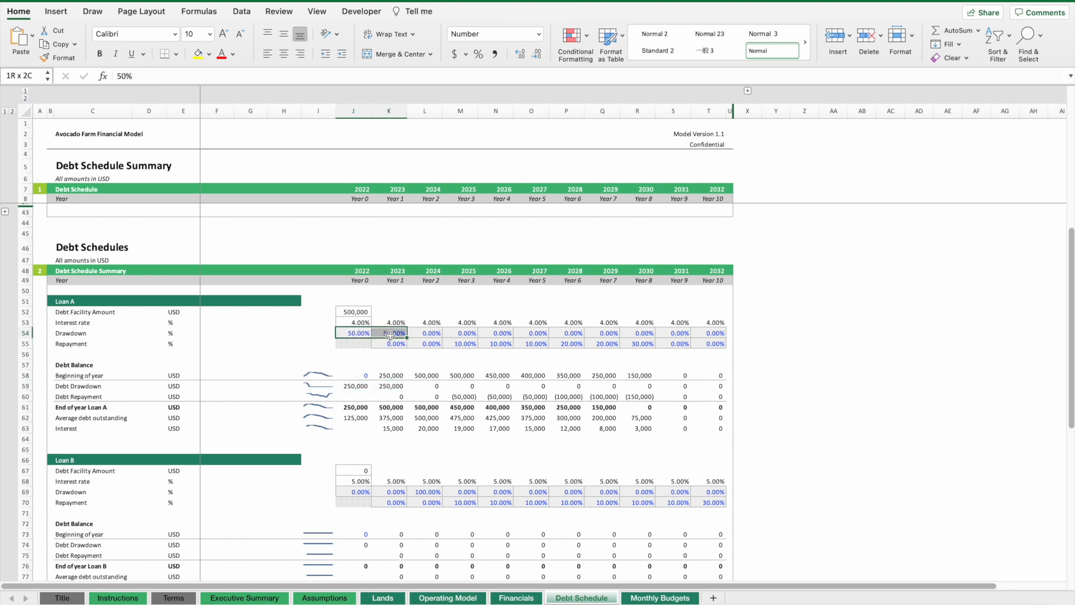
left_click(355, 334)
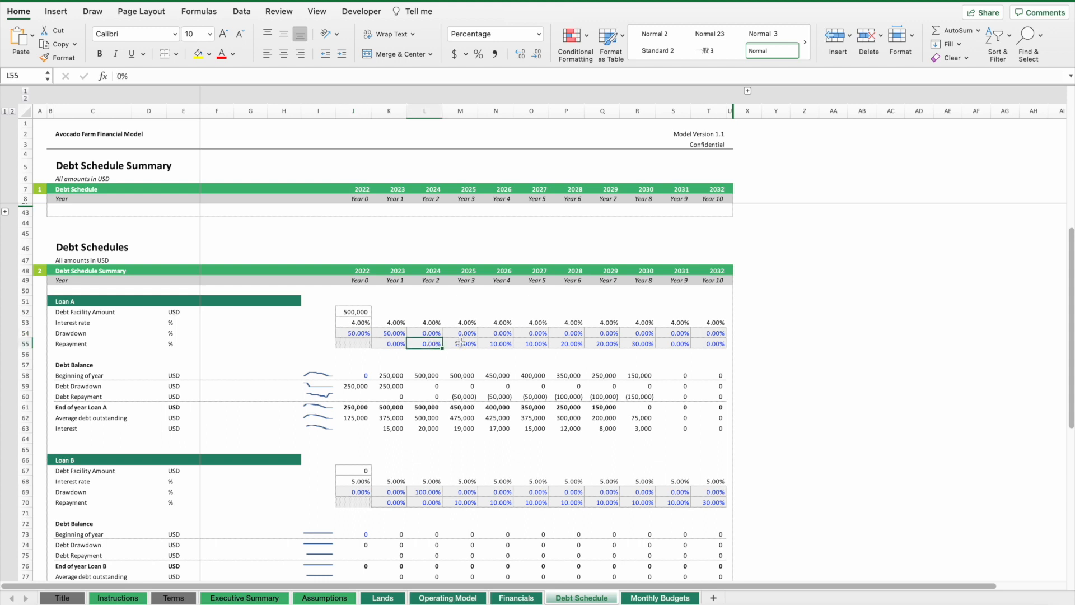
left_click_drag(424, 344, 643, 344)
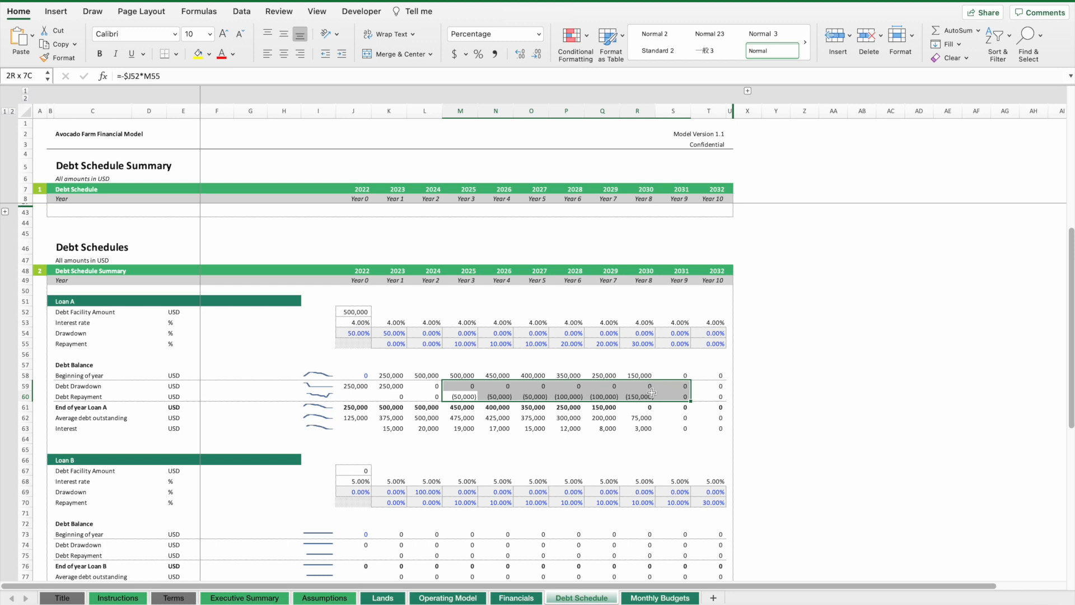
left_click(423, 344)
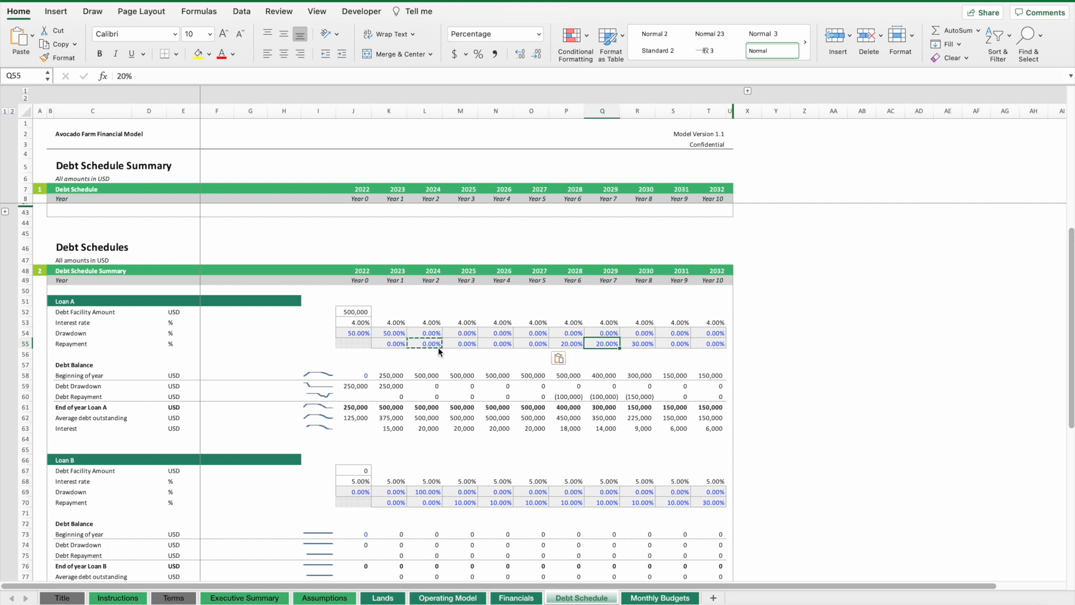
left_click(673, 344)
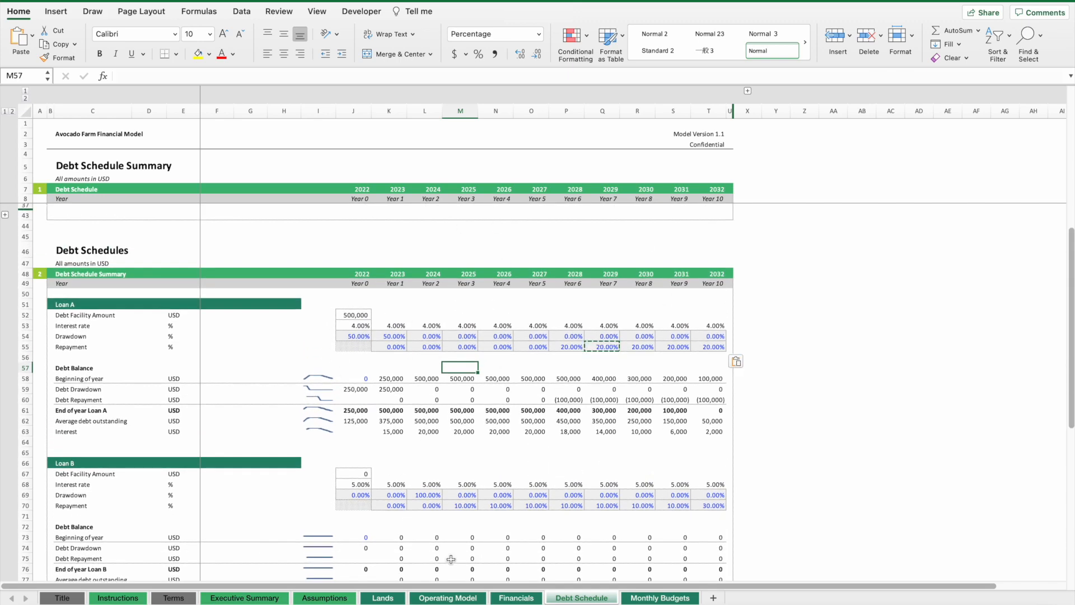
left_click(324, 597)
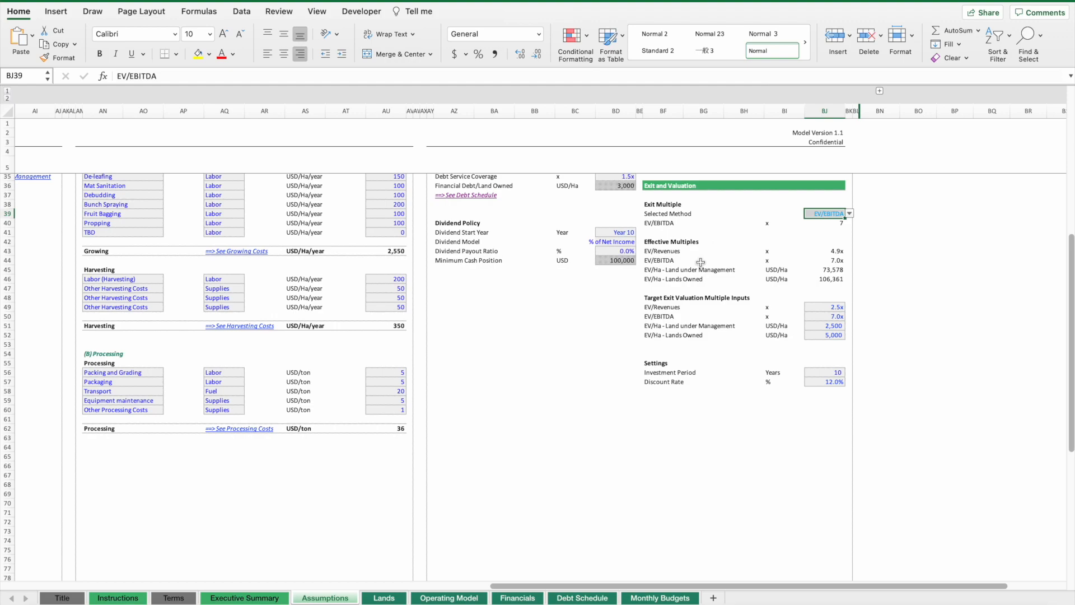
- On Financials, check the 7x EV/EBITDA exit multiple in the Forecasted Valuation
left_click(518, 597)
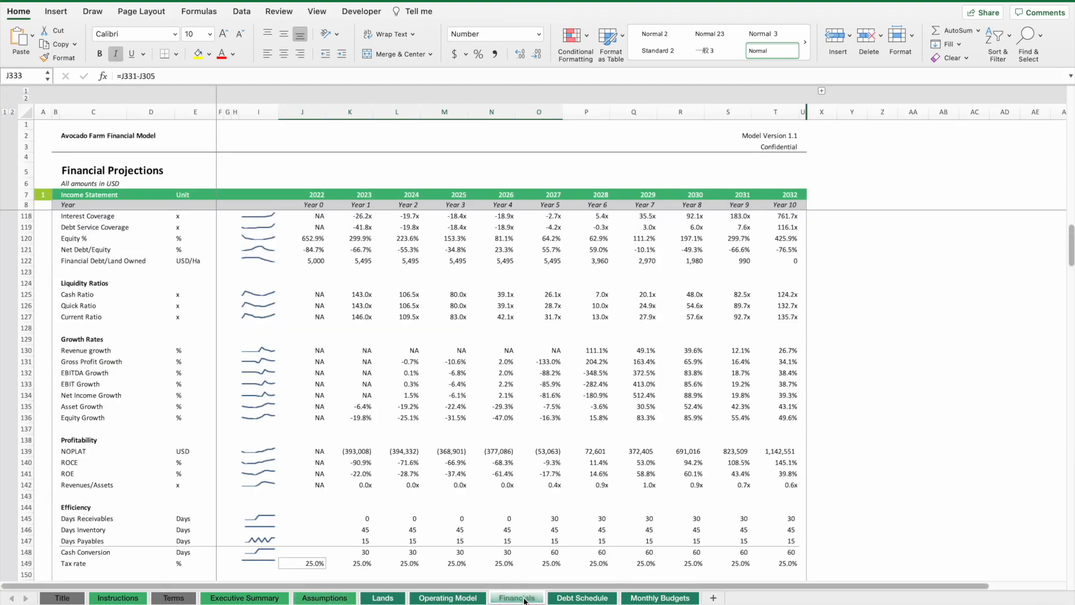
scroll("down", 3)
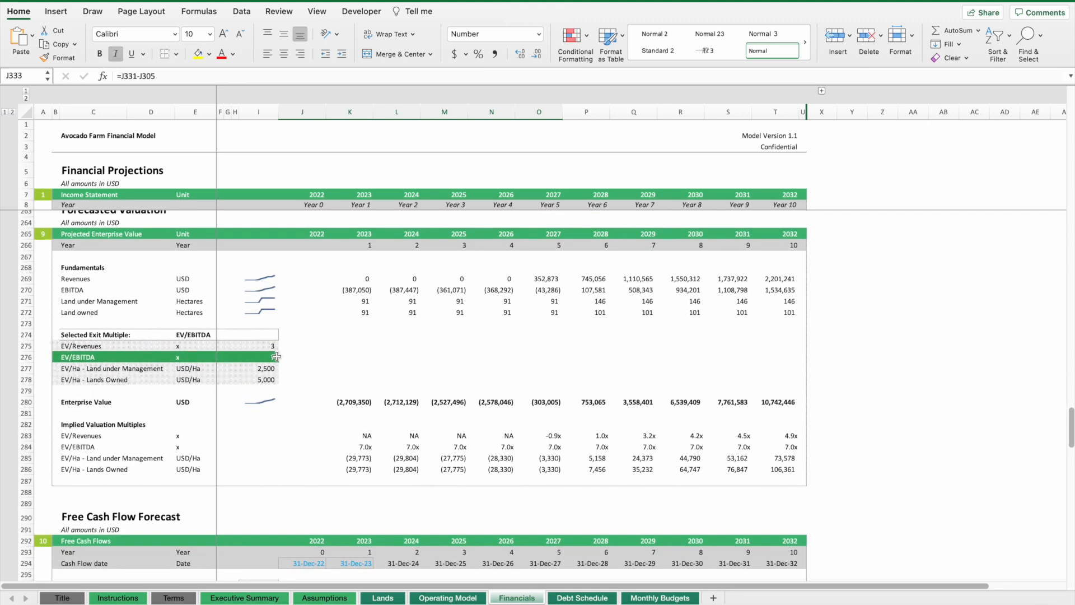
left_click(267, 356)
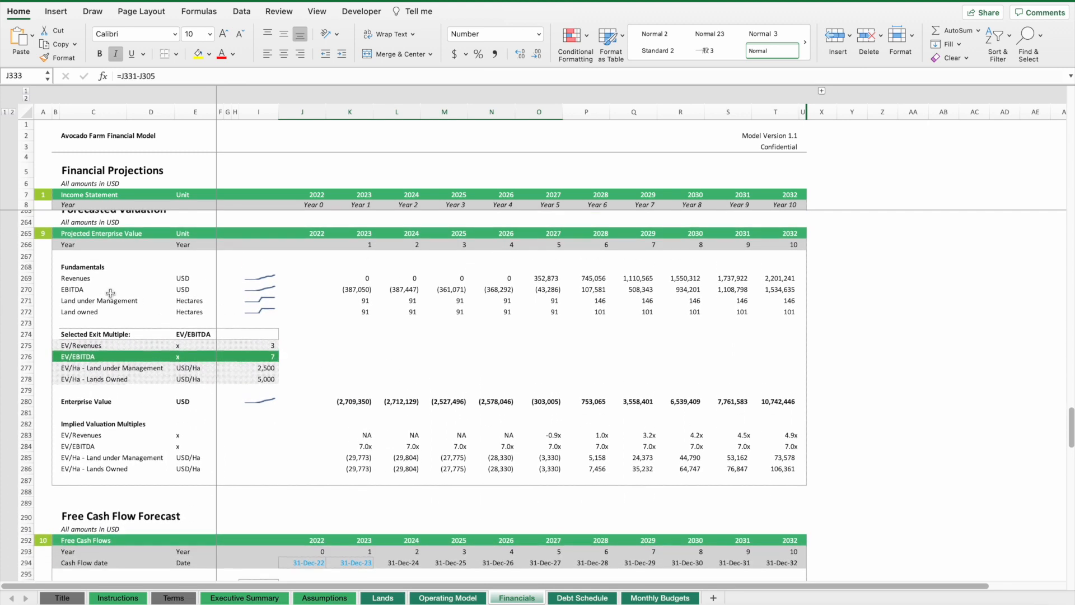
- Keep EV/EBITDA as the Selected Method on Assumptions and select Enterprise Value 2028–2032 on Financials
left_click(325, 597)
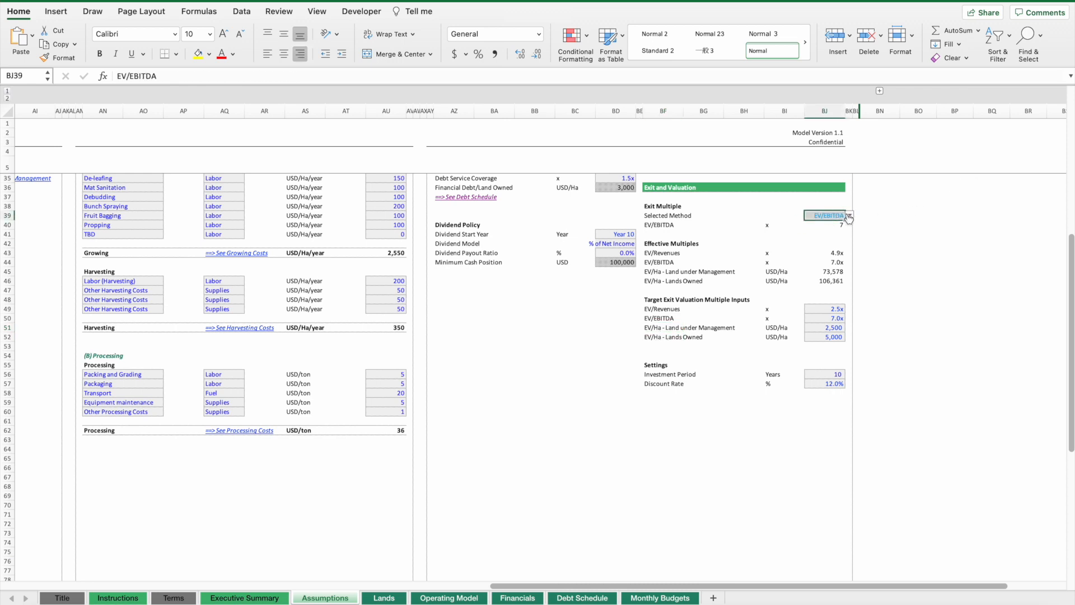
left_click(850, 215)
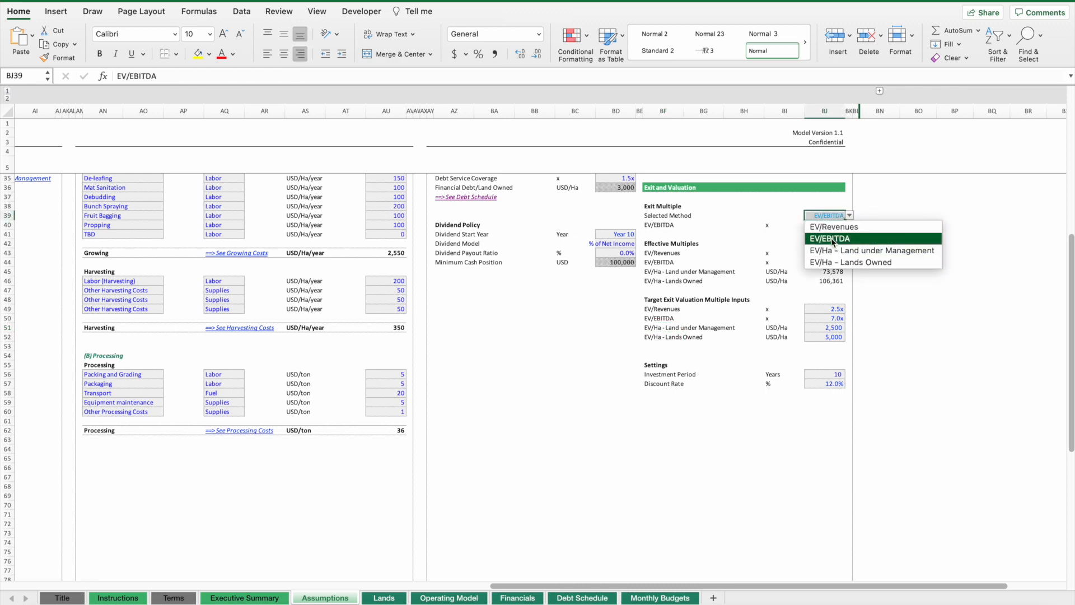
left_click(829, 237)
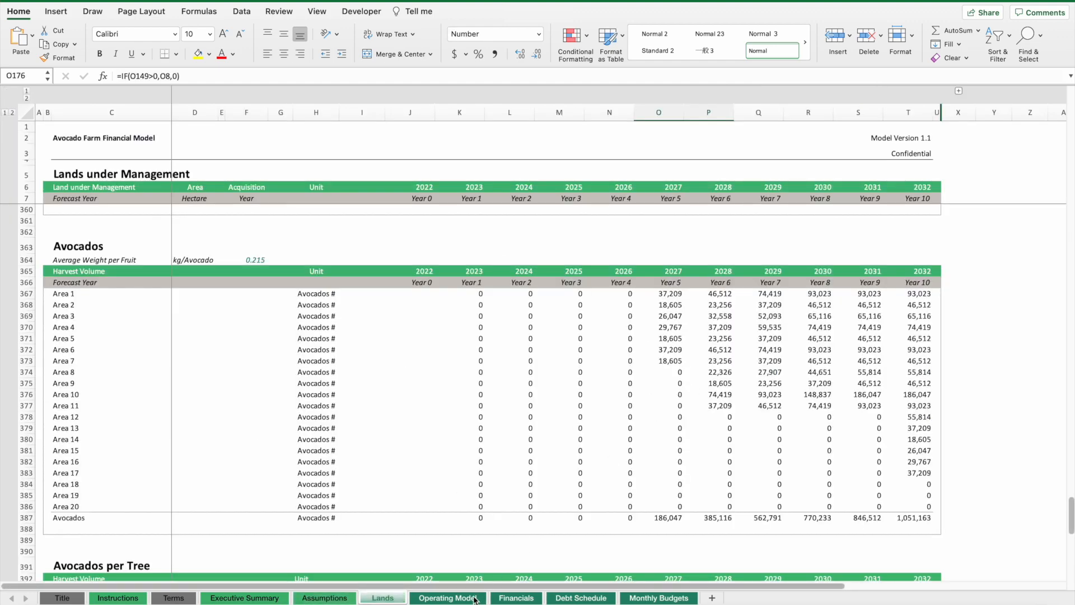
left_click(515, 598)
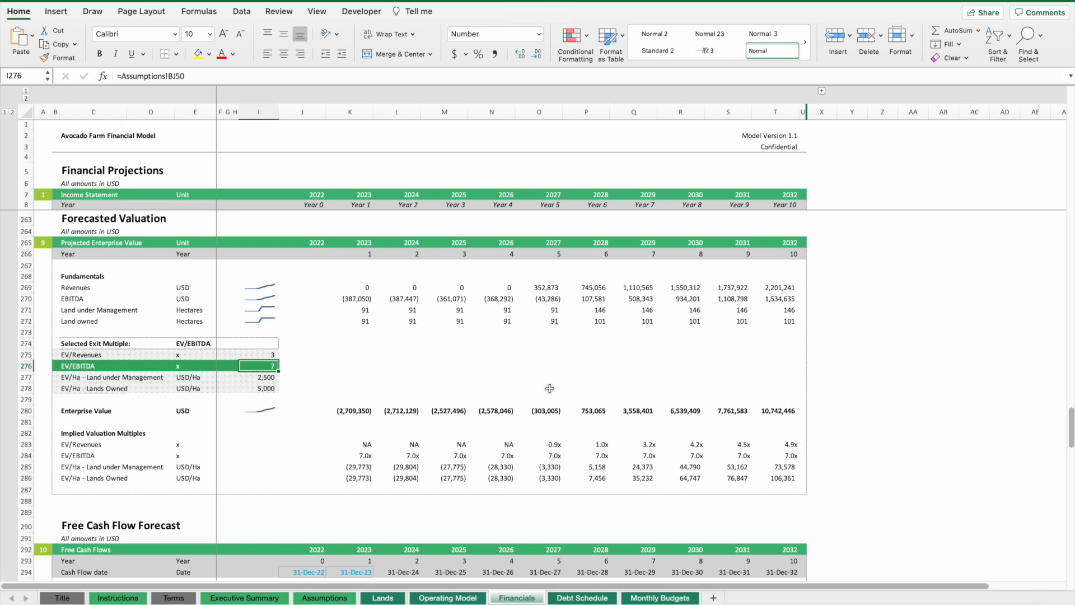
left_click_drag(588, 409, 778, 410)
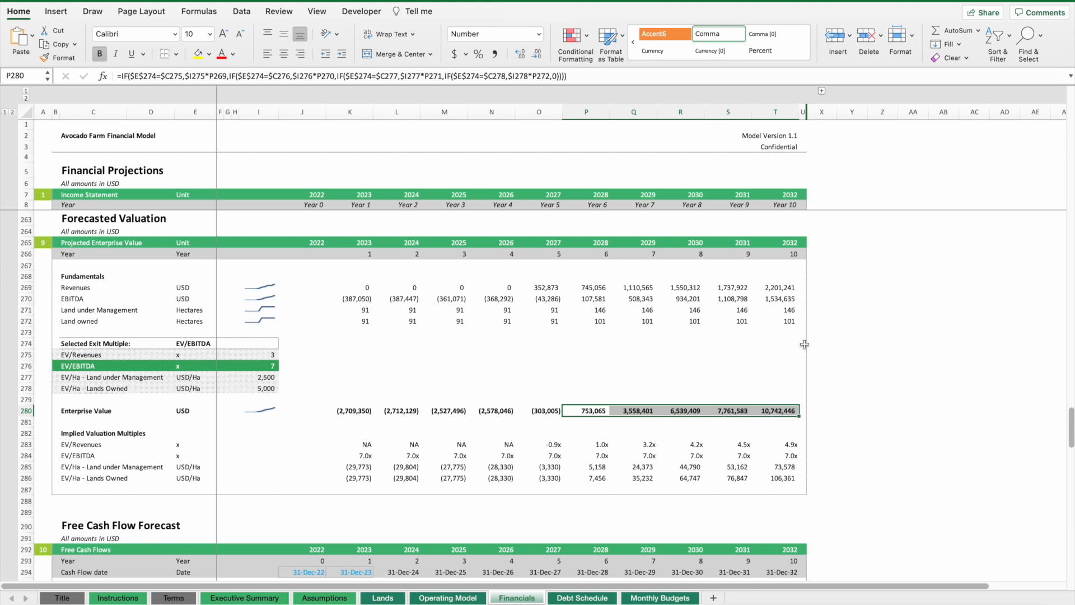
mouse_move(694, 398)
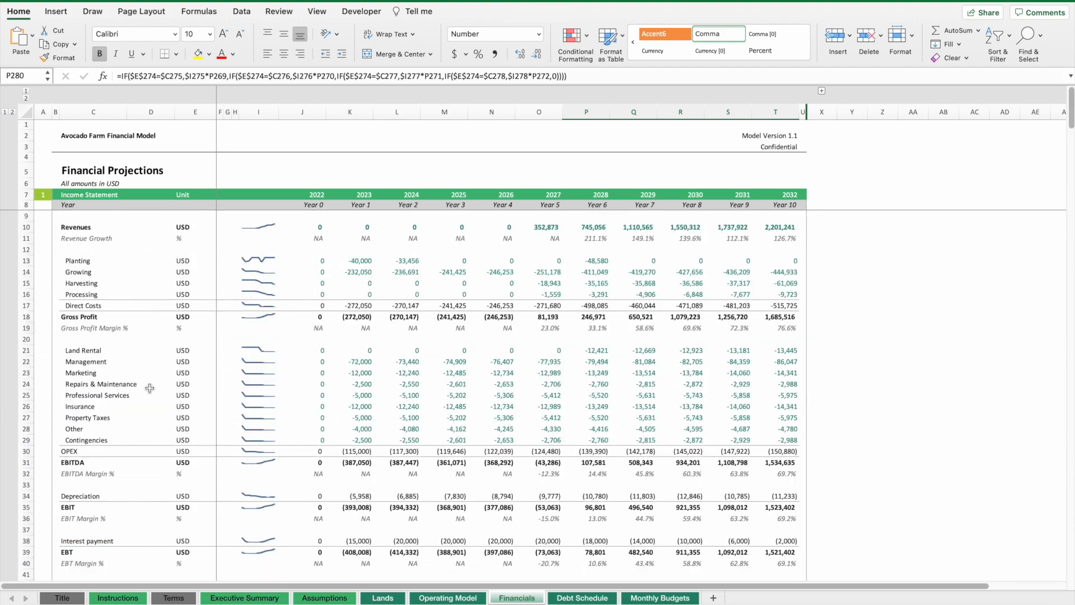
mouse_move(374, 384)
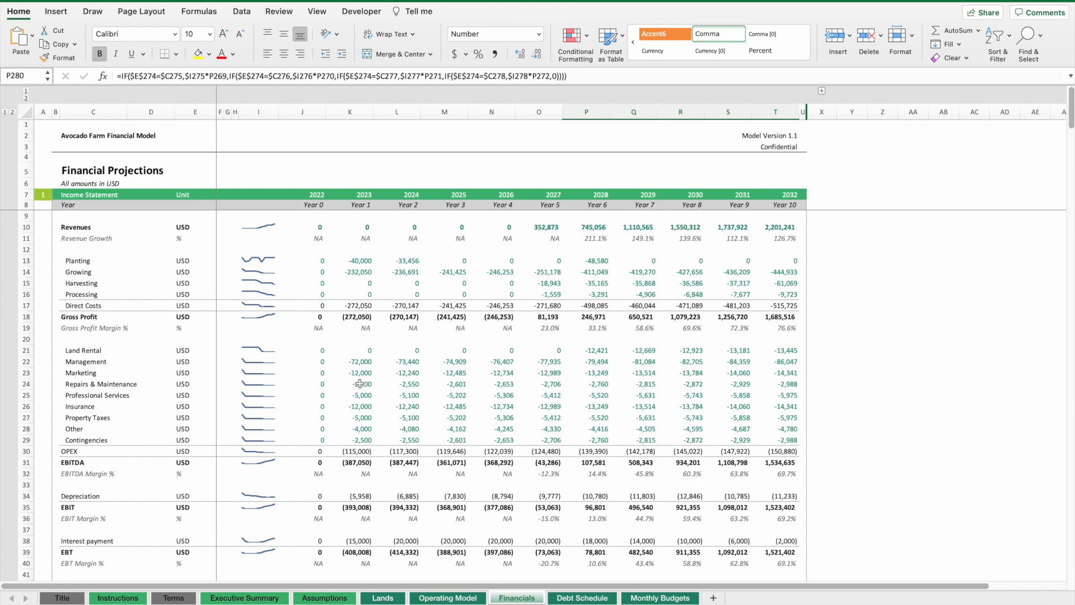
- Scroll Financials past the Balance Sheet and Cash Flow Statement to the Financial Ratios block
scroll("down", 3)
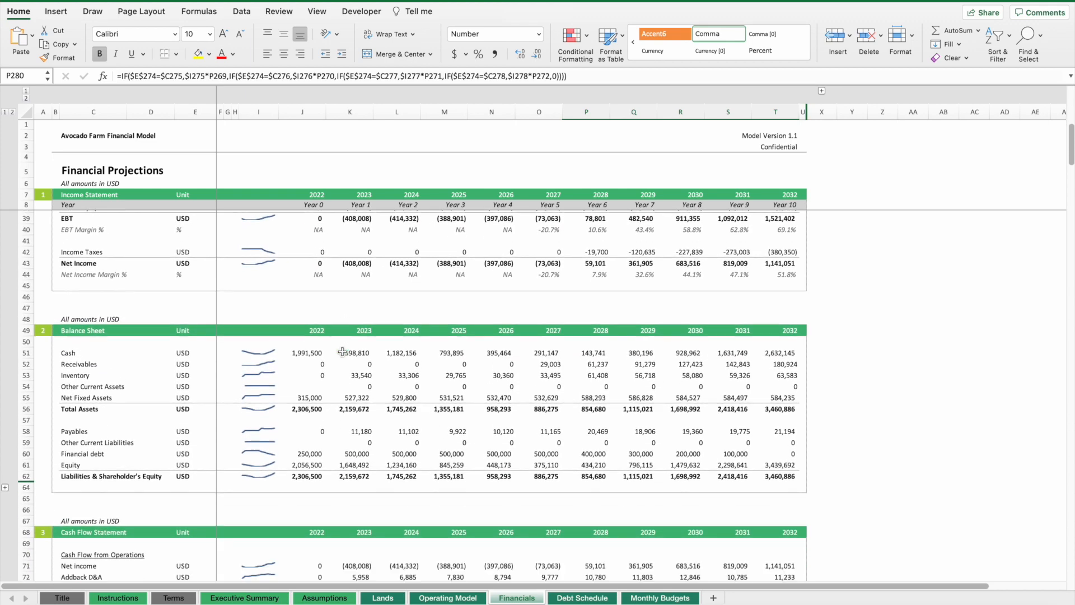
scroll("down", 3)
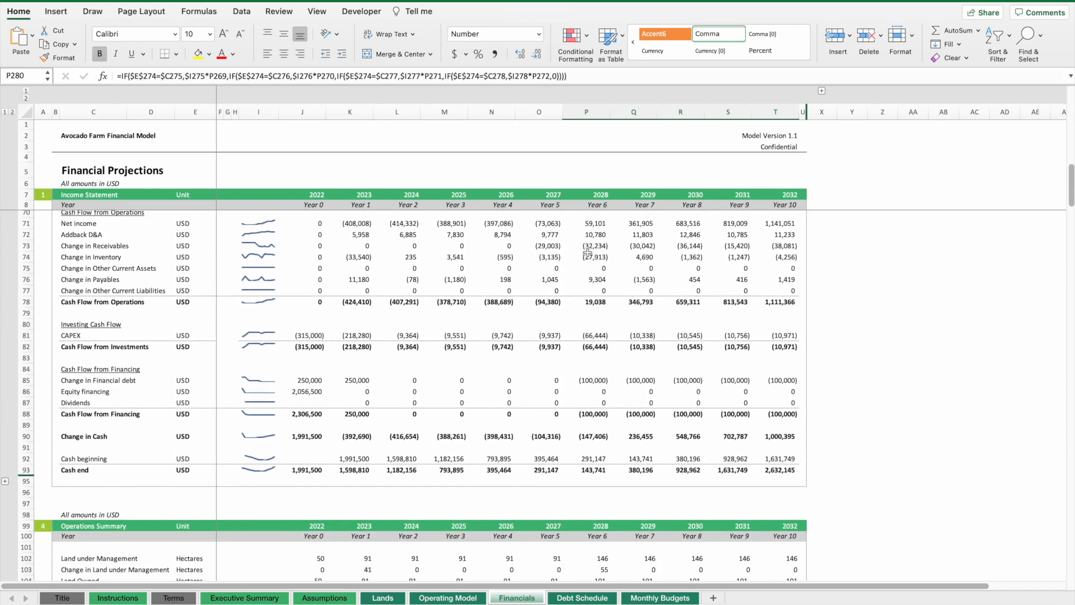
scroll("down", 3)
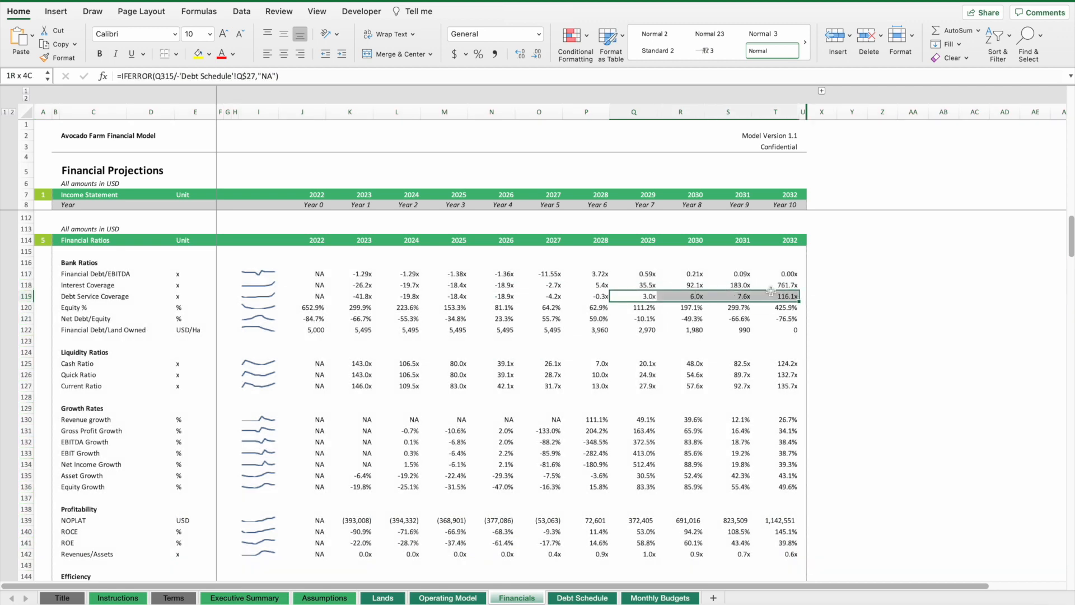
- Select the 2029–2030 interest coverage ratios, then scroll through Profit and KPI Analysis to Free Cash Flow Forecast
left_click(647, 284)
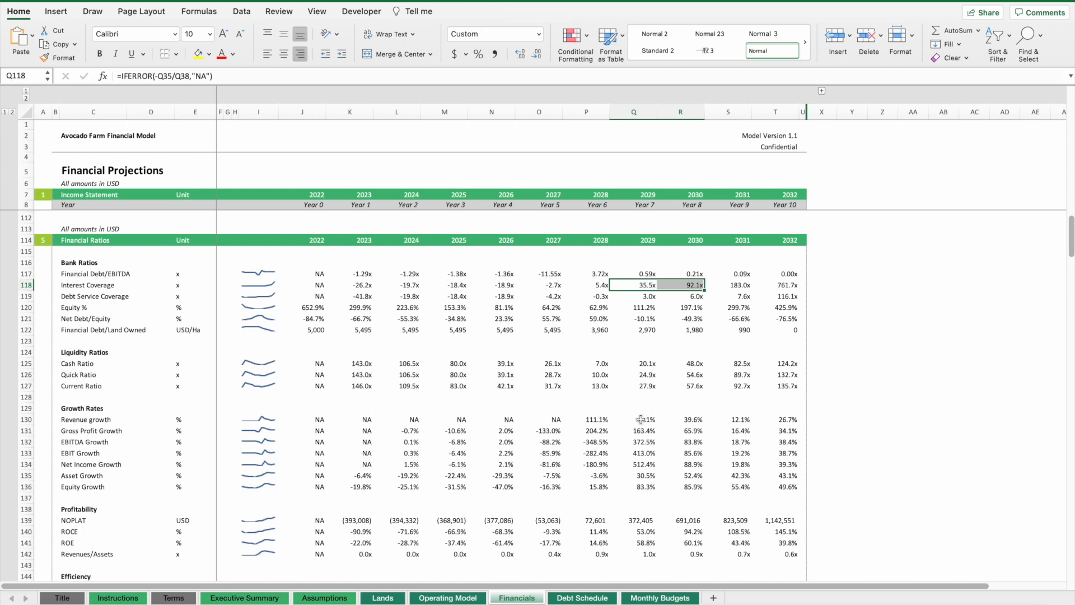
mouse_move(623, 440)
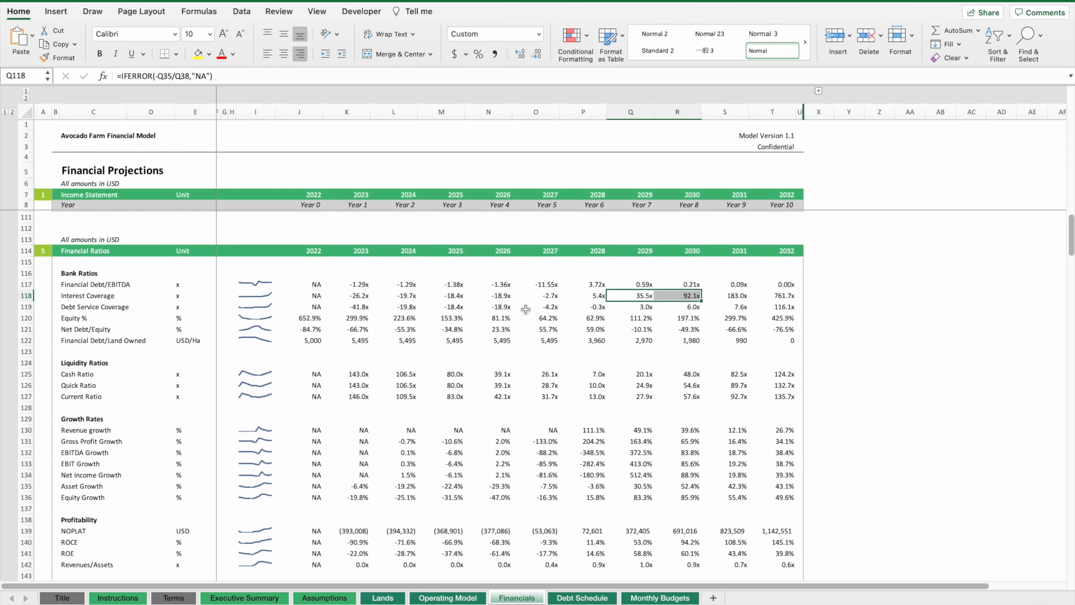
mouse_move(569, 390)
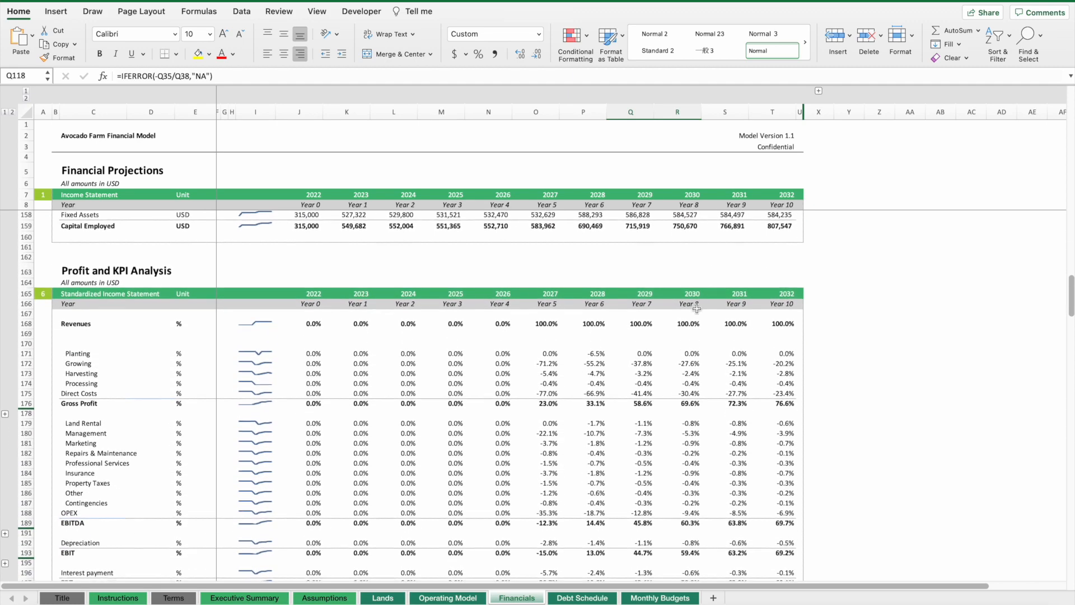
scroll("down", 3)
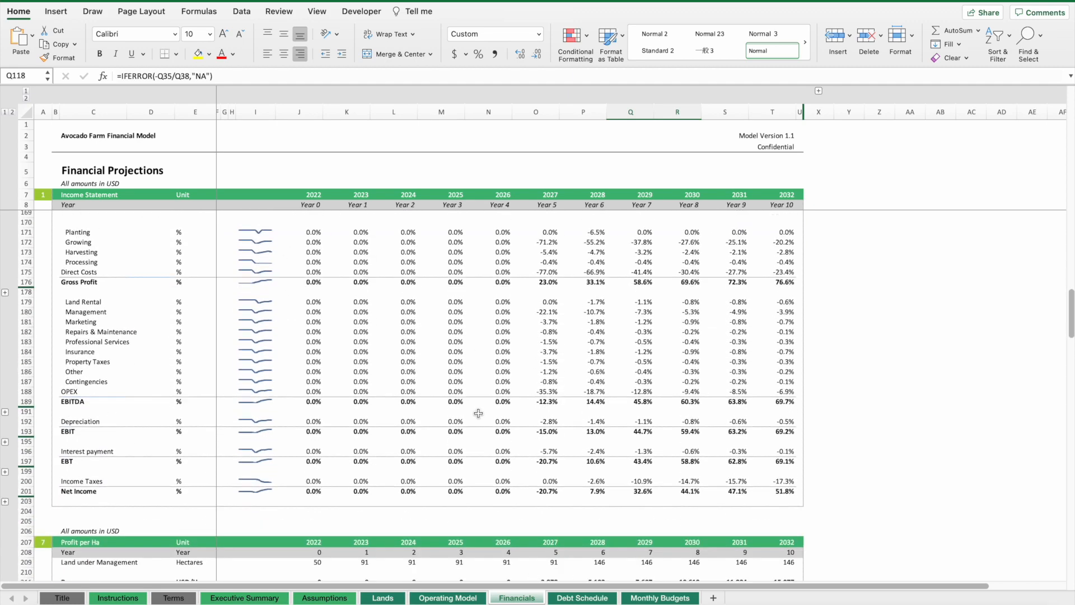
scroll("down", 3)
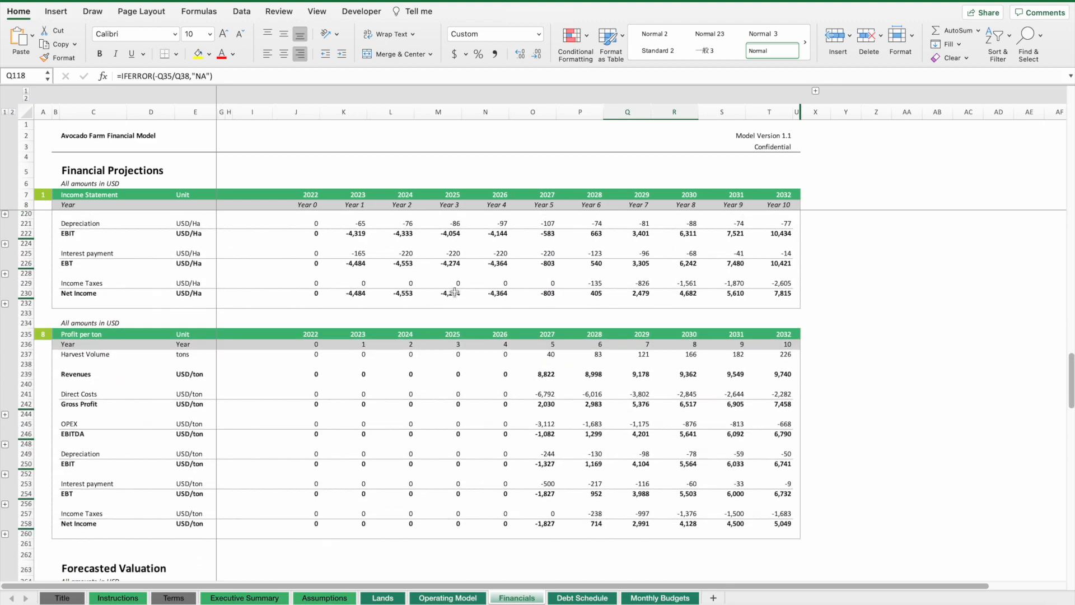
scroll("down", 3)
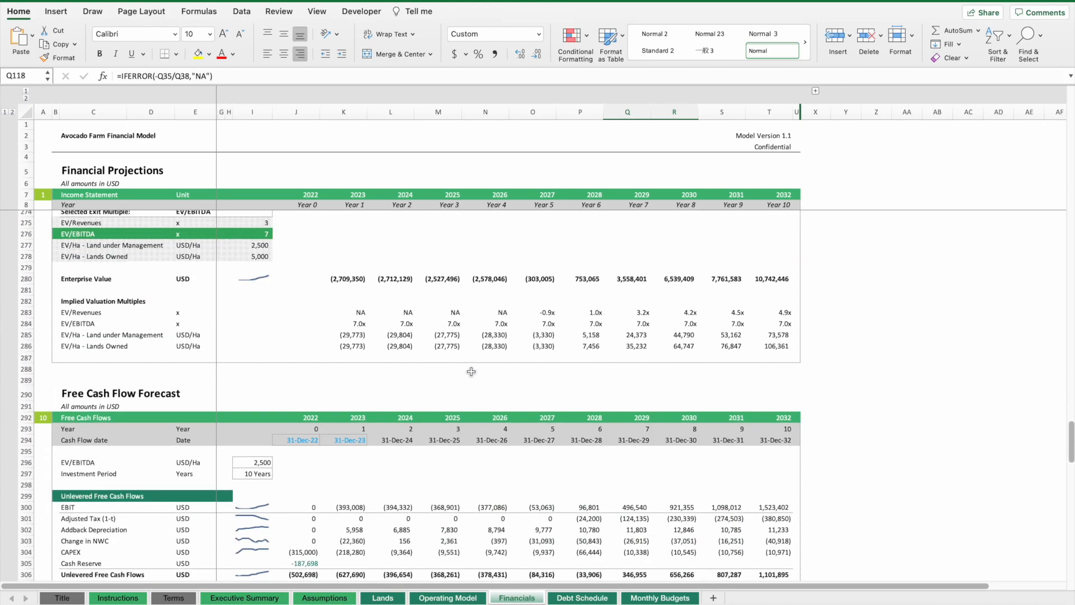
- Review the Levered FCF and Financial Metrics, inspecting the unlevered IRR formula and the 27.7% levered IRR
scroll("down", 3)
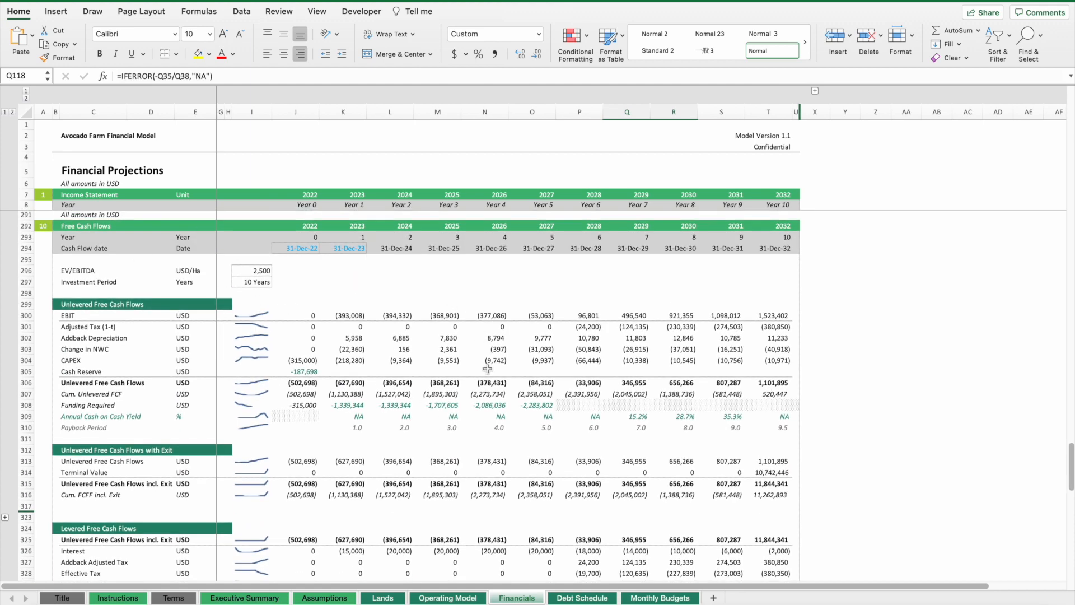
mouse_move(289, 382)
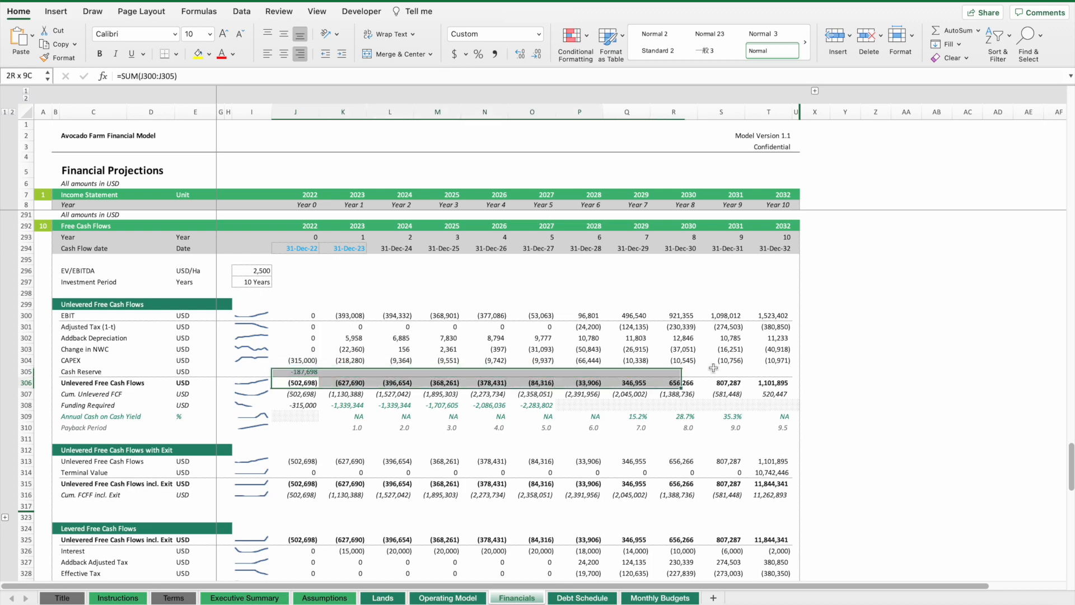
left_click(768, 471)
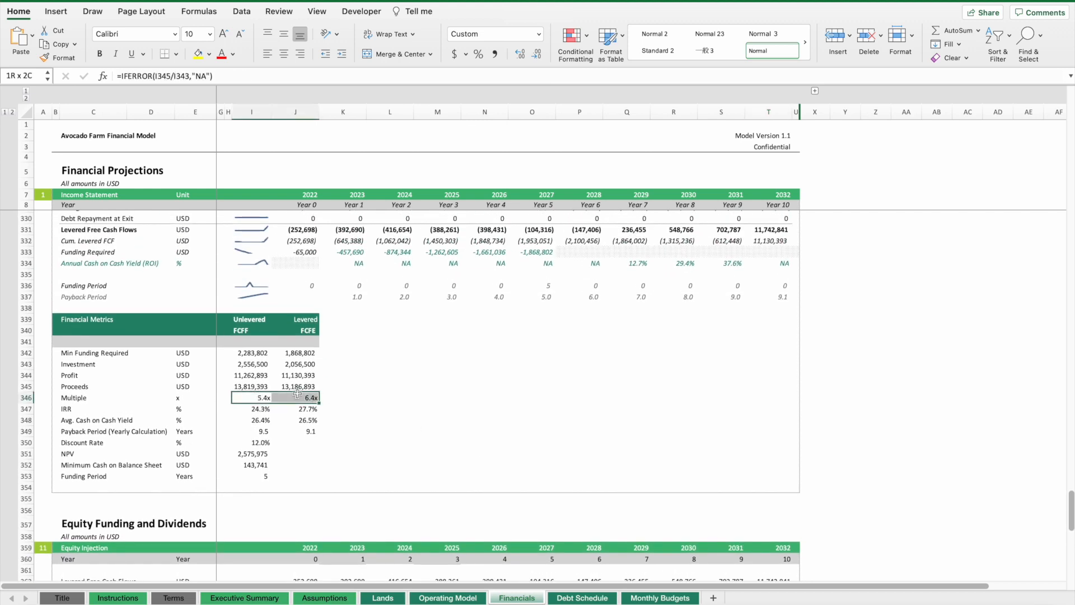
left_click(252, 408)
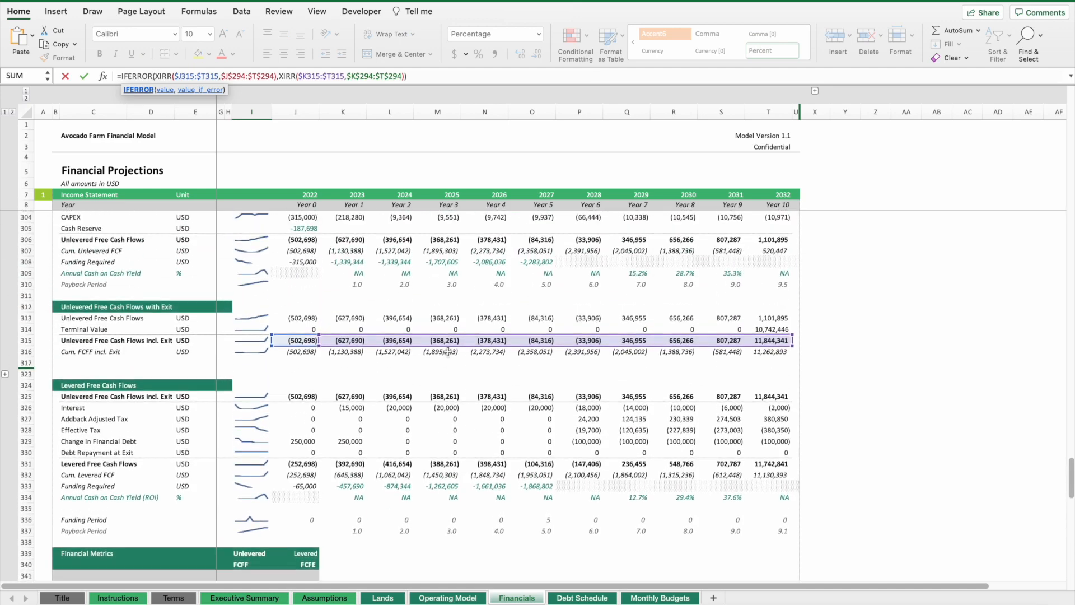
mouse_move(768, 354)
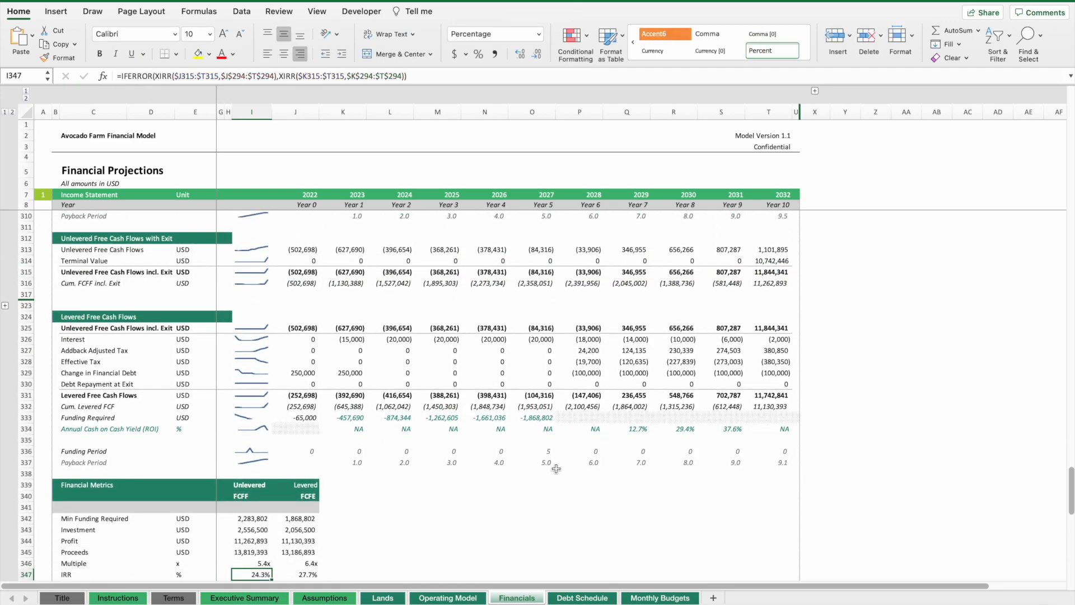
left_click(295, 574)
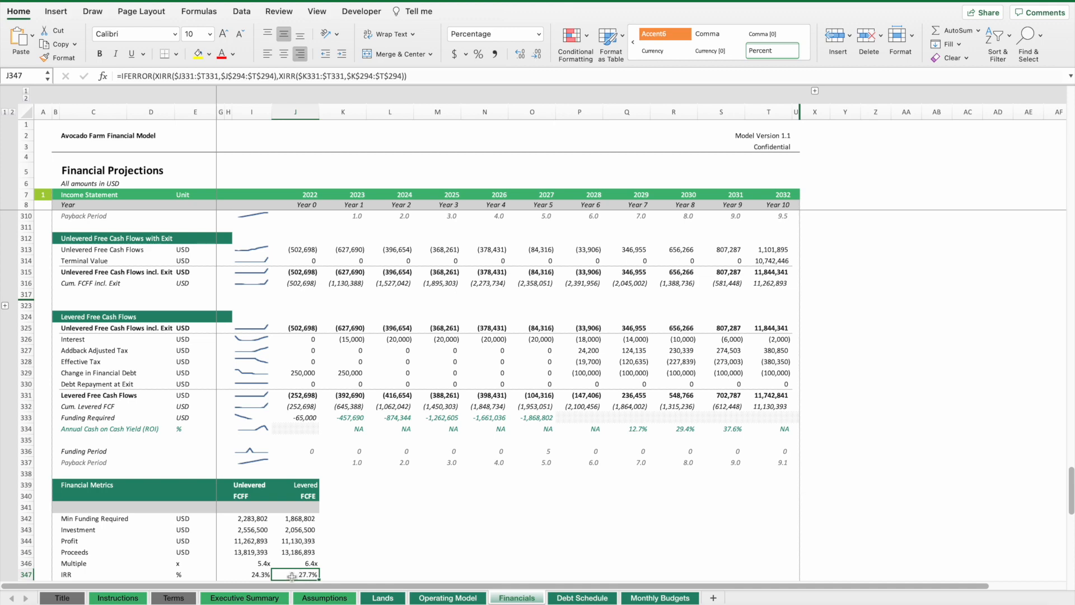
scroll("down", 3)
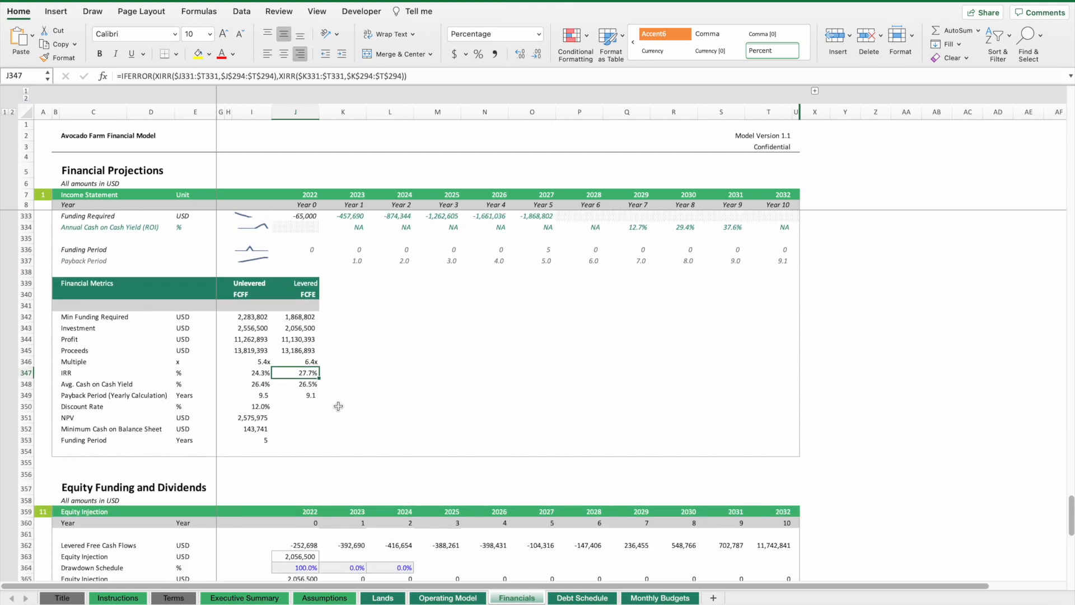
mouse_move(261, 382)
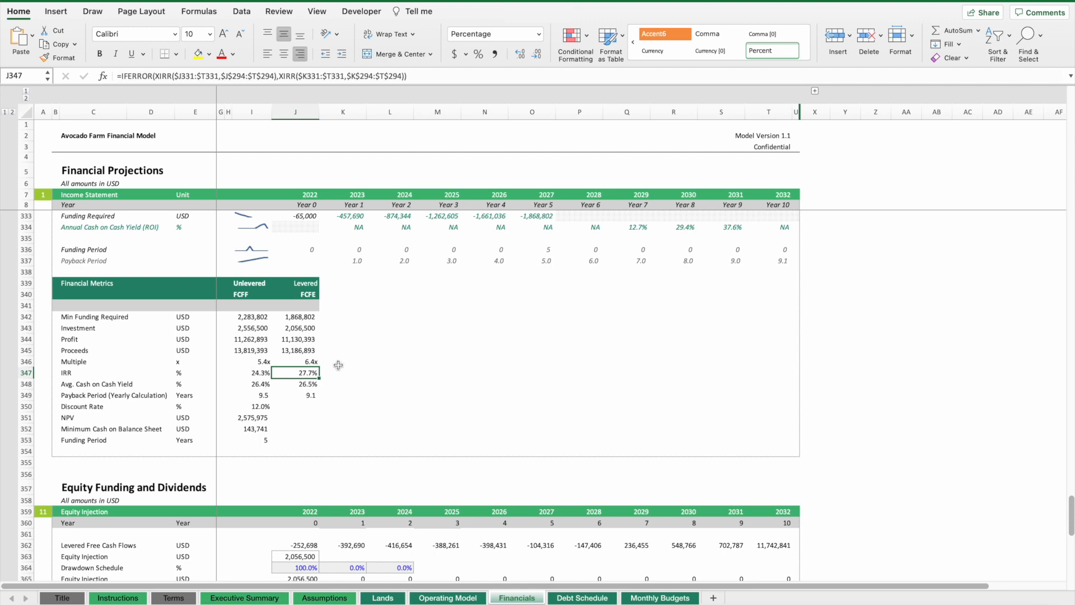
mouse_move(249, 379)
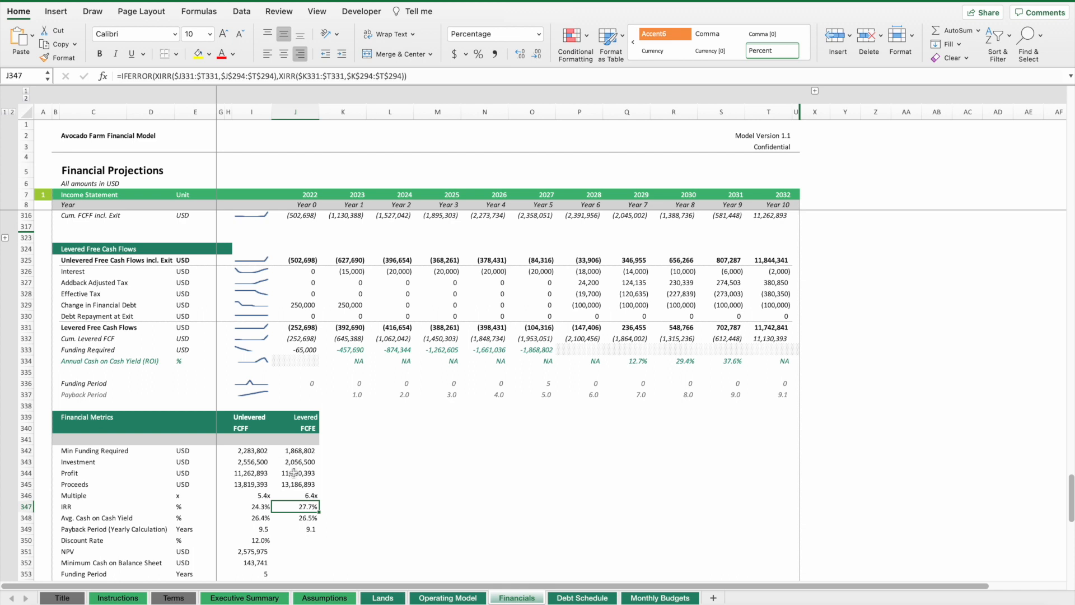
mouse_move(294, 456)
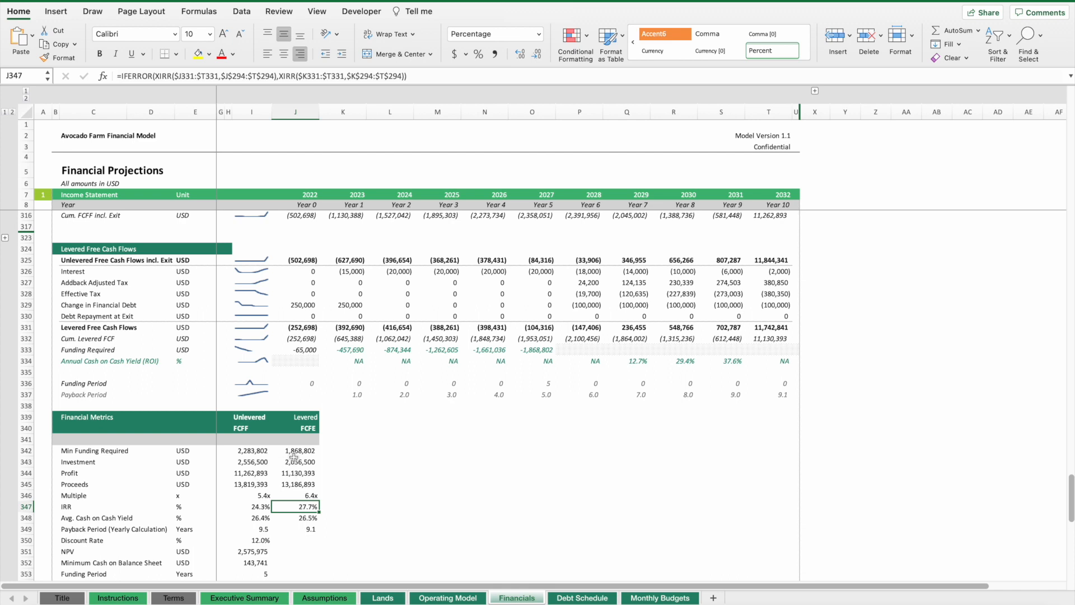
scroll("down", 3)
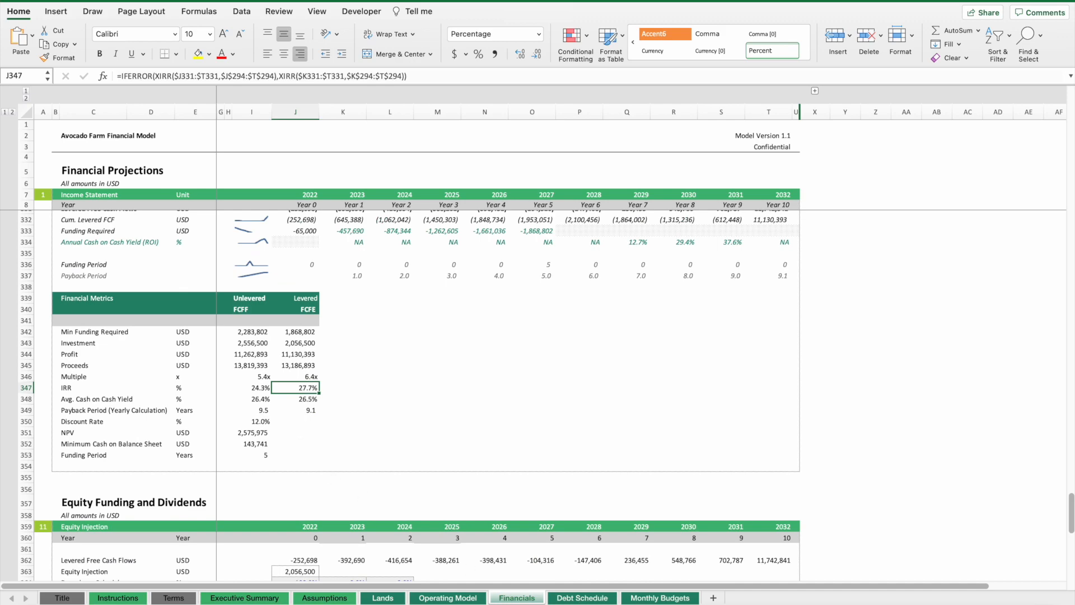
scroll("up", 3)
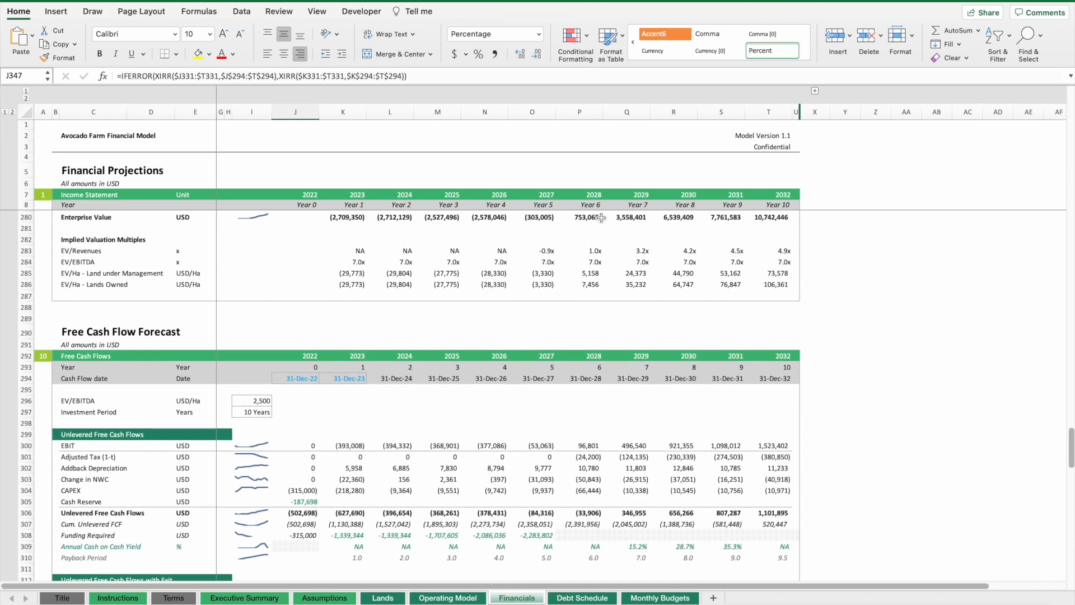
mouse_move(732, 347)
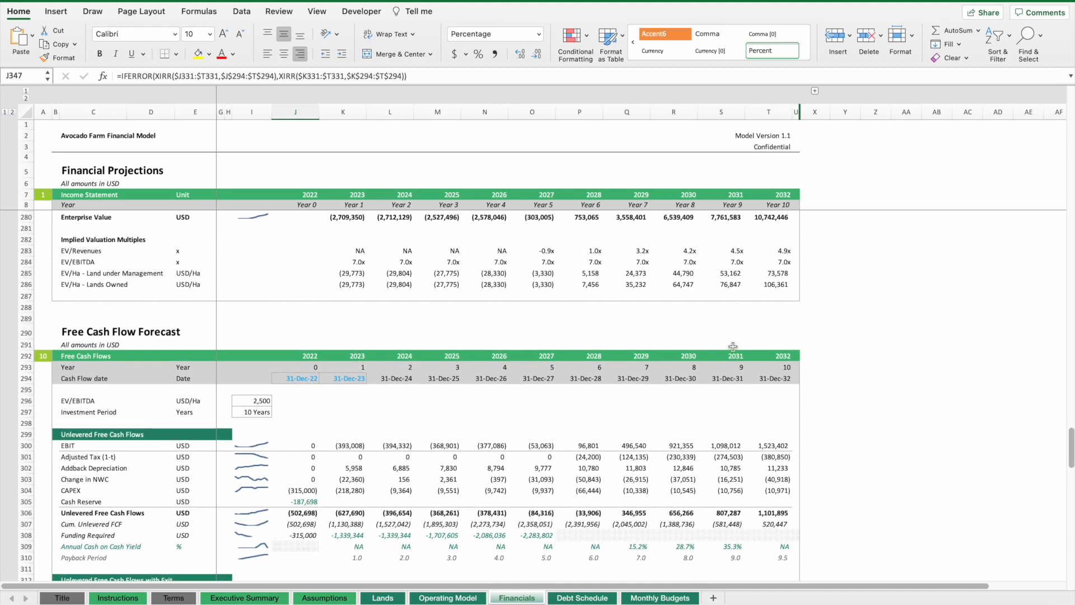
- Switch to the Monthly Budgets sheet showing Year 1 and Year 2 allocation percentages
left_click(659, 598)
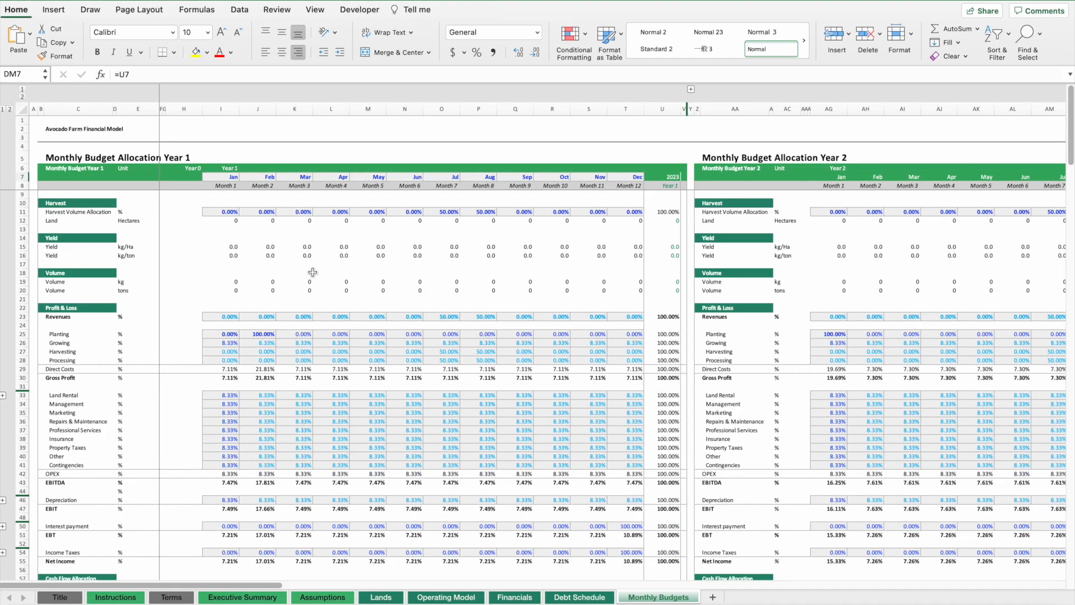
- Move Year 1's 100% planting allocation from February to January and verify the -40,000 January planting cost
scroll("down", 3)
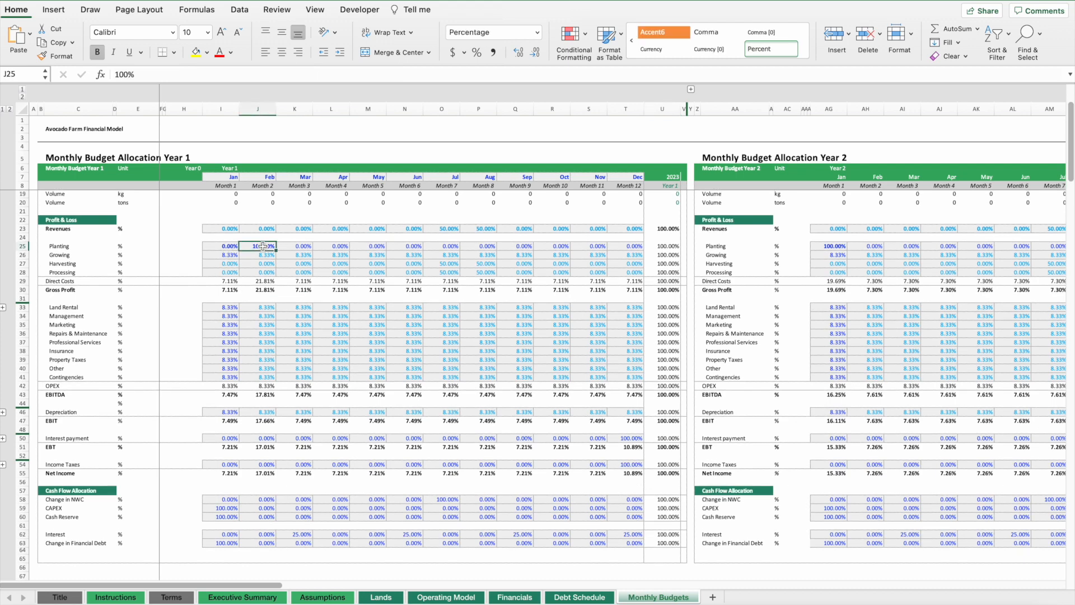
left_click(221, 245)
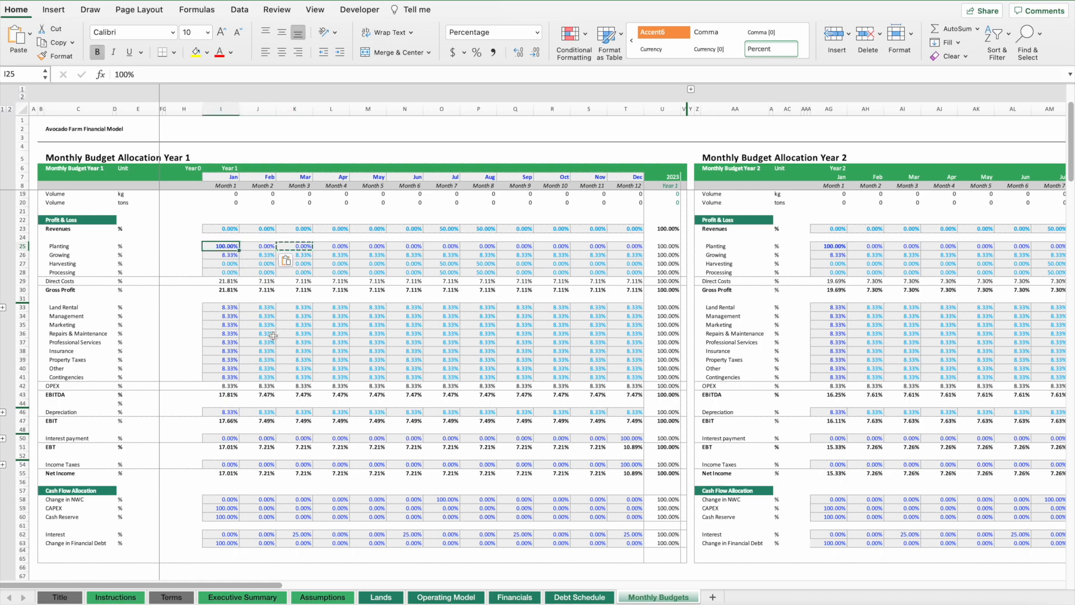
scroll("down", 3)
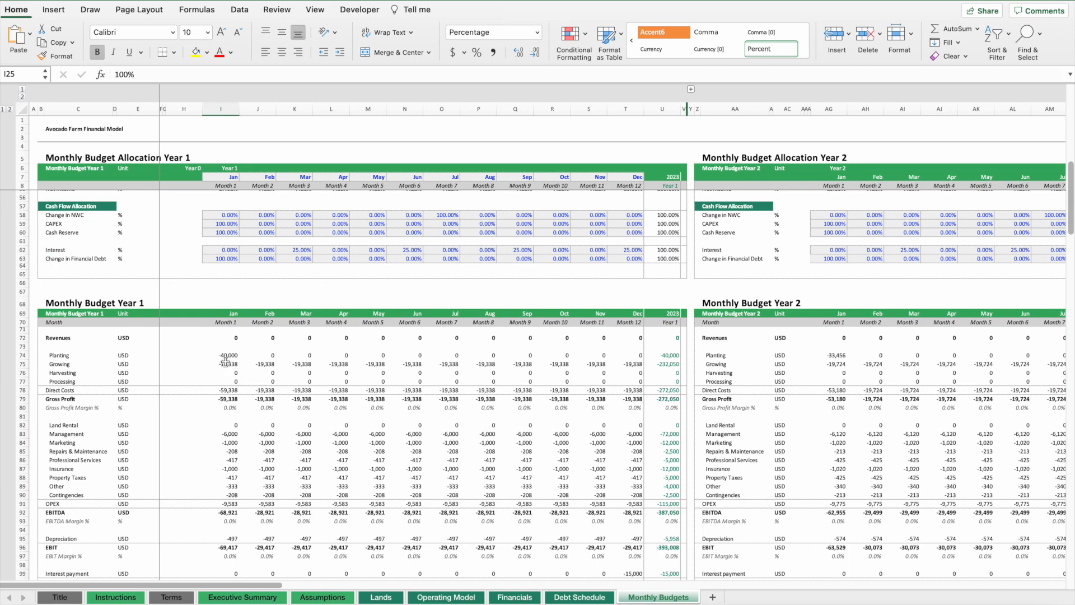
left_click(226, 355)
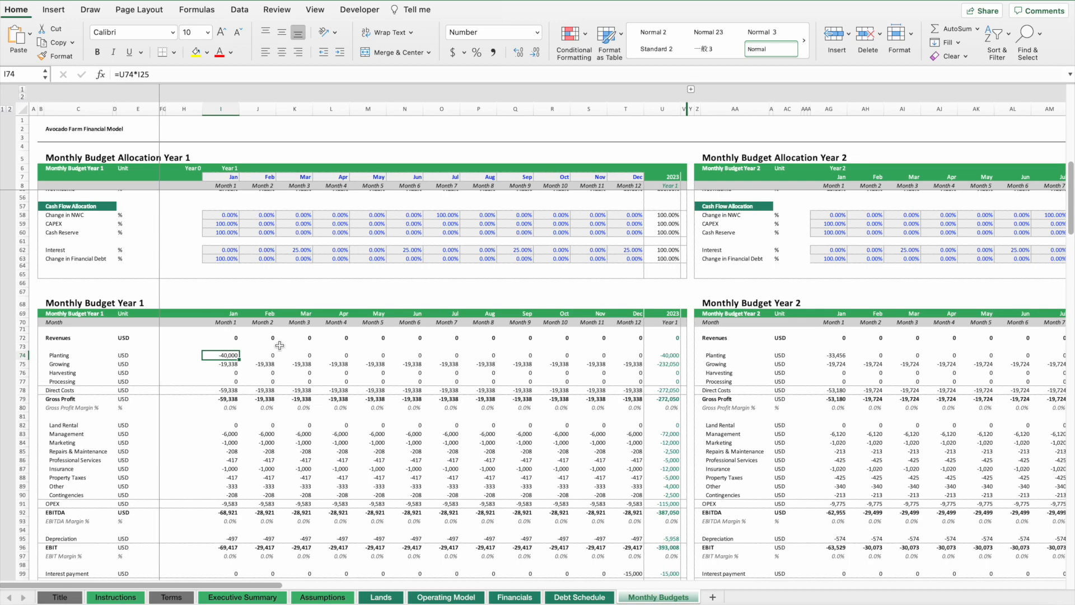
scroll("down", 3)
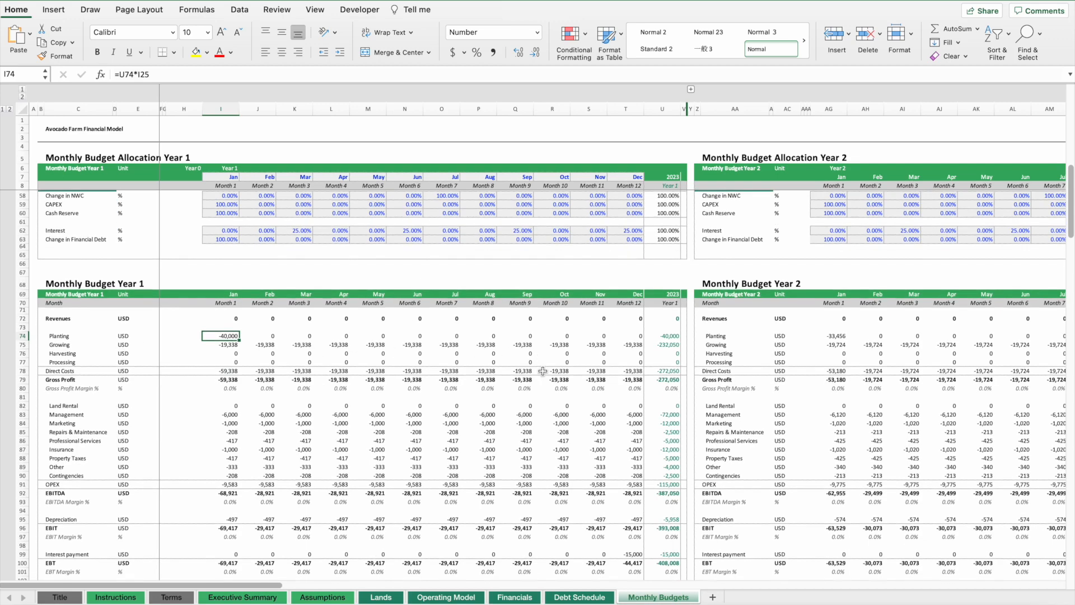
scroll("down", 3)
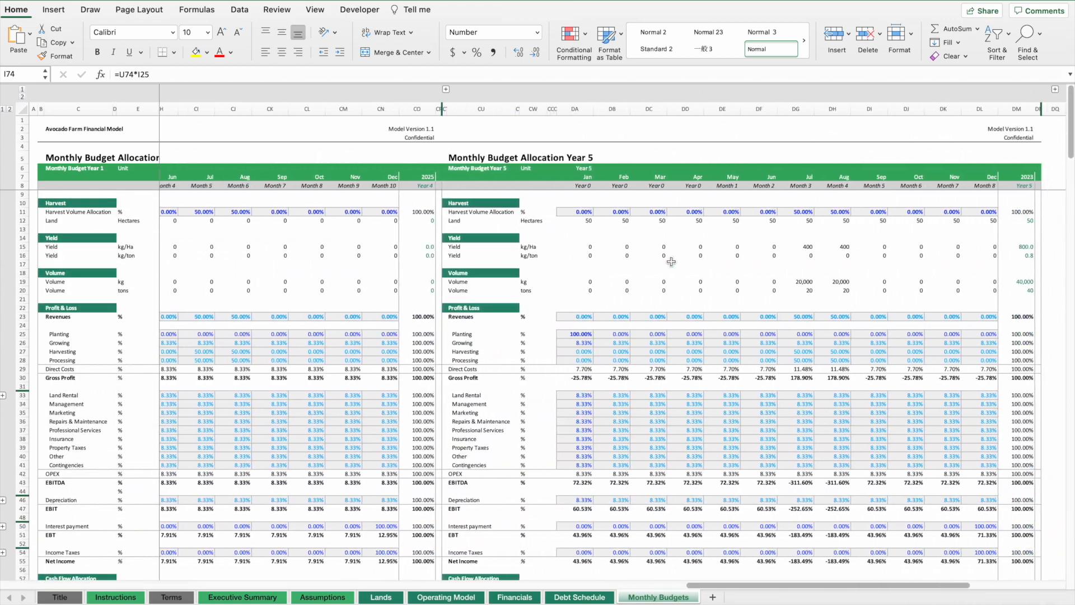
- Move Year 5's 50% harvest allocations from July–August to March–April and verify 176,436 revenue in each month
scroll("right", 3)
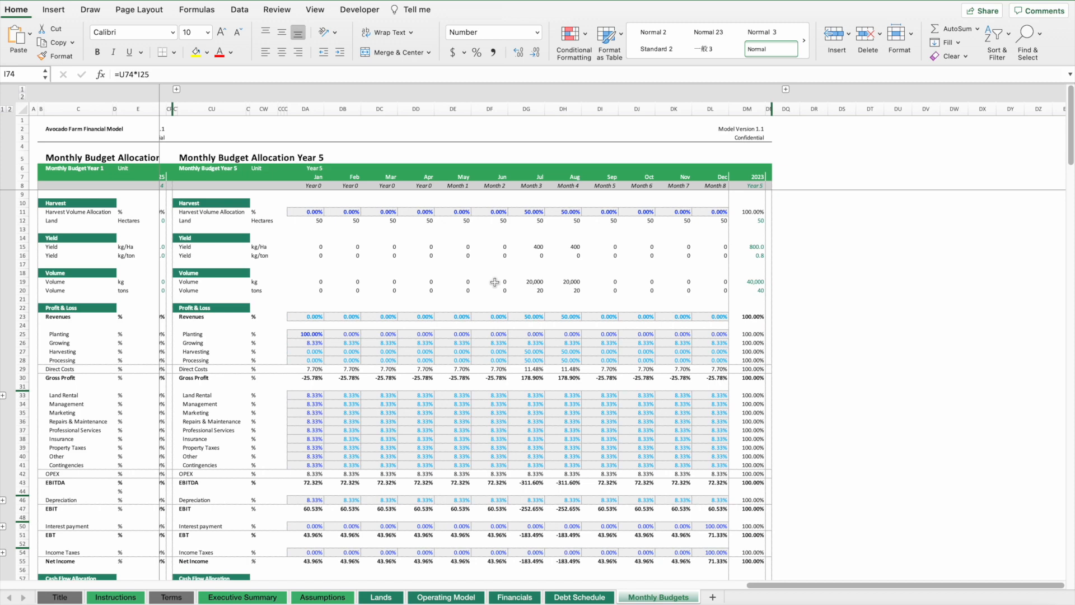
mouse_move(533, 212)
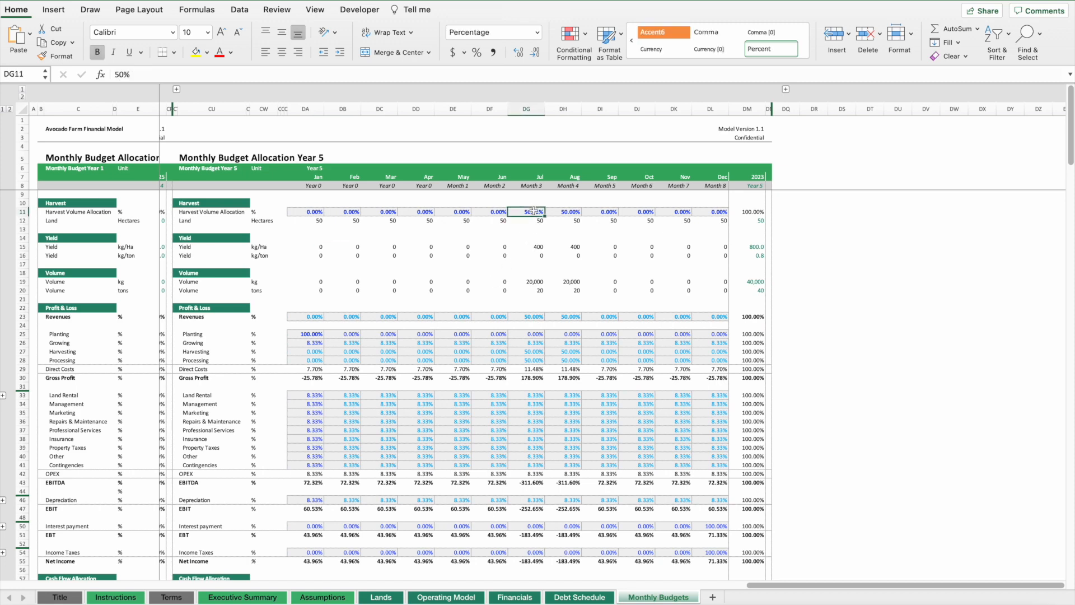
left_click(637, 211)
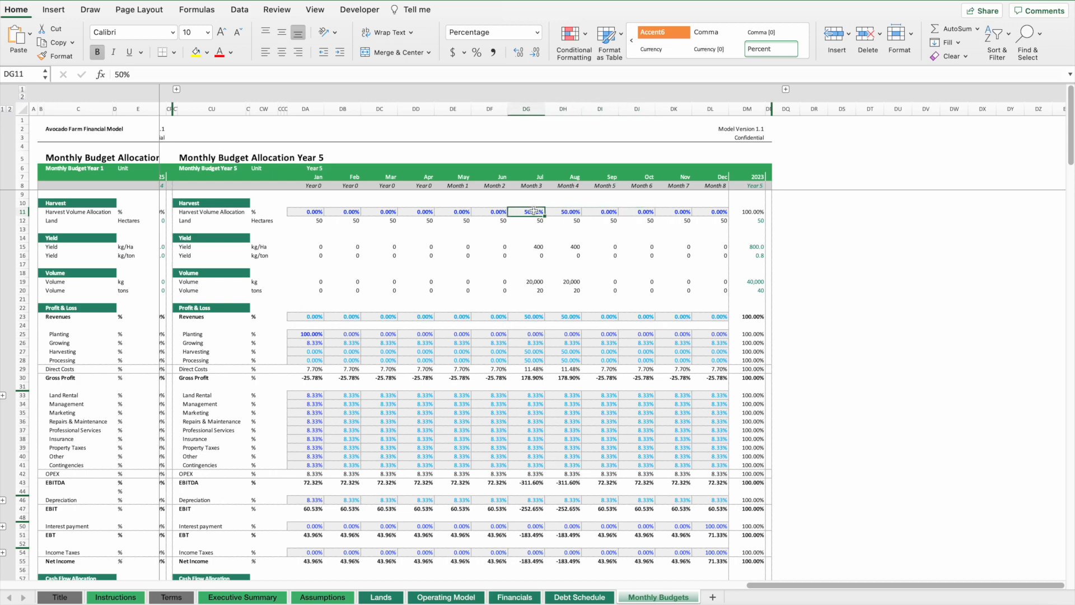
left_click(415, 212)
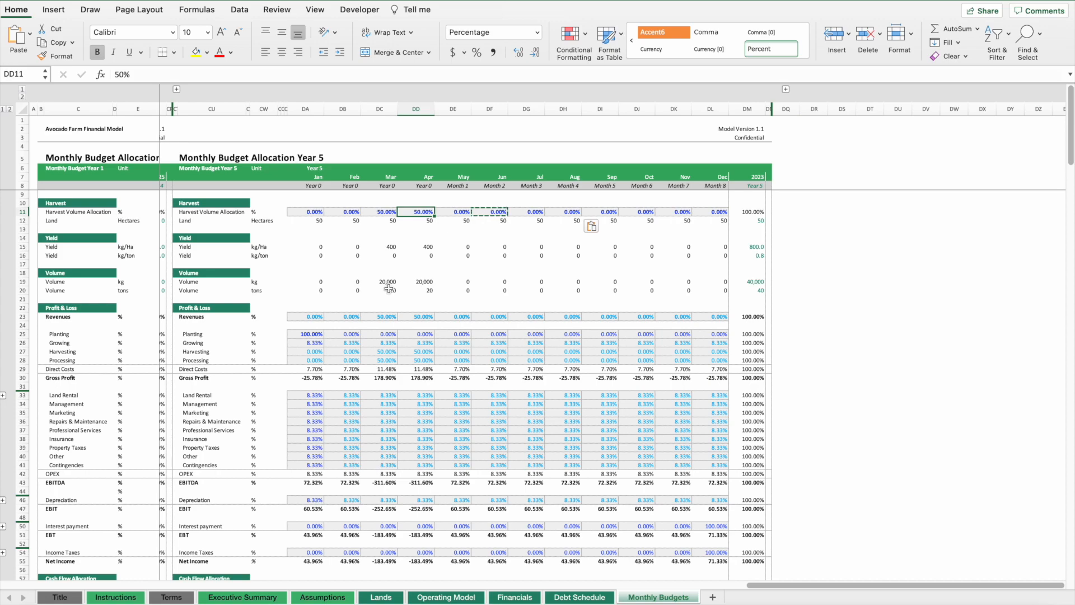
scroll("down", 3)
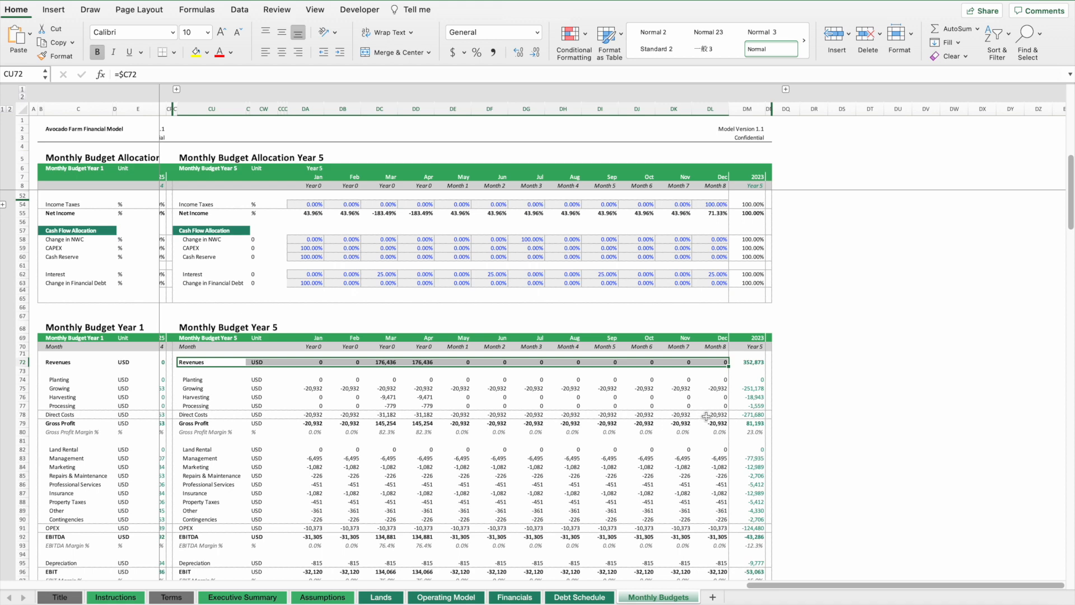
scroll("down", 3)
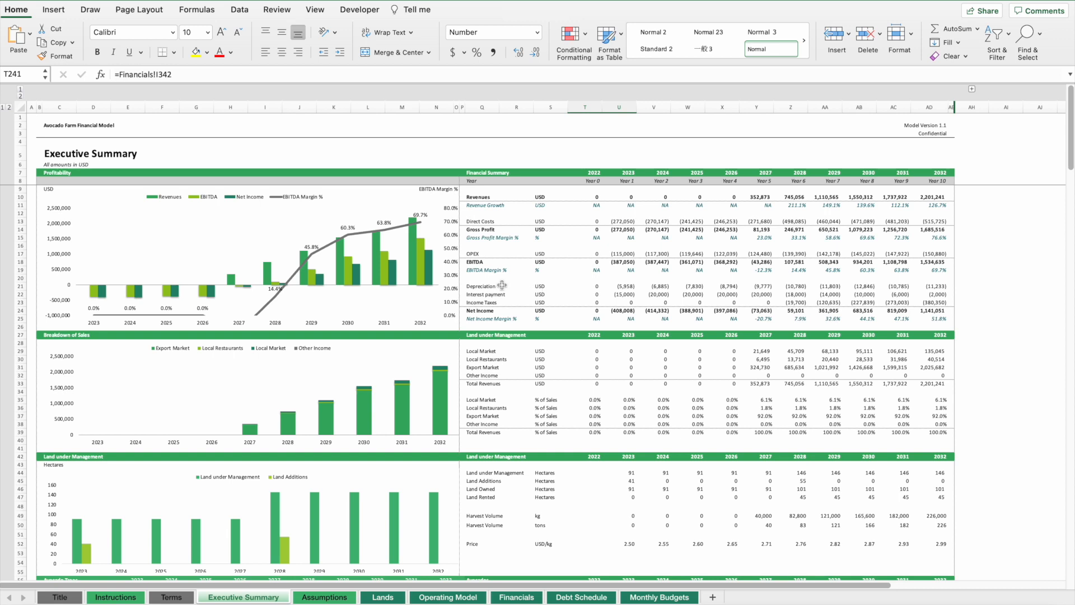
mouse_move(617, 280)
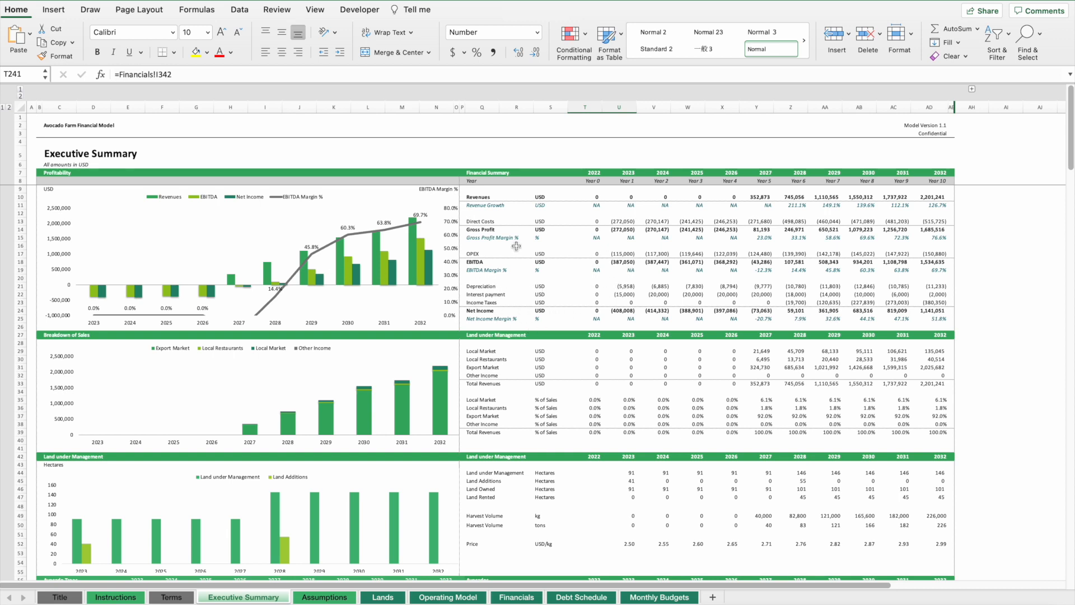
mouse_move(338, 241)
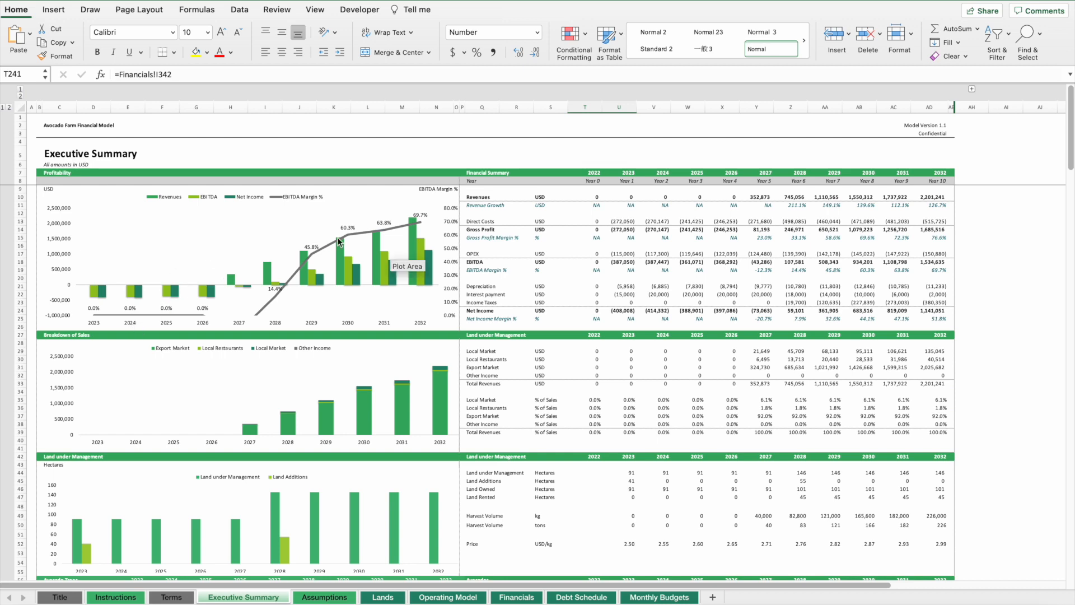
- Inspect the EBITDA Margin % label formula and the 2028 Local Restaurants sales figure in the summary table
left_click(825, 197)
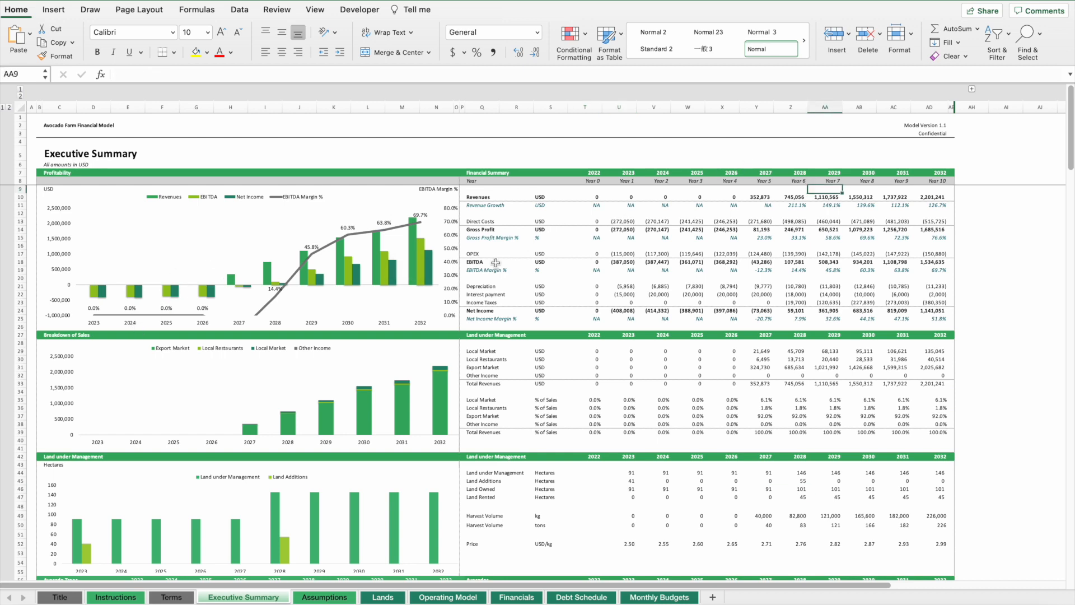
left_click(481, 270)
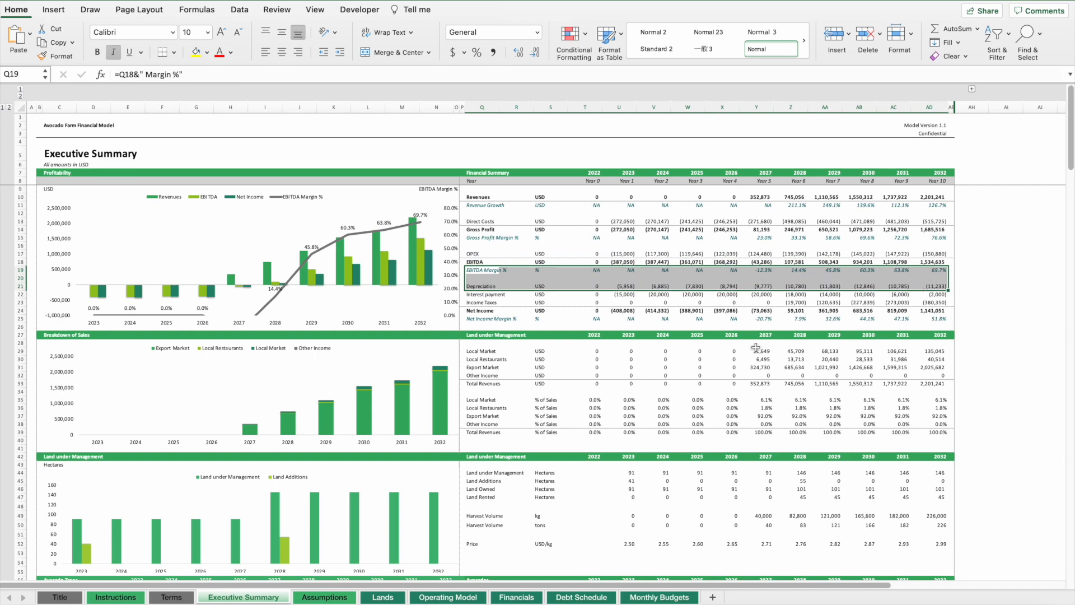
left_click(791, 360)
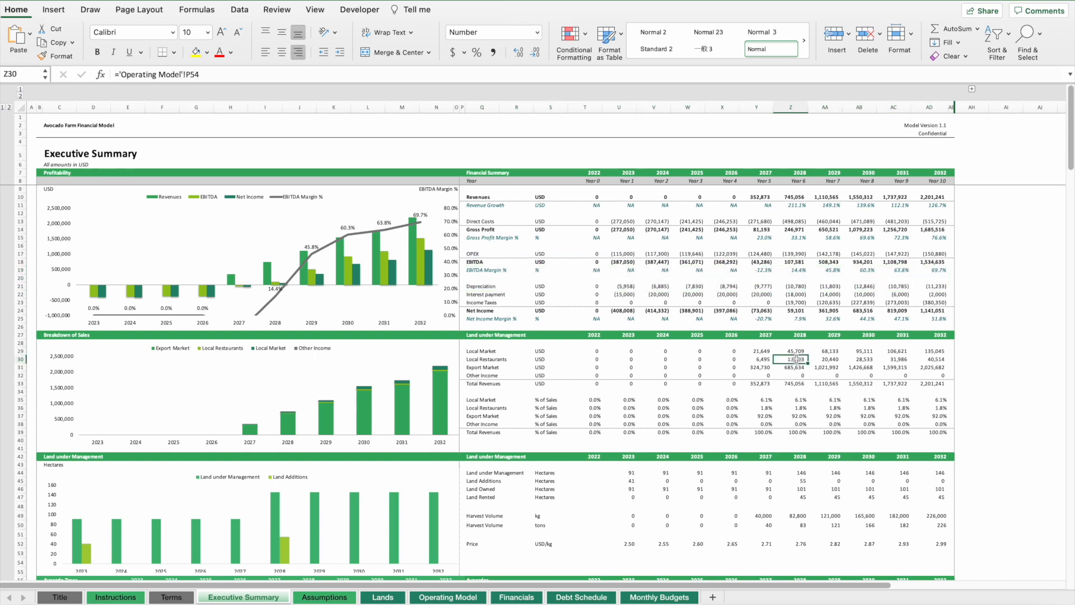
- Scroll the Executive Summary down past the Avocado Trees and Avocados charts to the break-even analysis
scroll("down", 3)
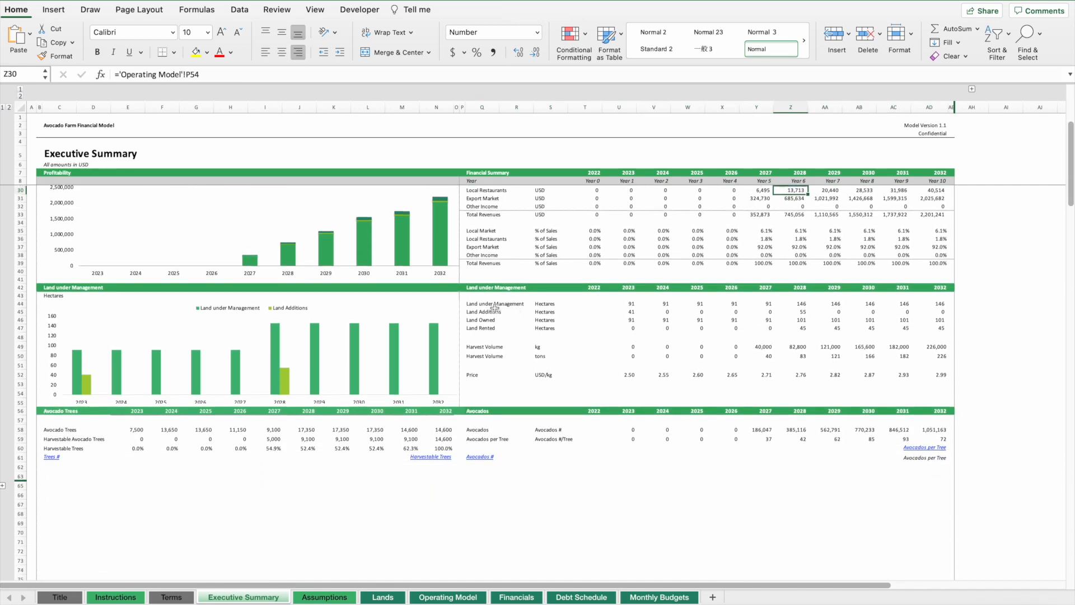
scroll("down", 3)
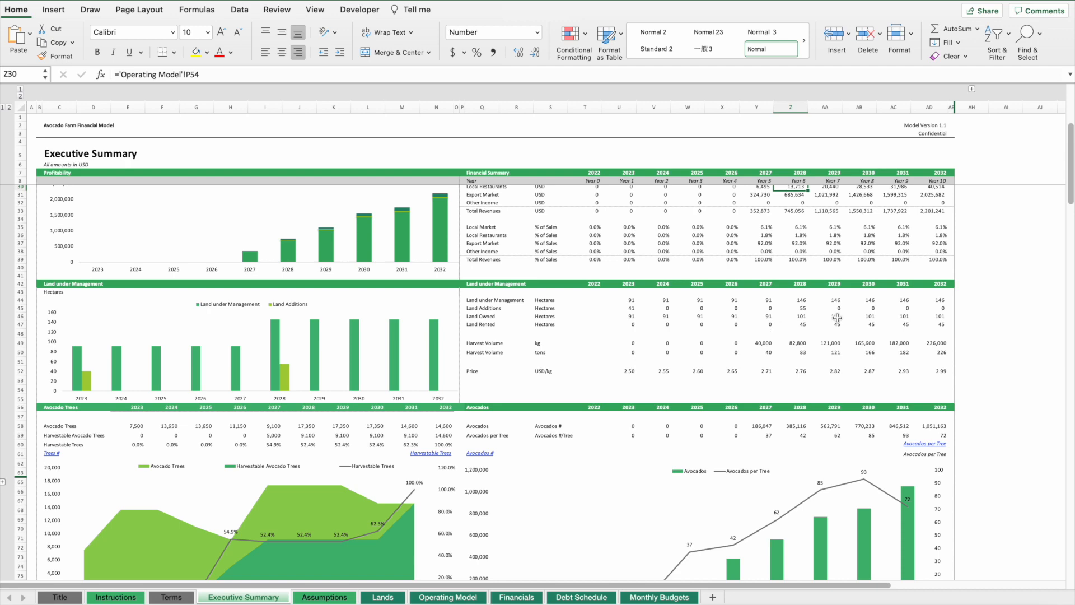
scroll("down", 3)
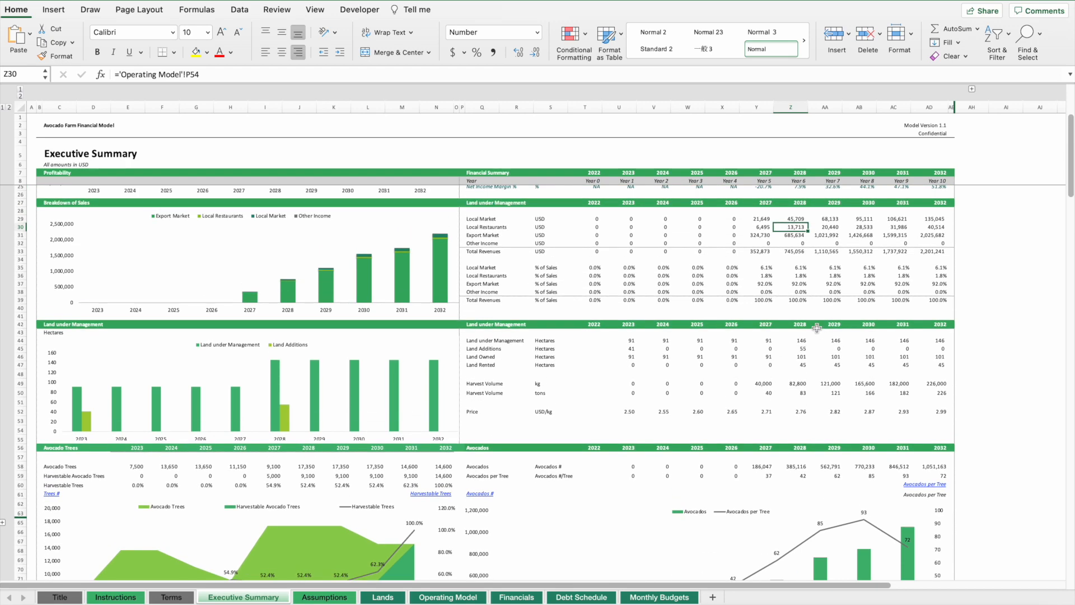
scroll("down", 3)
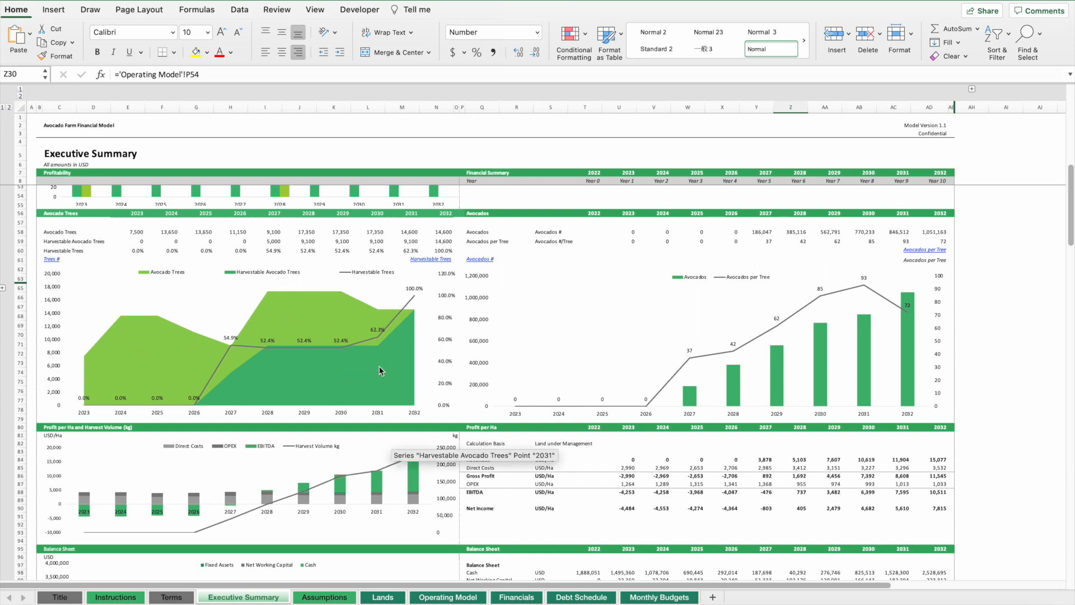
mouse_move(405, 334)
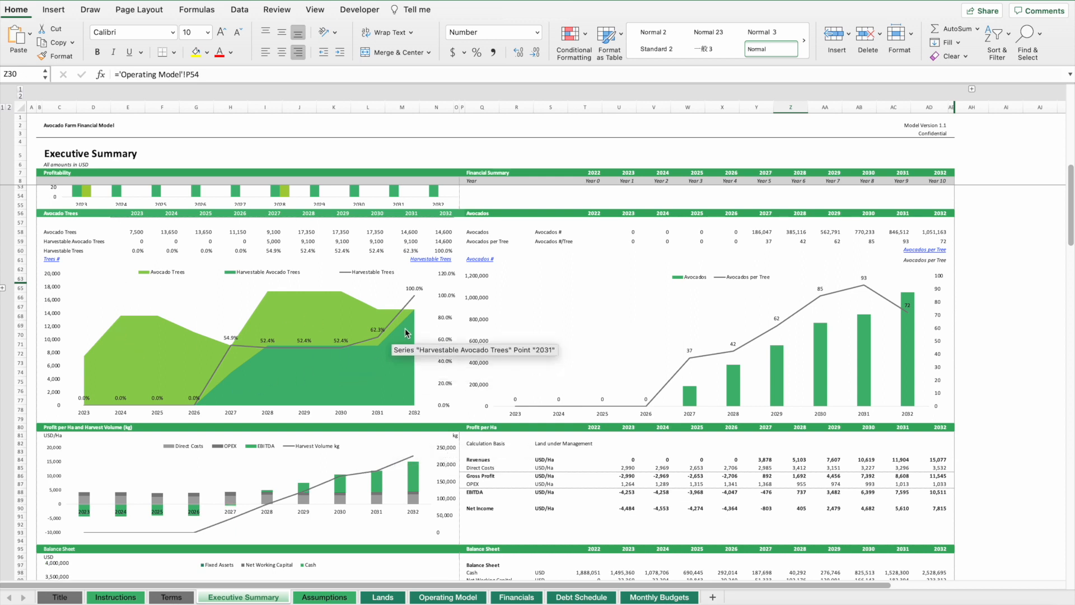
mouse_move(355, 335)
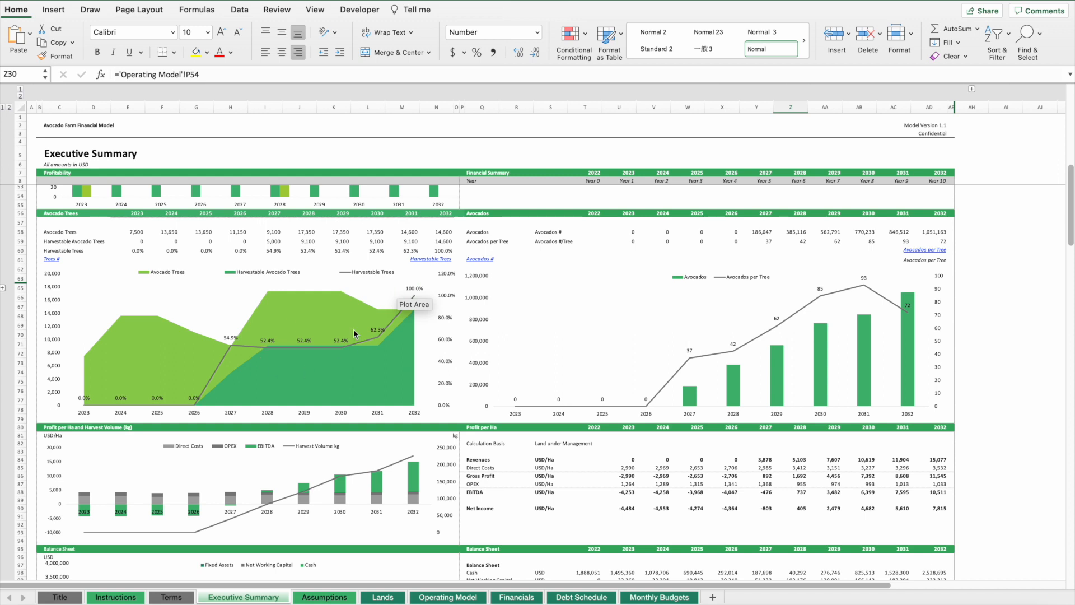
mouse_move(432, 337)
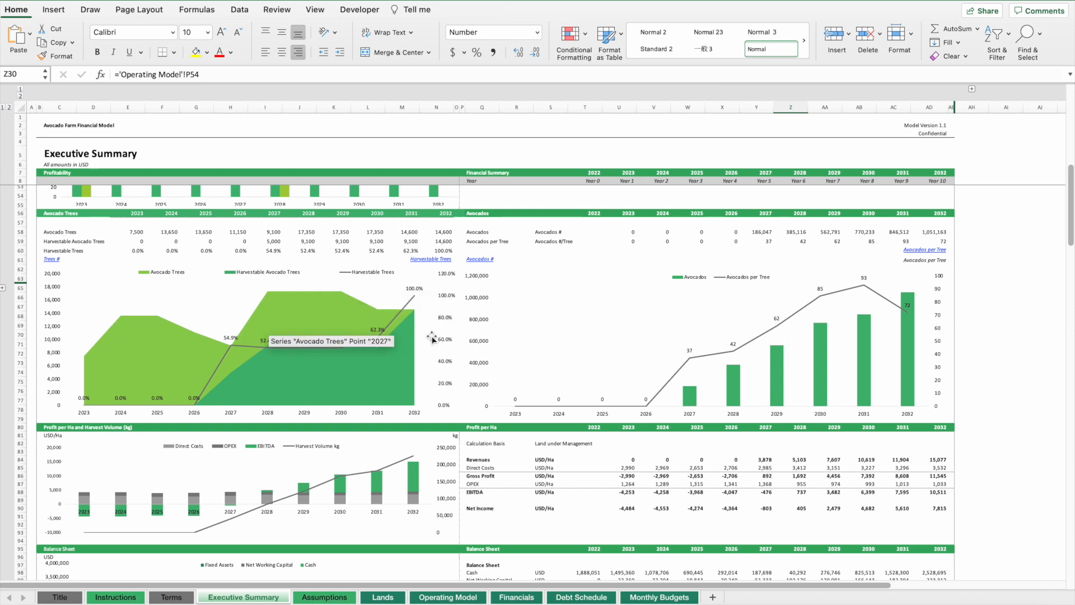
mouse_move(557, 360)
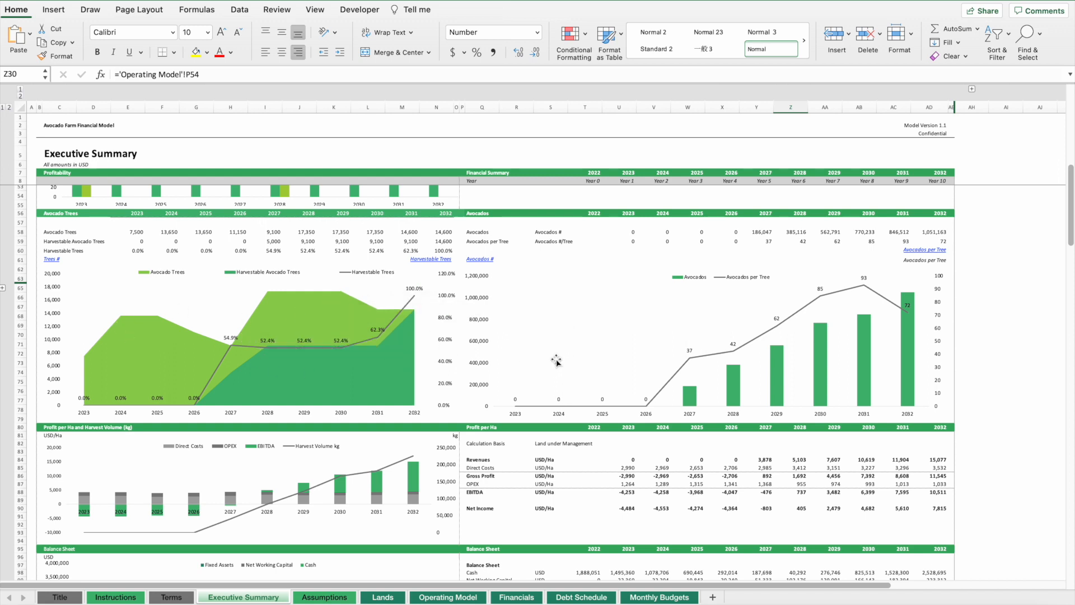
mouse_move(715, 360)
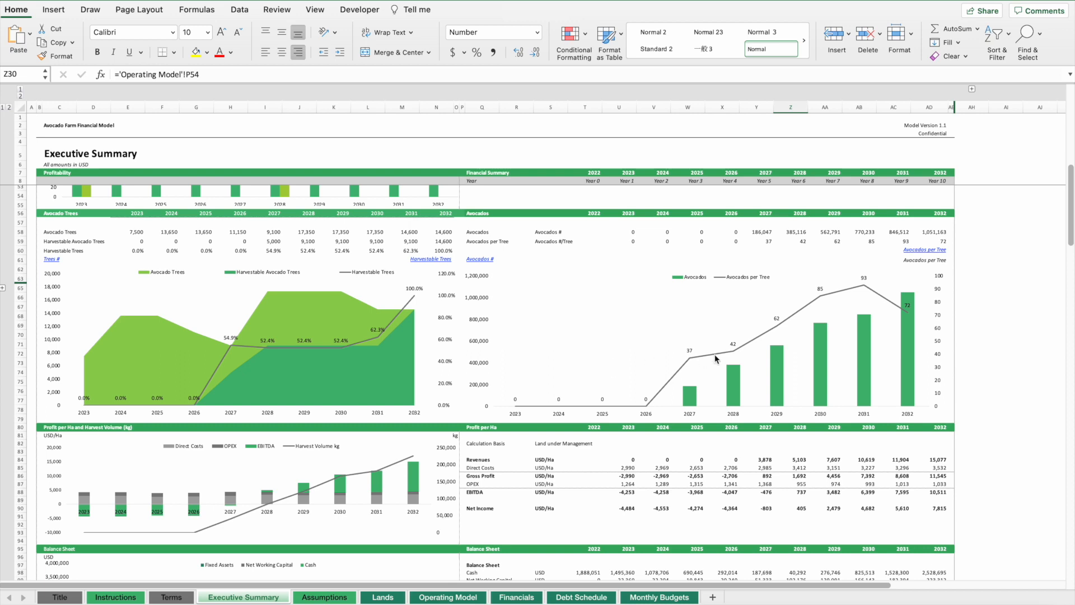
mouse_move(904, 311)
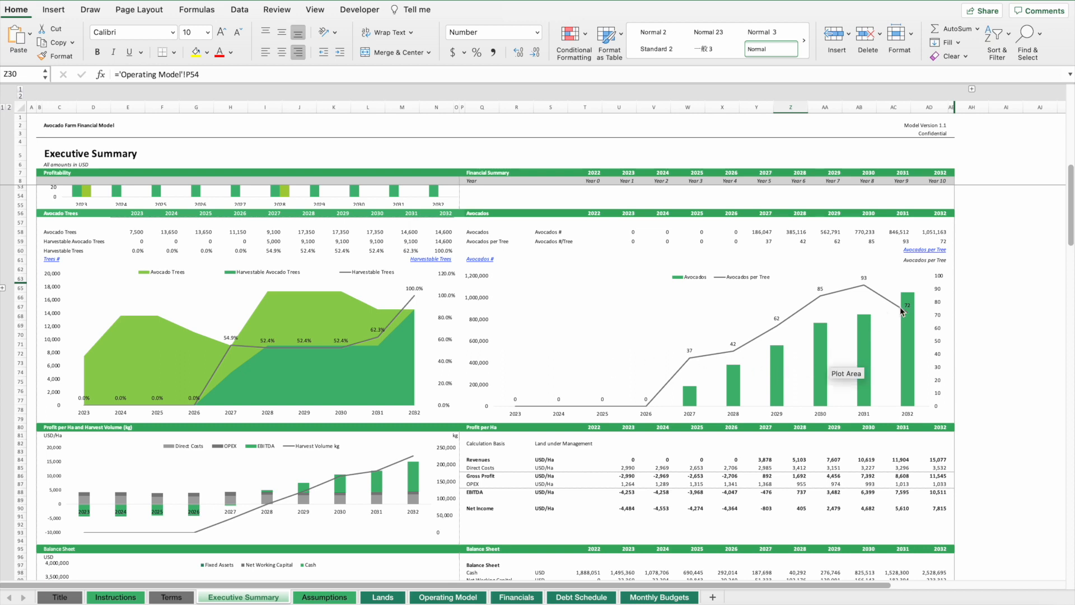
mouse_move(903, 313)
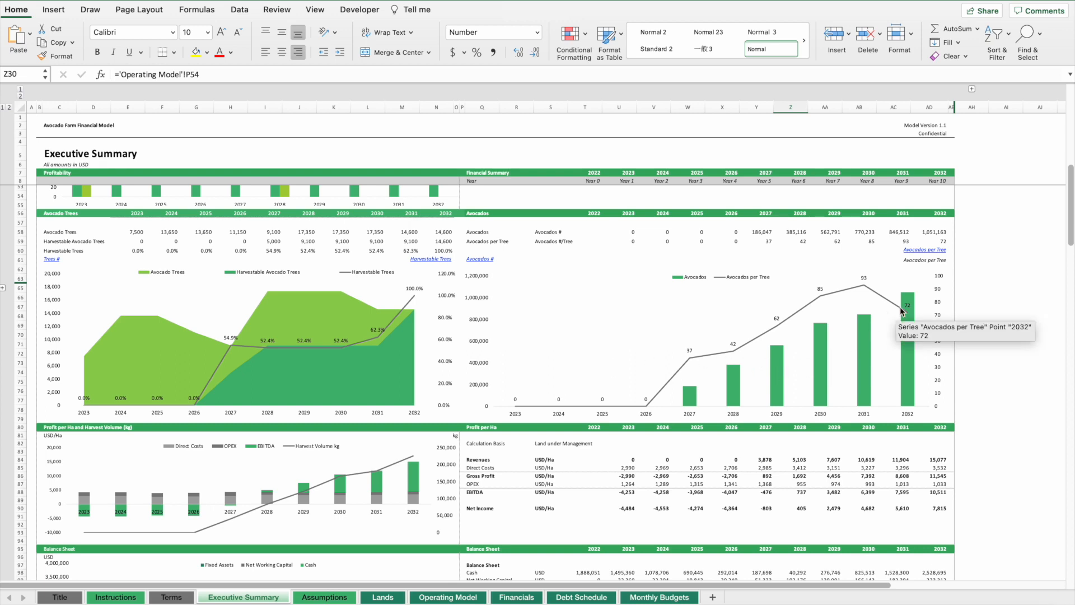
mouse_move(688, 440)
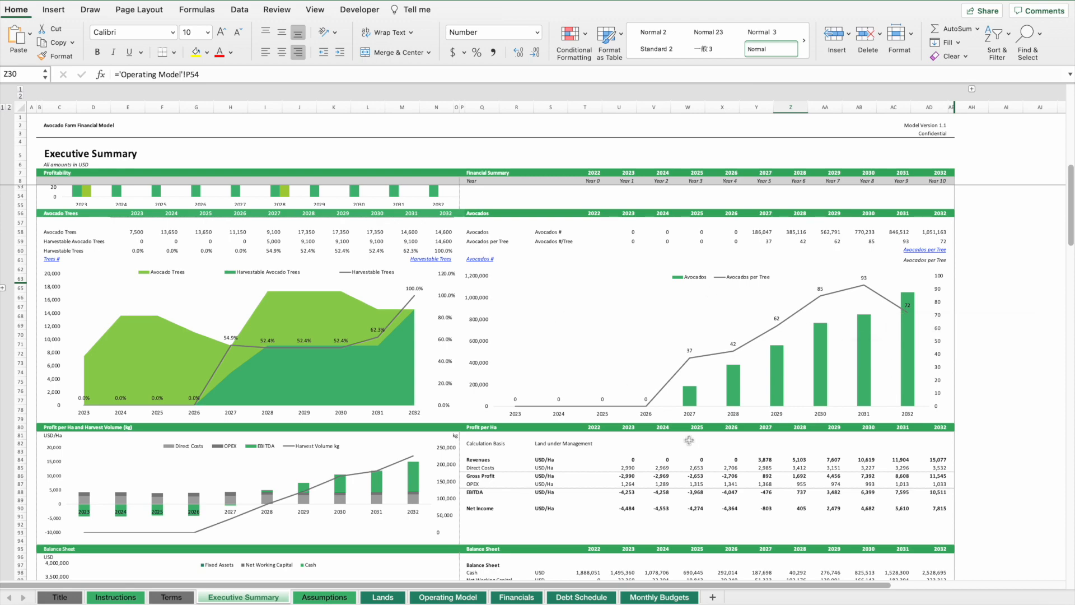
scroll("down", 3)
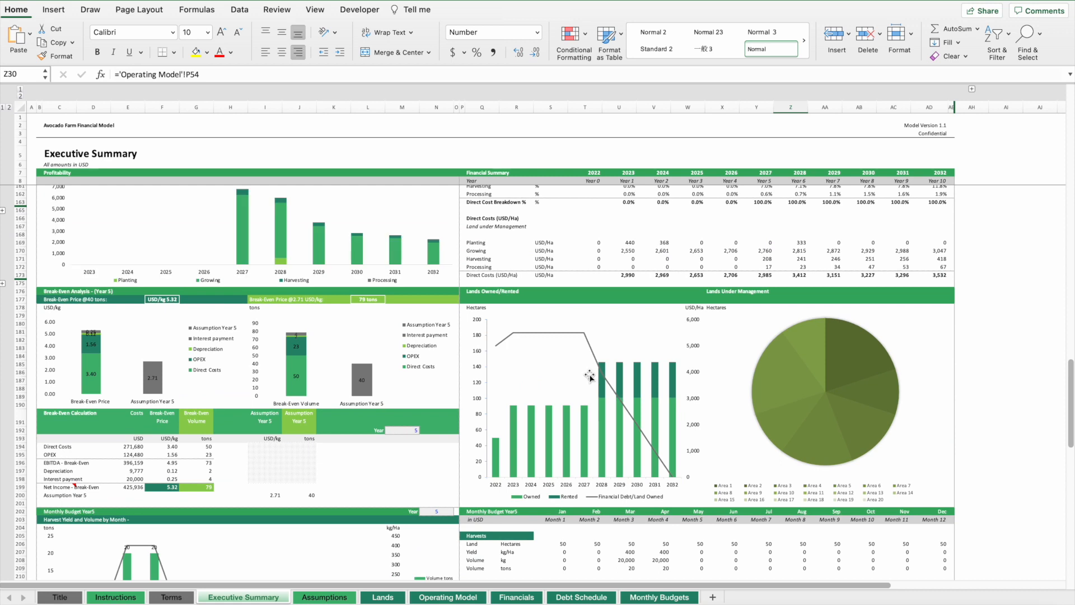
- Scroll past Break-Even Analysis and Lands to the Year 5 monthly budget and cash flow charts
scroll("down", 3)
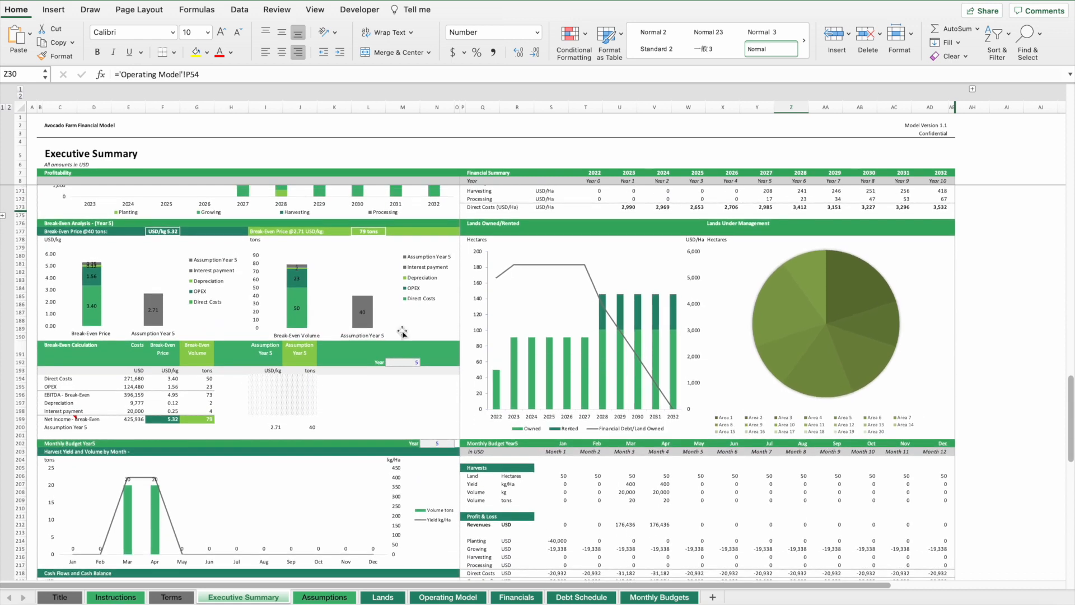
mouse_move(658, 245)
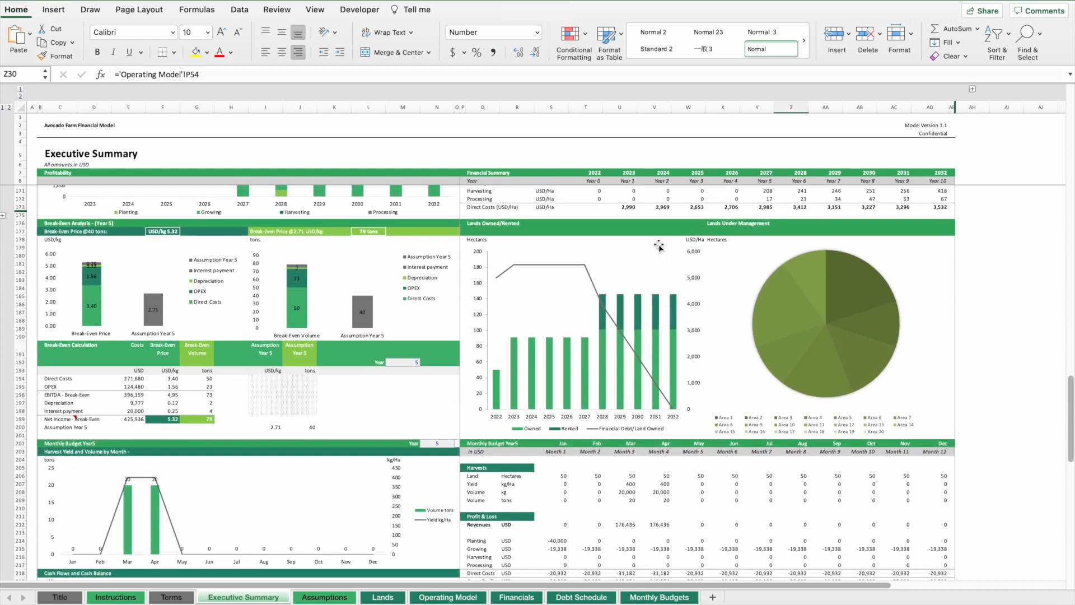
mouse_move(657, 322)
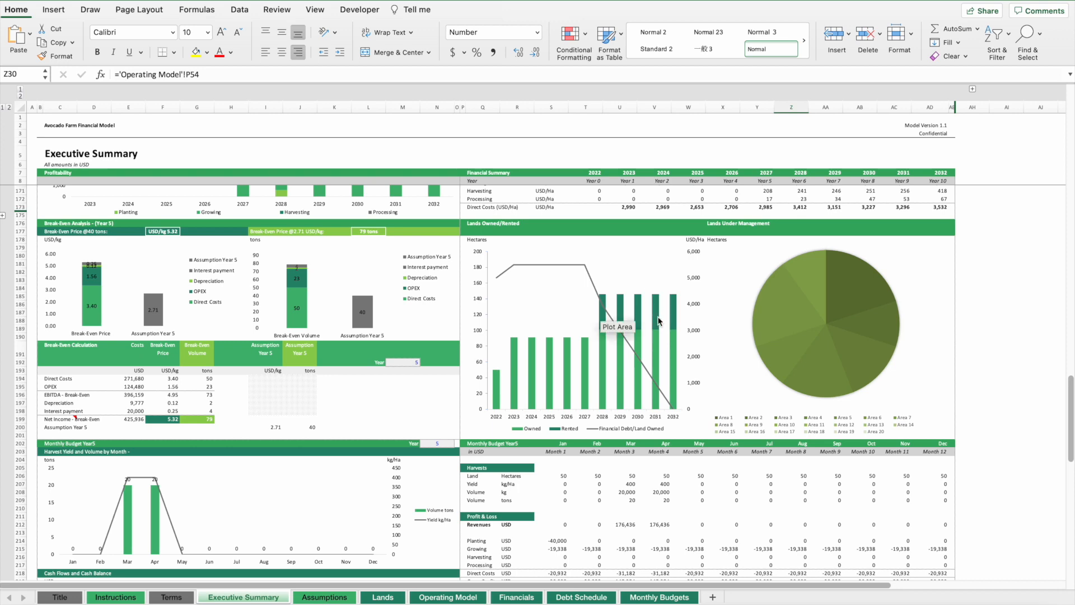
scroll("down", 3)
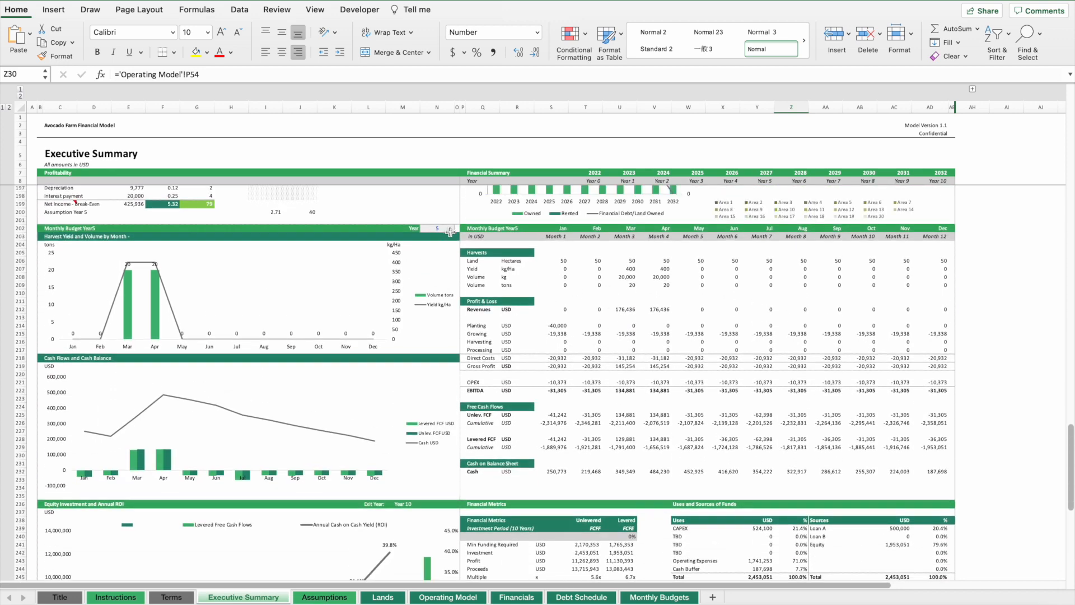
left_click(451, 227)
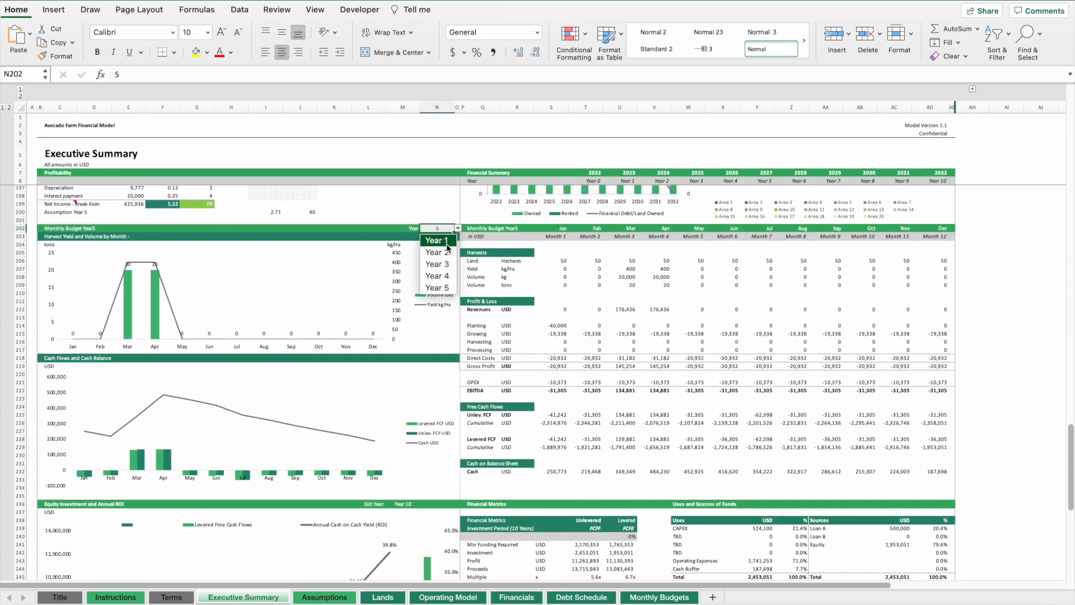
left_click(433, 239)
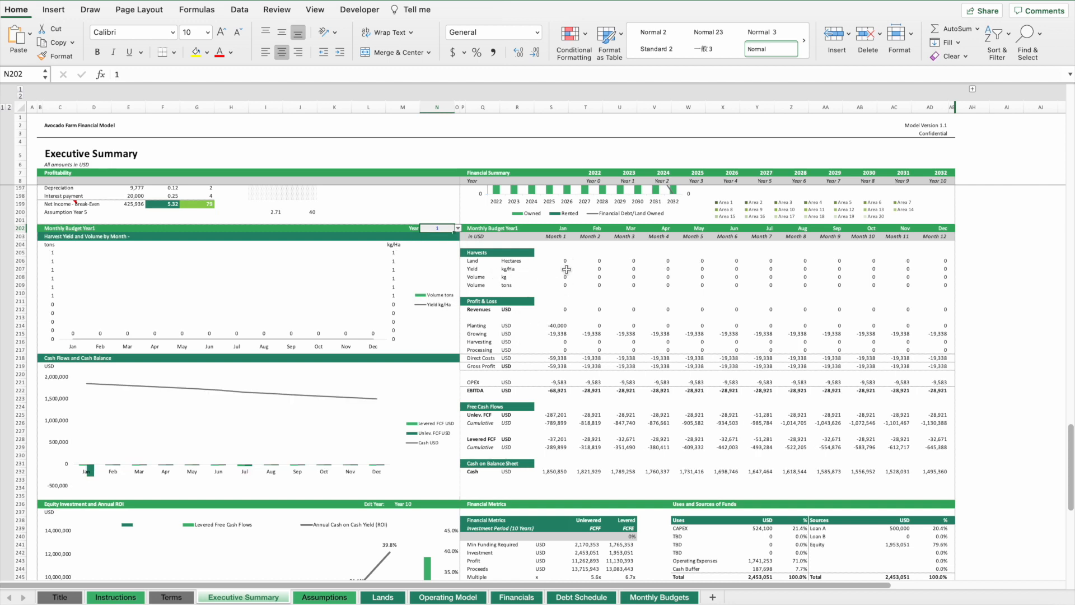
left_click_drag(565, 334, 984, 342)
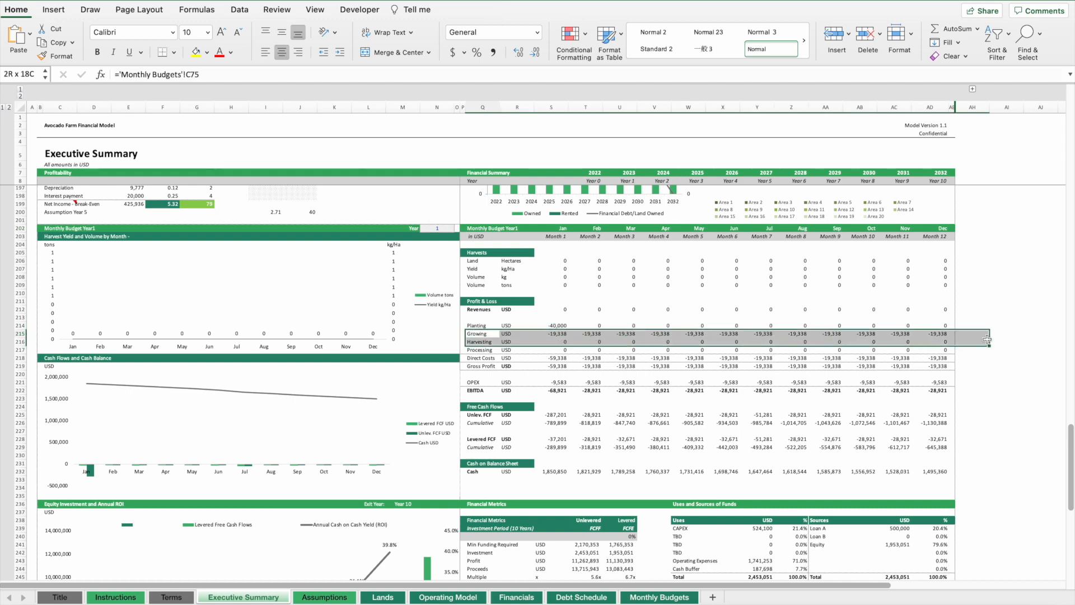
left_click(458, 227)
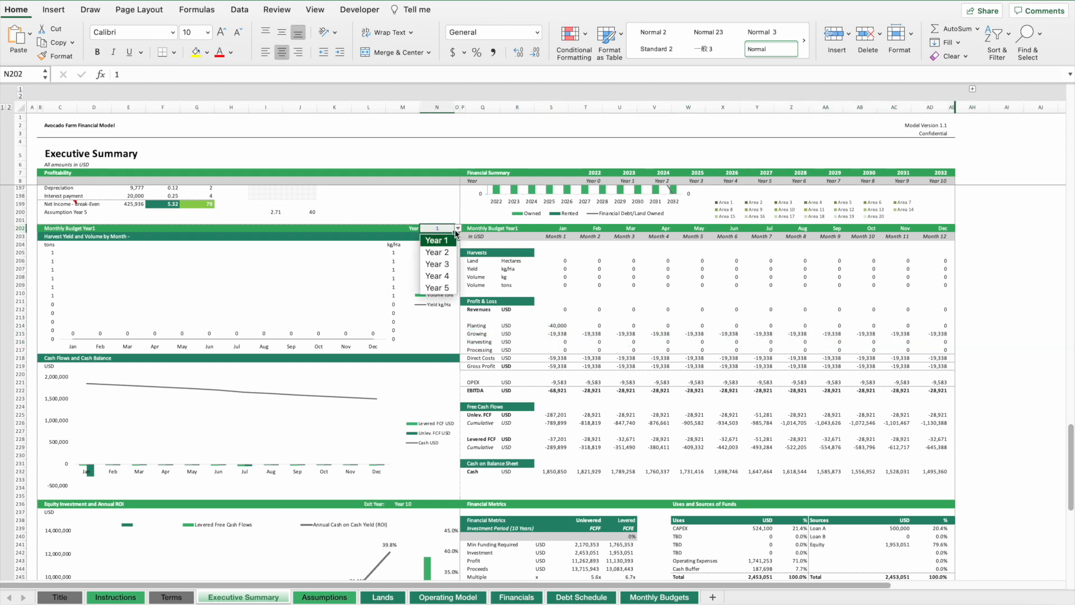
left_click(437, 275)
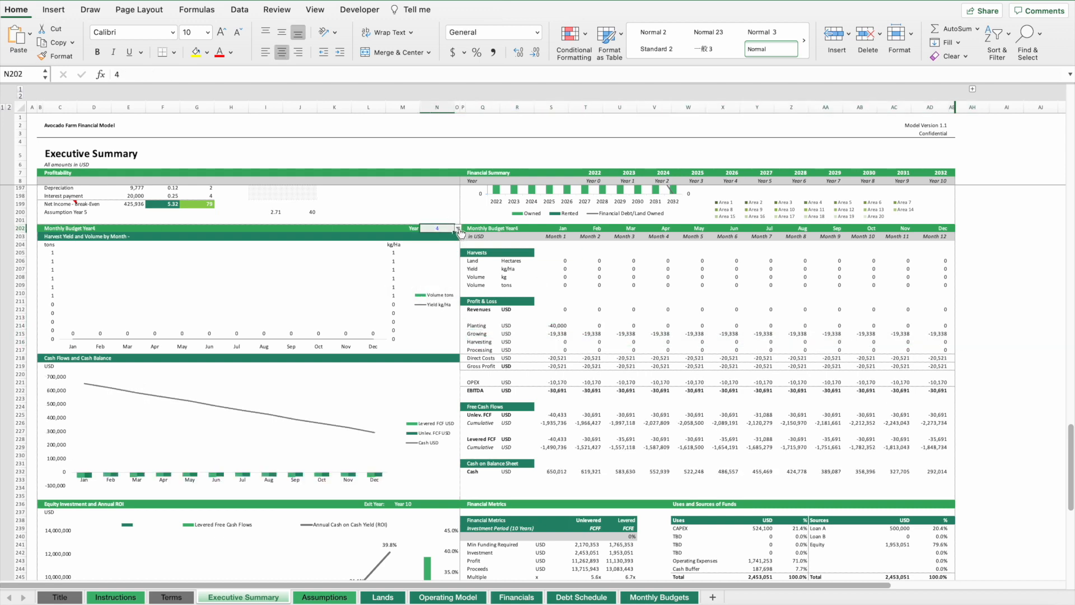
left_click(451, 230)
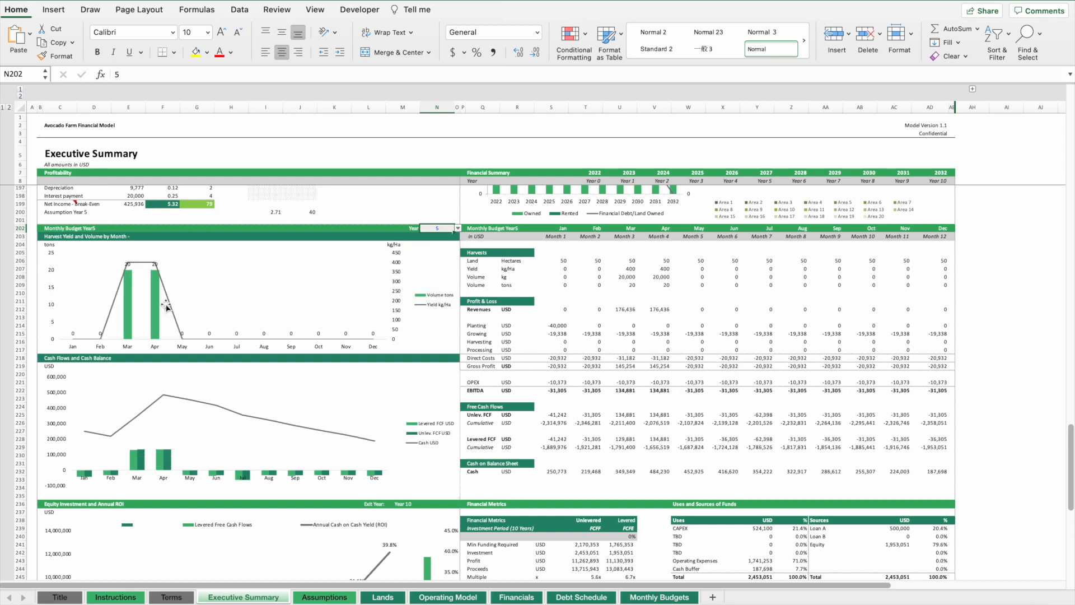
mouse_move(126, 313)
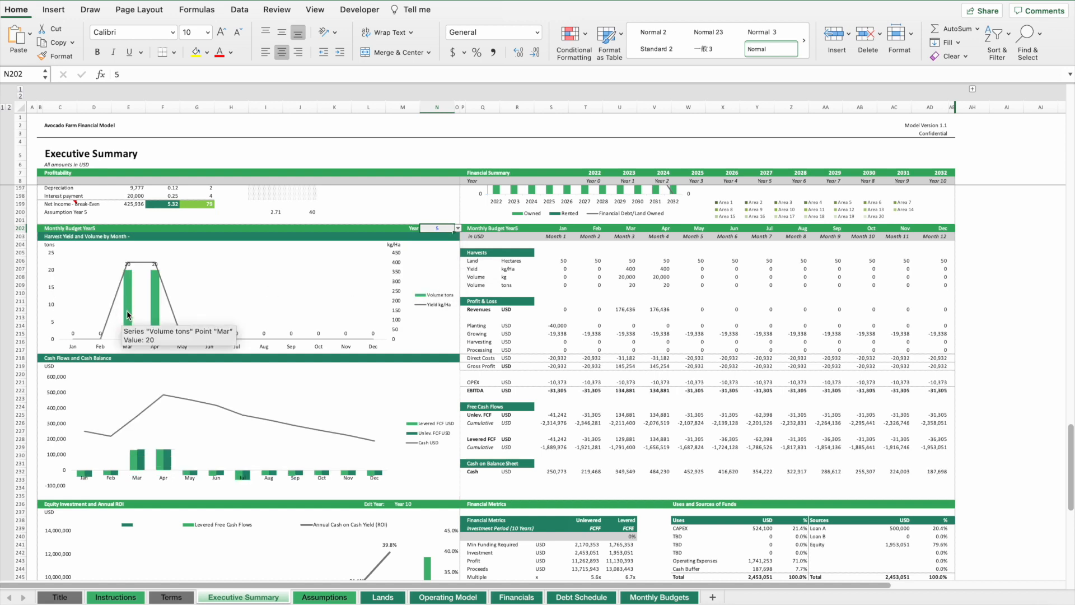
mouse_move(159, 290)
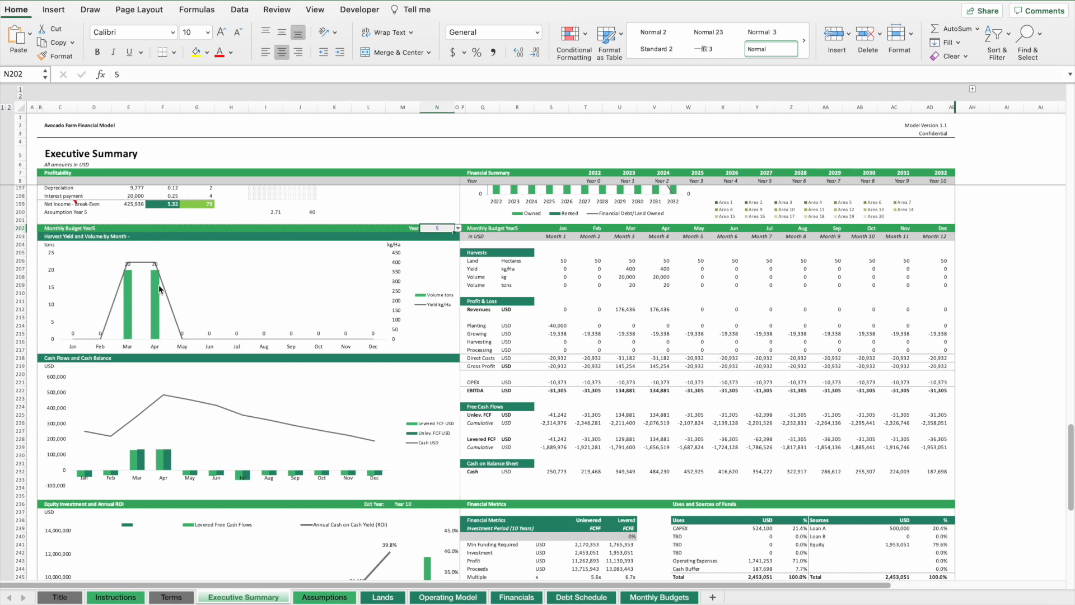
mouse_move(159, 464)
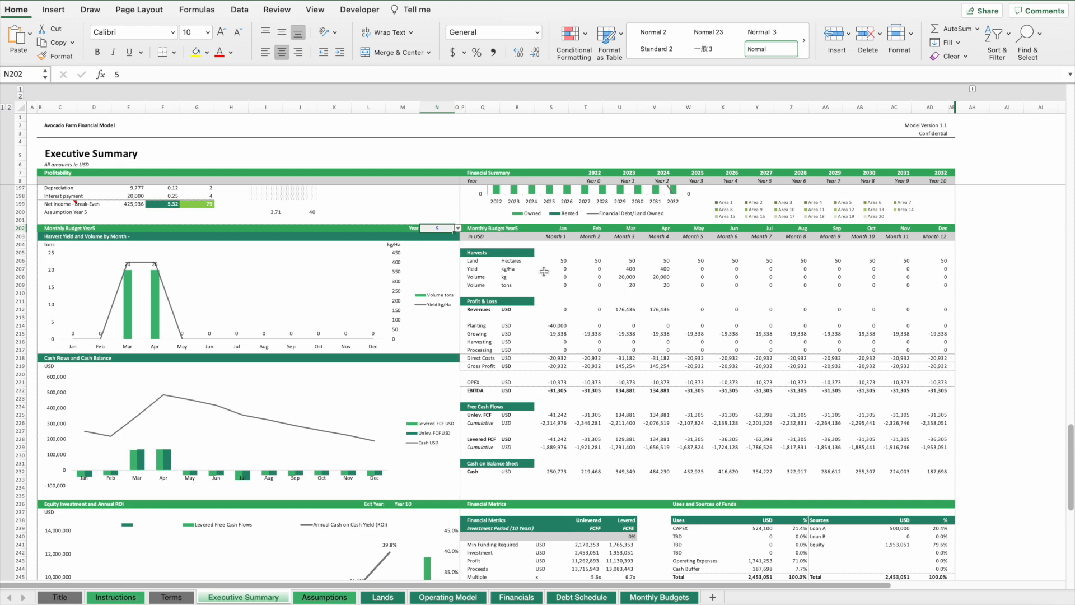
- Scroll past the Equity ROI chart, Financial Metrics with IRR and Uses and Sources of Funds to the sheet's end
scroll("down", 3)
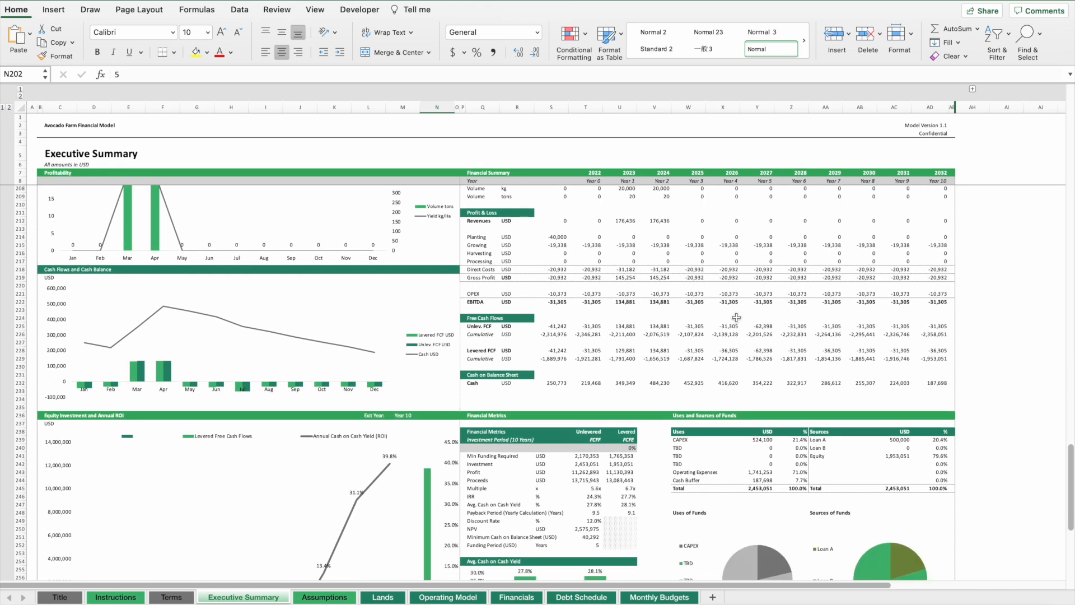
scroll("down", 3)
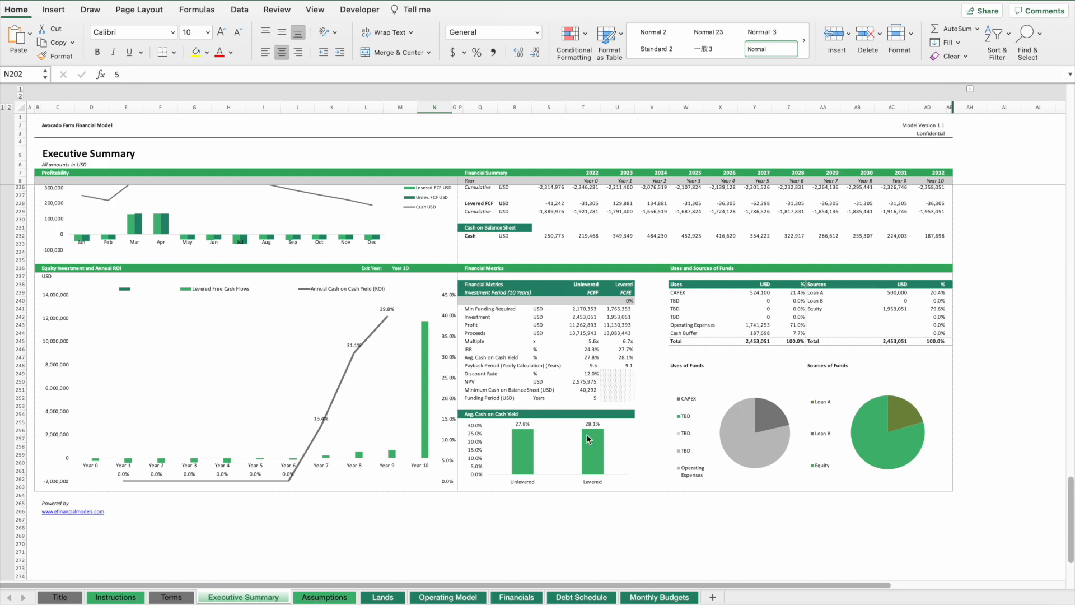
mouse_move(590, 442)
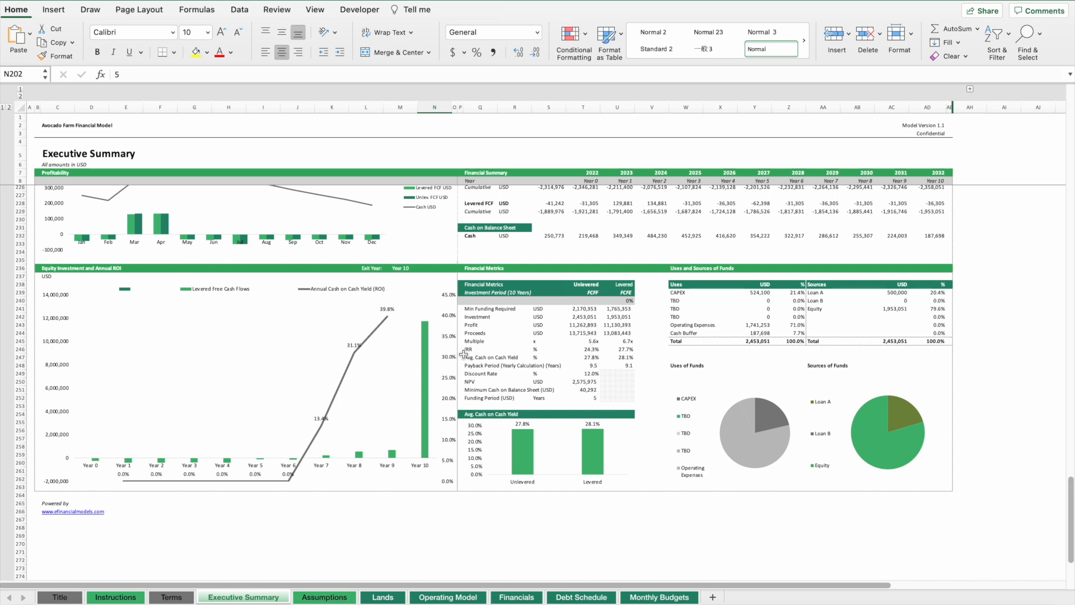
mouse_move(575, 352)
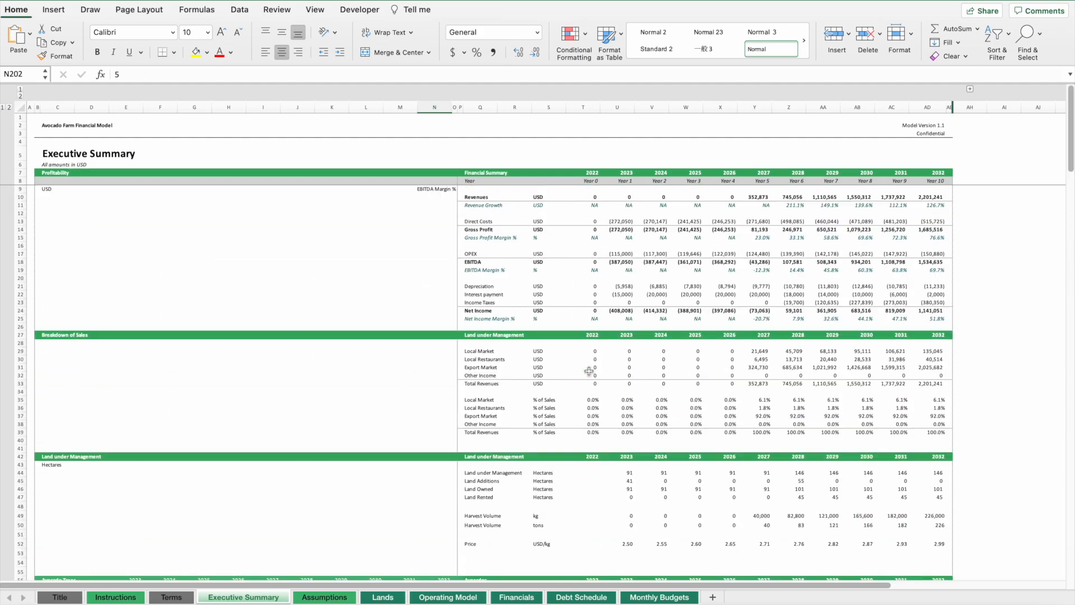
scroll("down", 3)
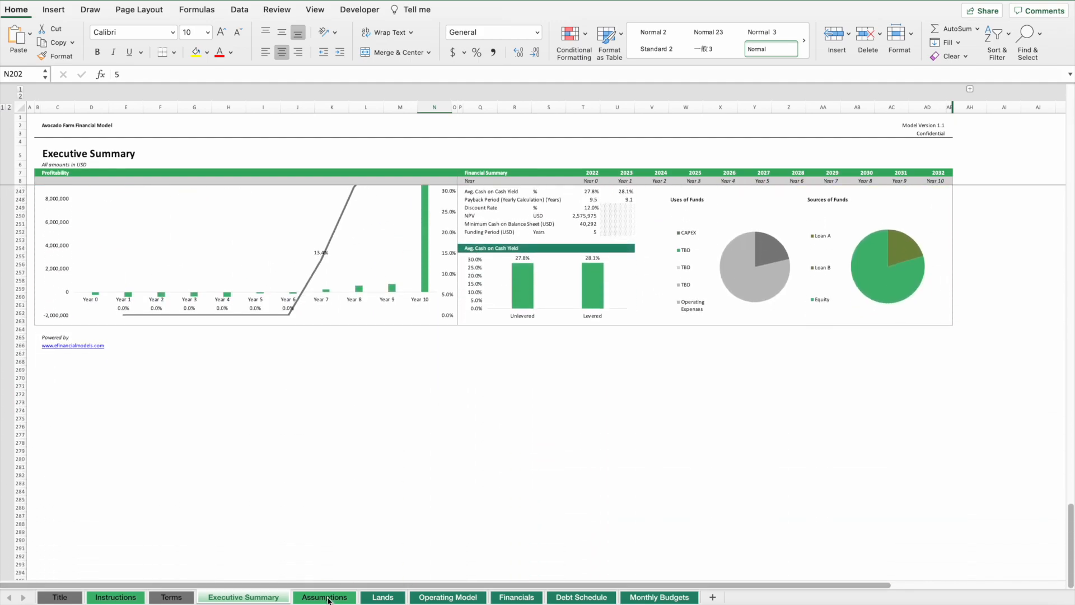
left_click(323, 597)
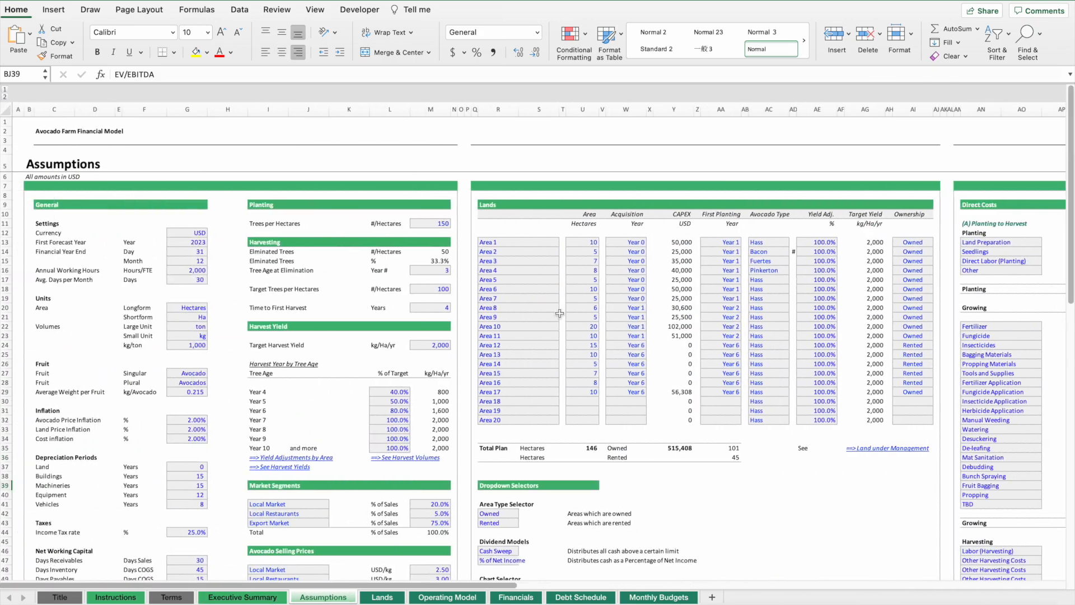
scroll("right", 3)
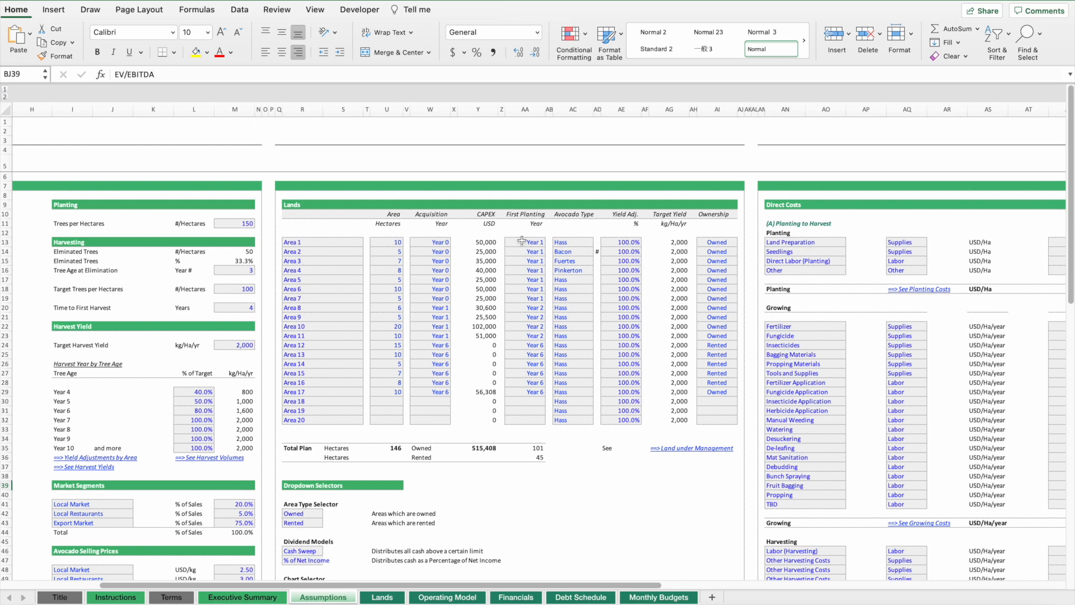
mouse_move(456, 304)
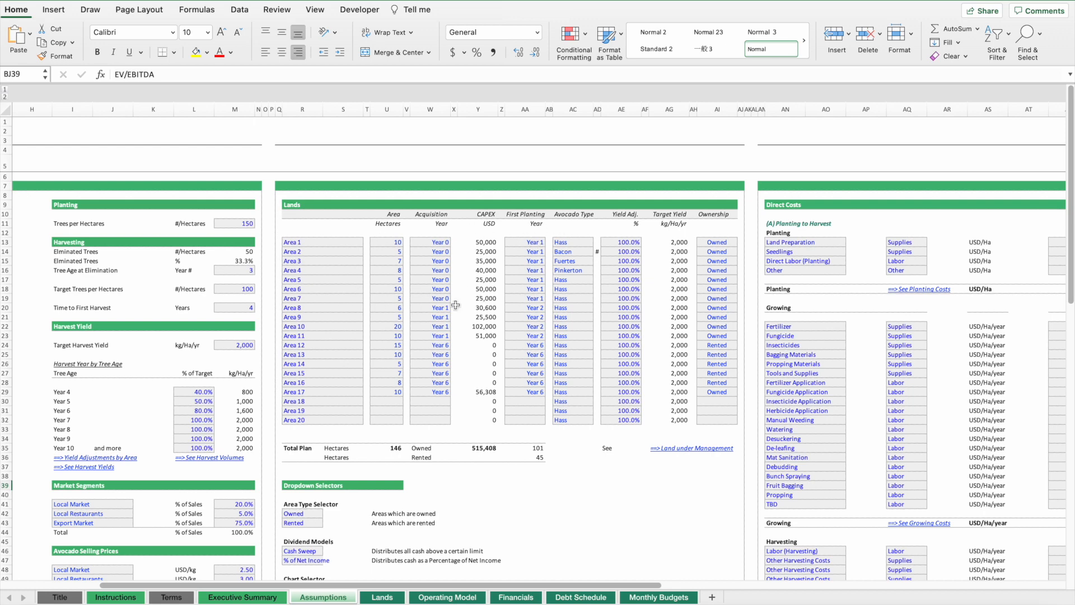
left_click(243, 596)
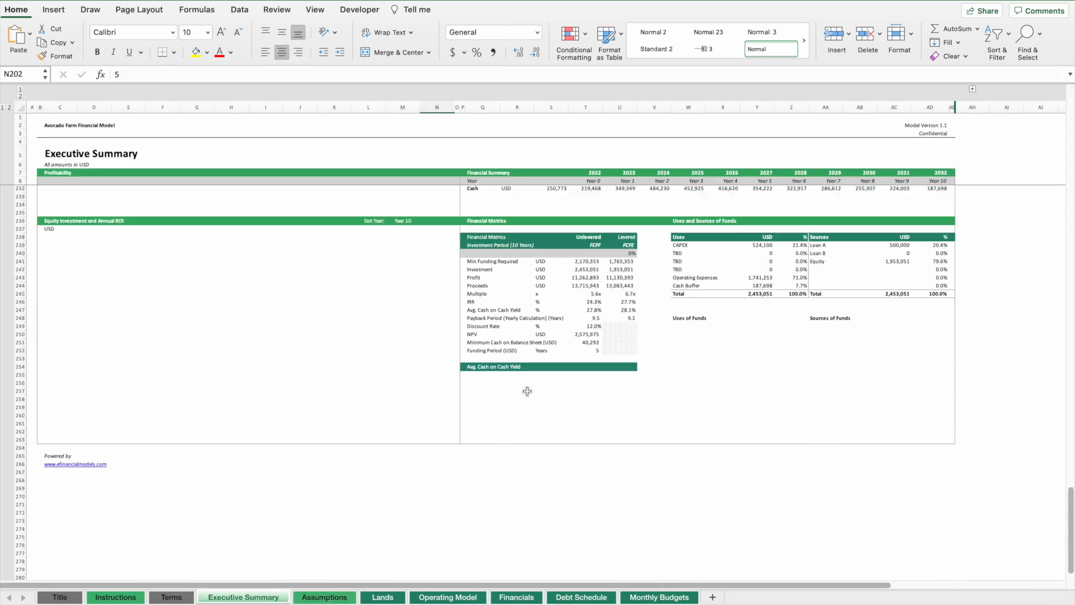